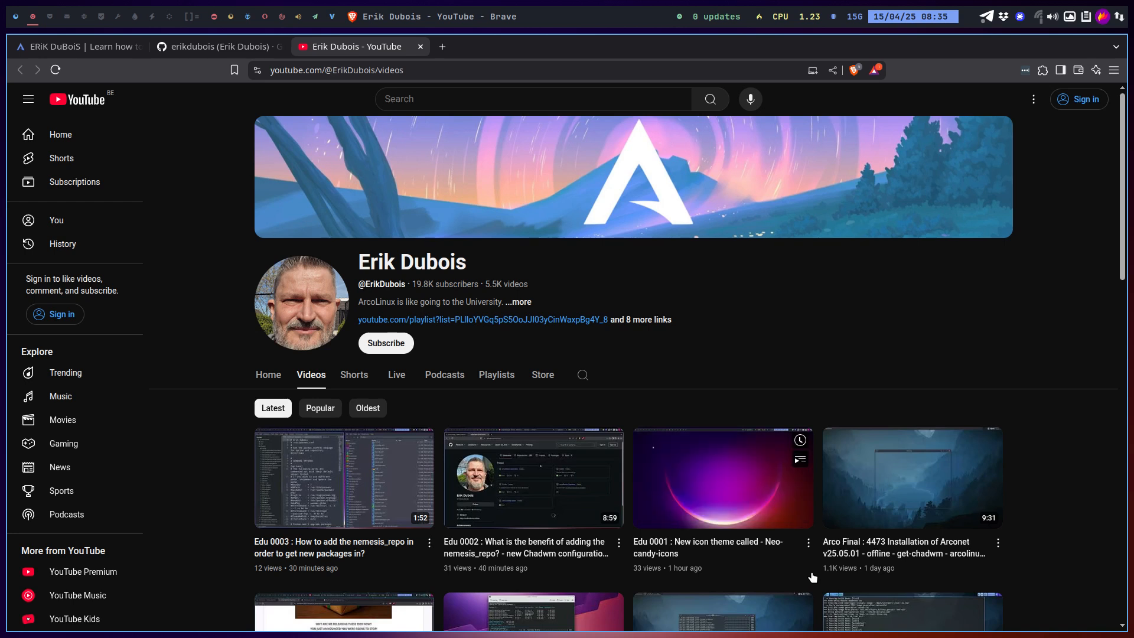
mouse_move(818, 573)
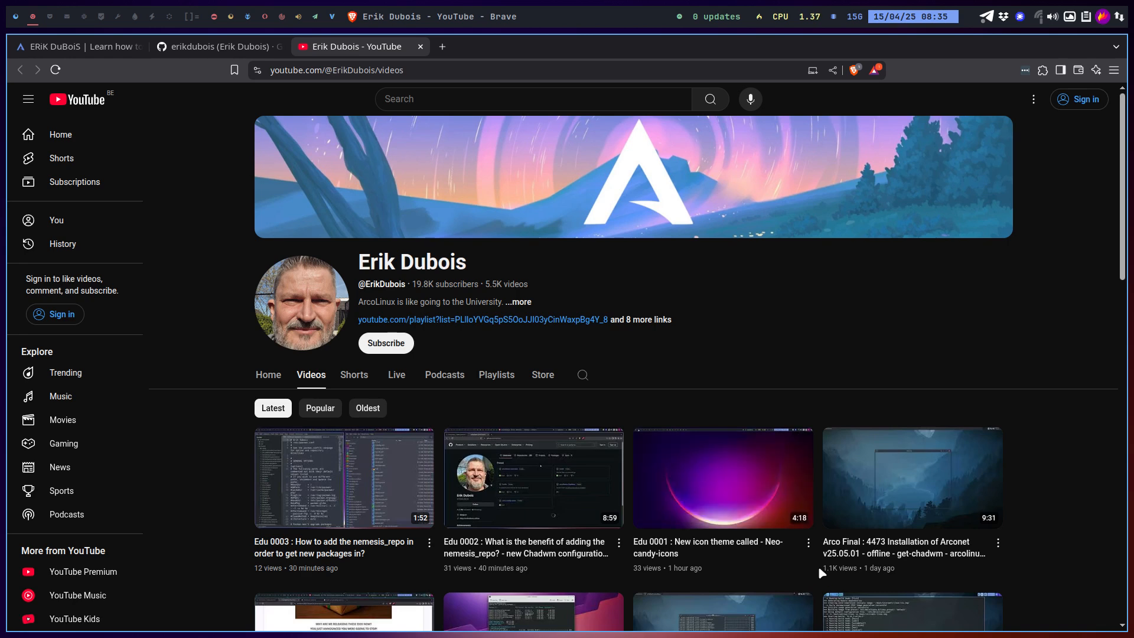
mouse_move(879, 547)
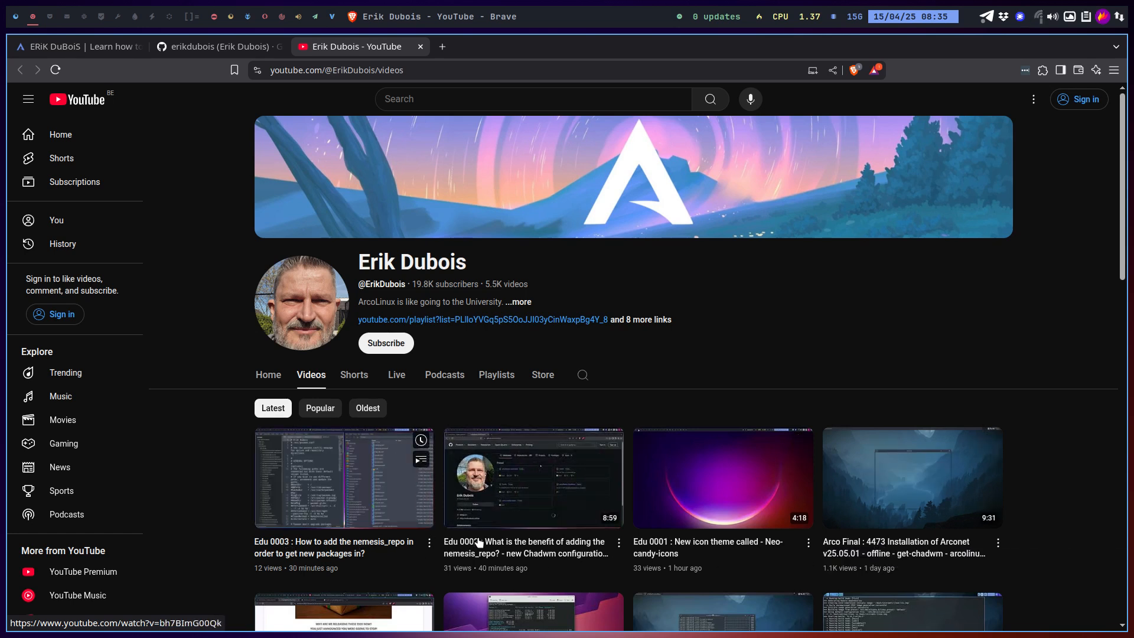
mouse_move(532, 478)
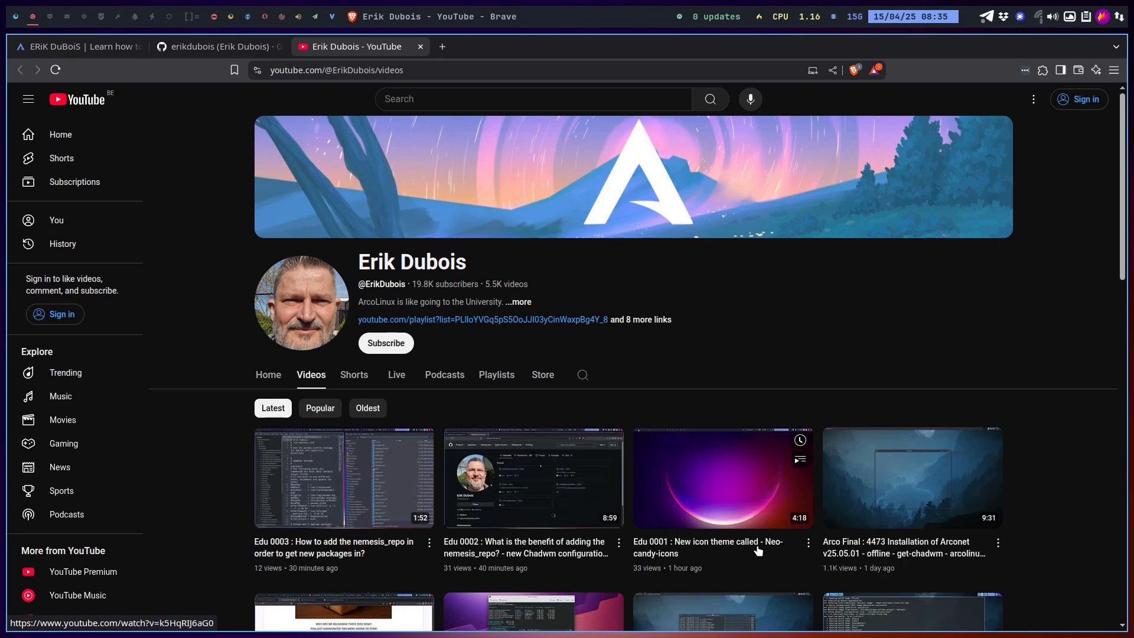
mouse_move(875, 555)
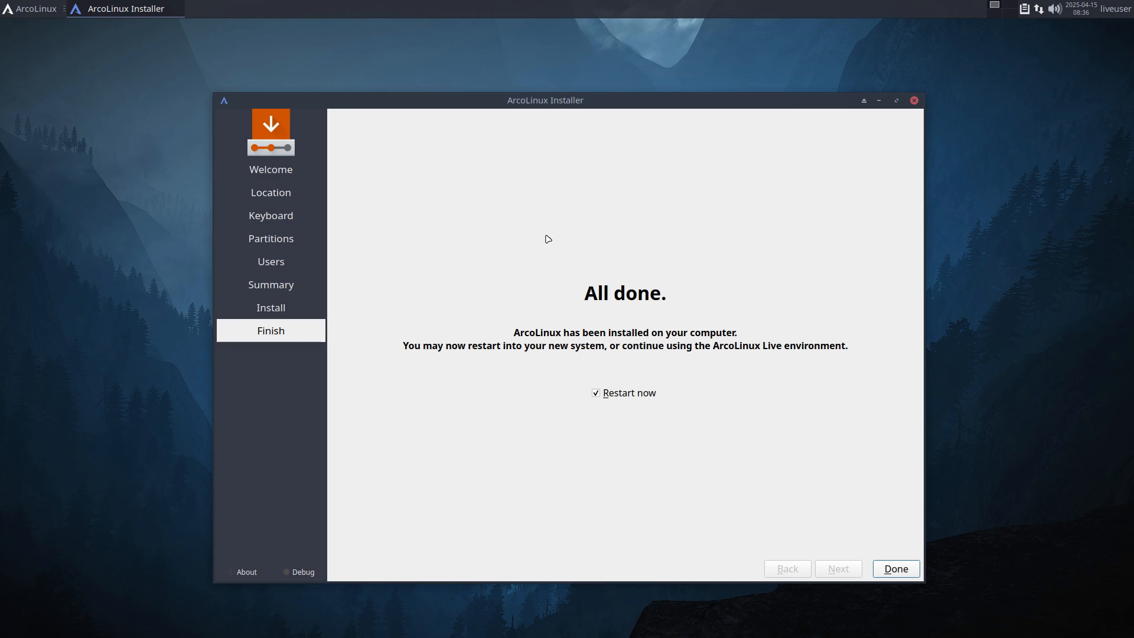
mouse_move(778, 522)
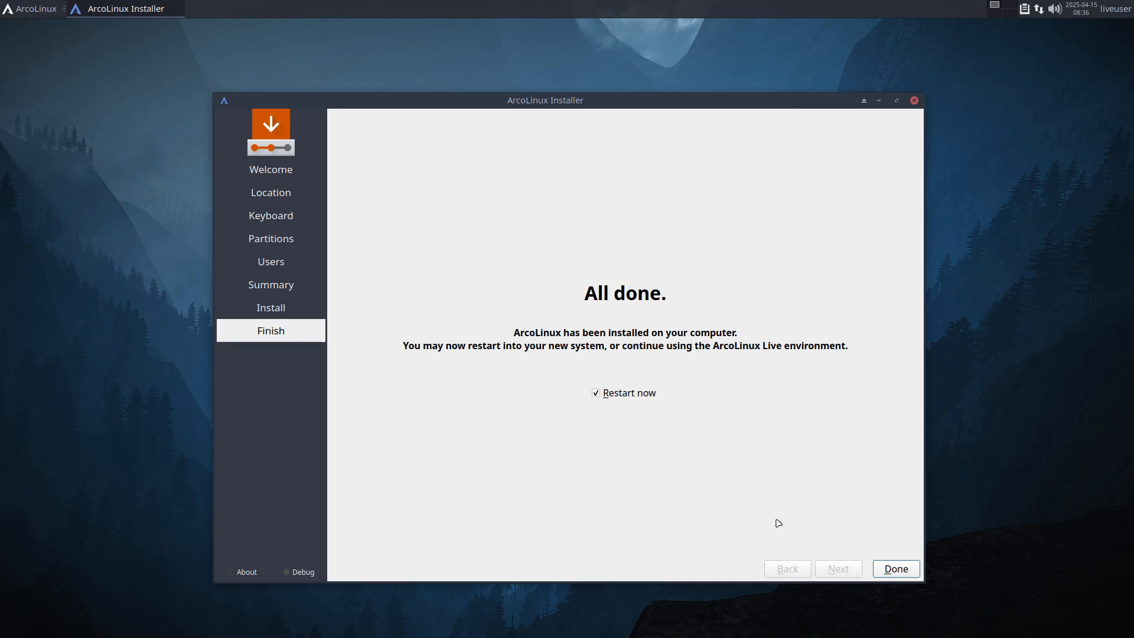
Finish the installer with 'Restart now' ticked to reboot into the new system.
left_click(895, 568)
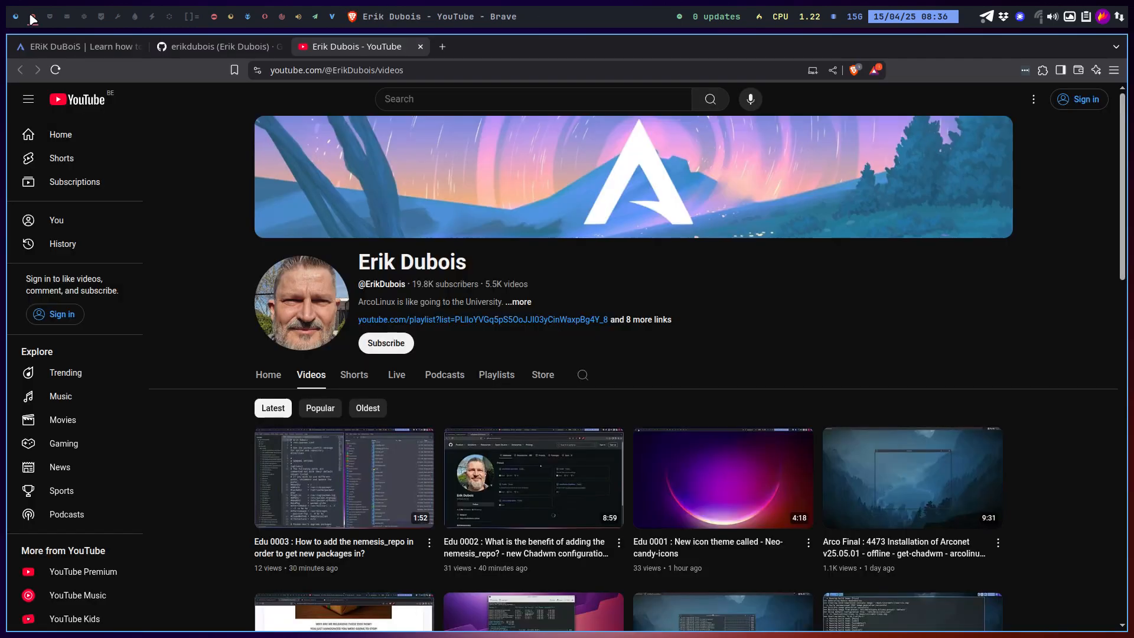
Open the pinned arcolinux-nemesis repository from Erik Dubois's GitHub profile.
left_click(217, 46)
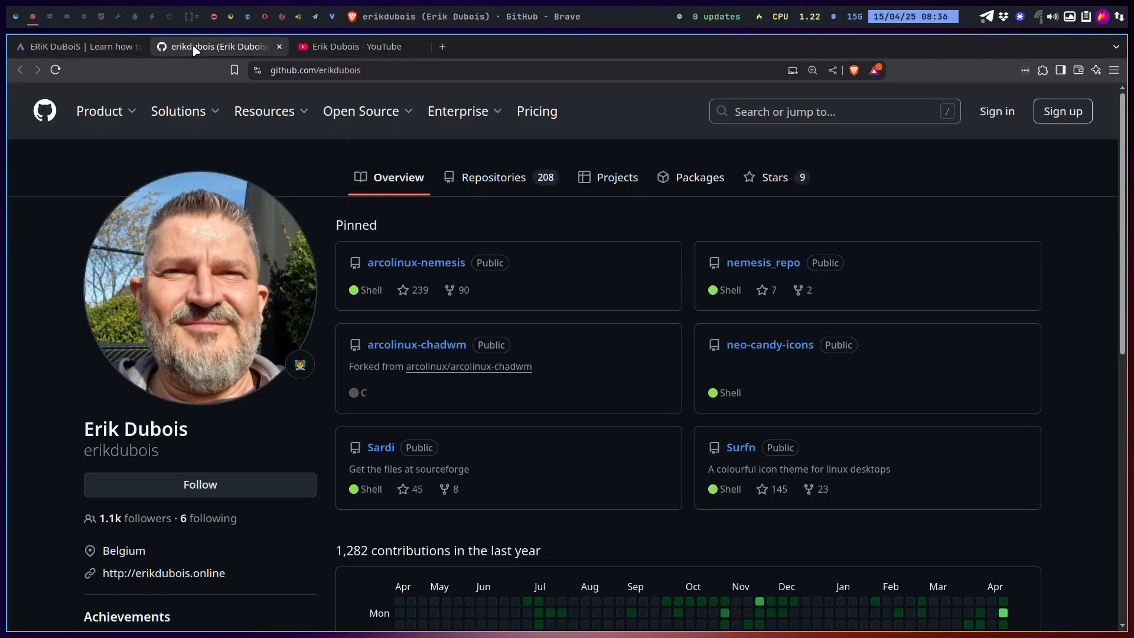
mouse_move(416, 262)
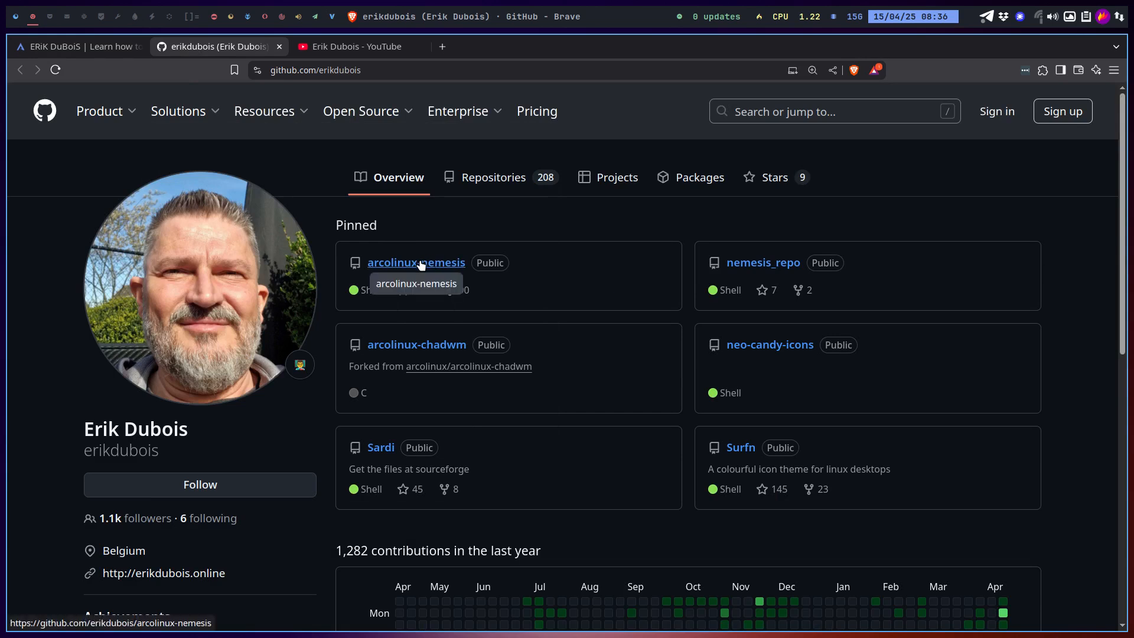
left_click(415, 262)
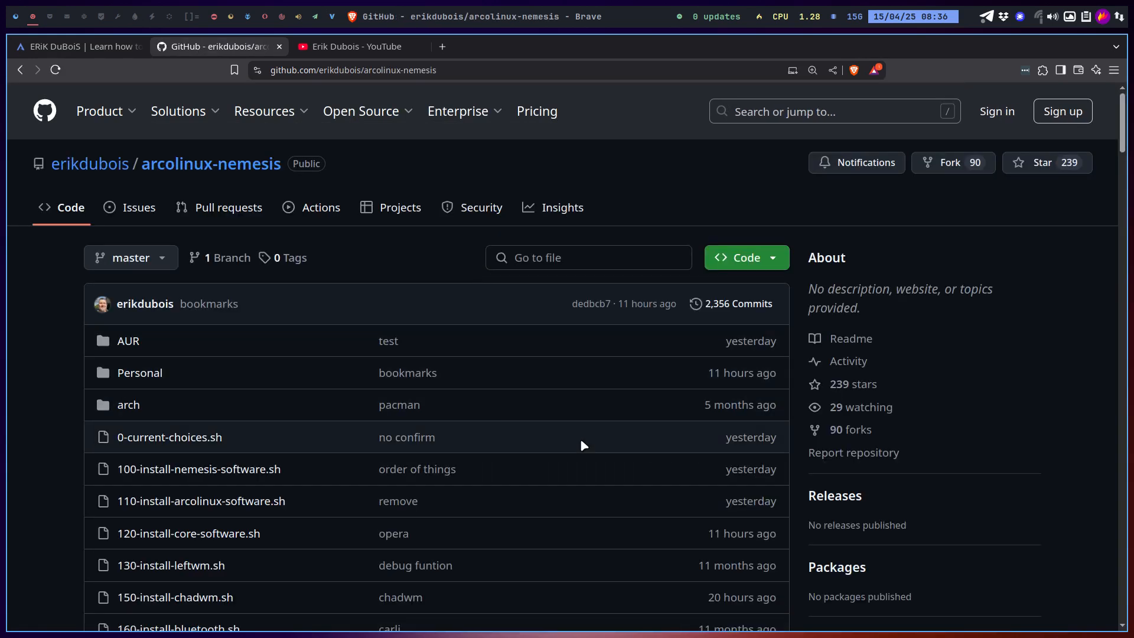
scroll("down", 3)
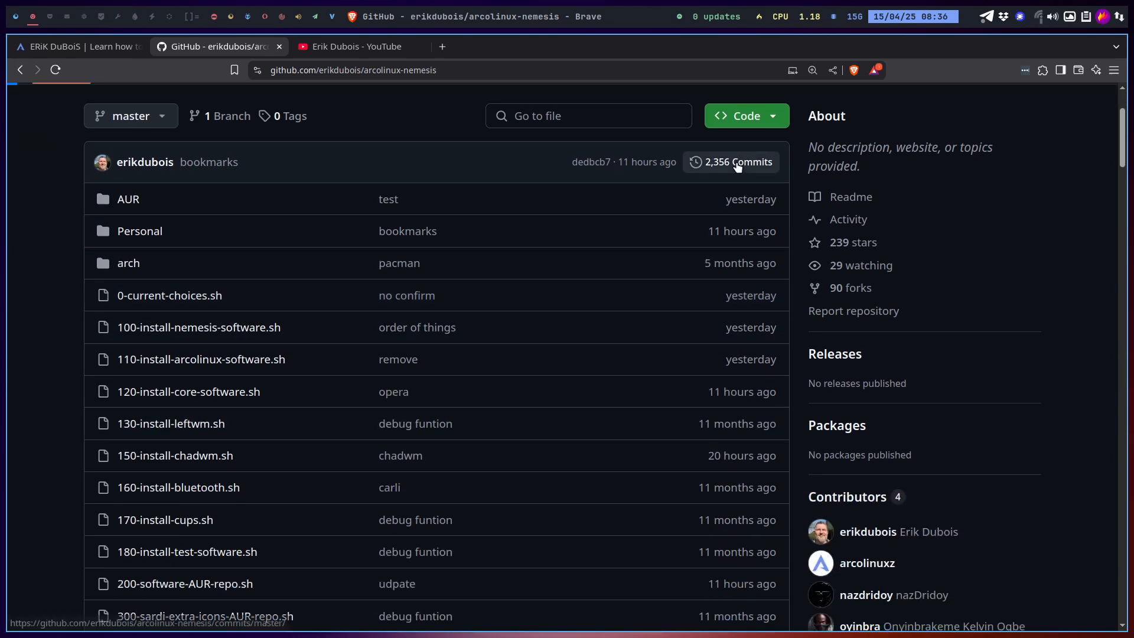
View the repository's commit history, then scroll through the README.
left_click(731, 161)
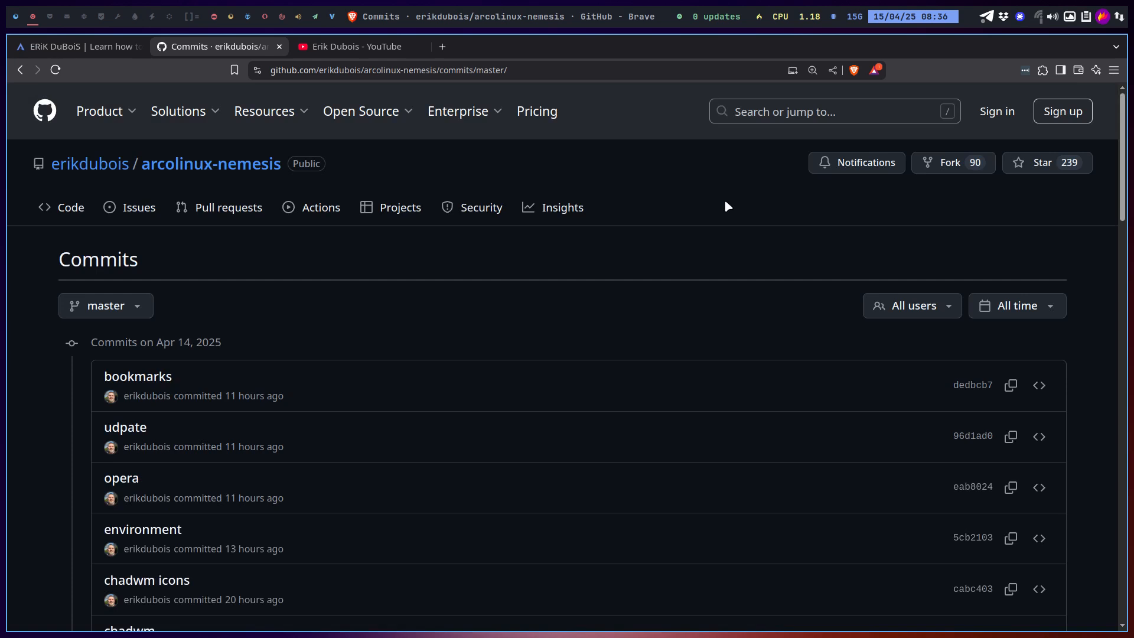
mouse_move(648, 285)
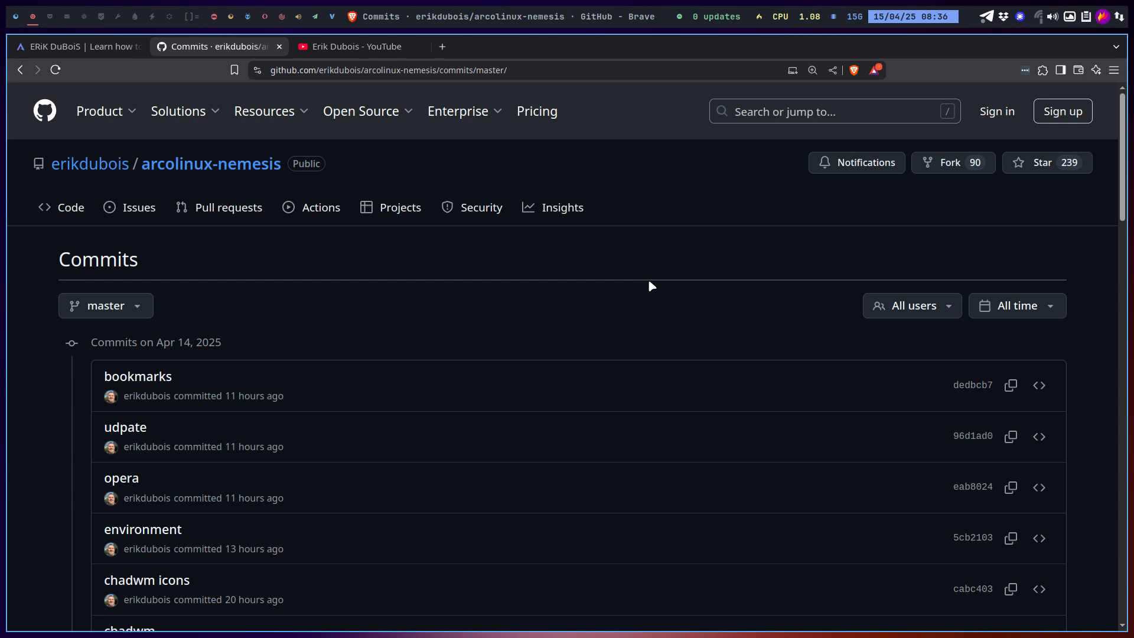
mouse_move(418, 331)
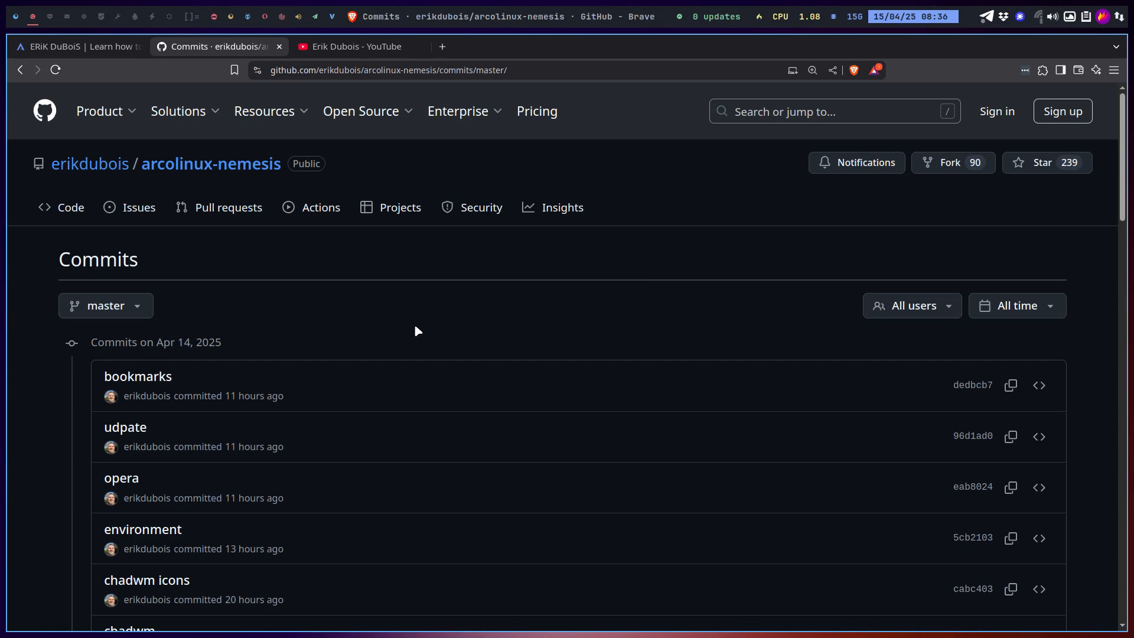
mouse_move(210, 163)
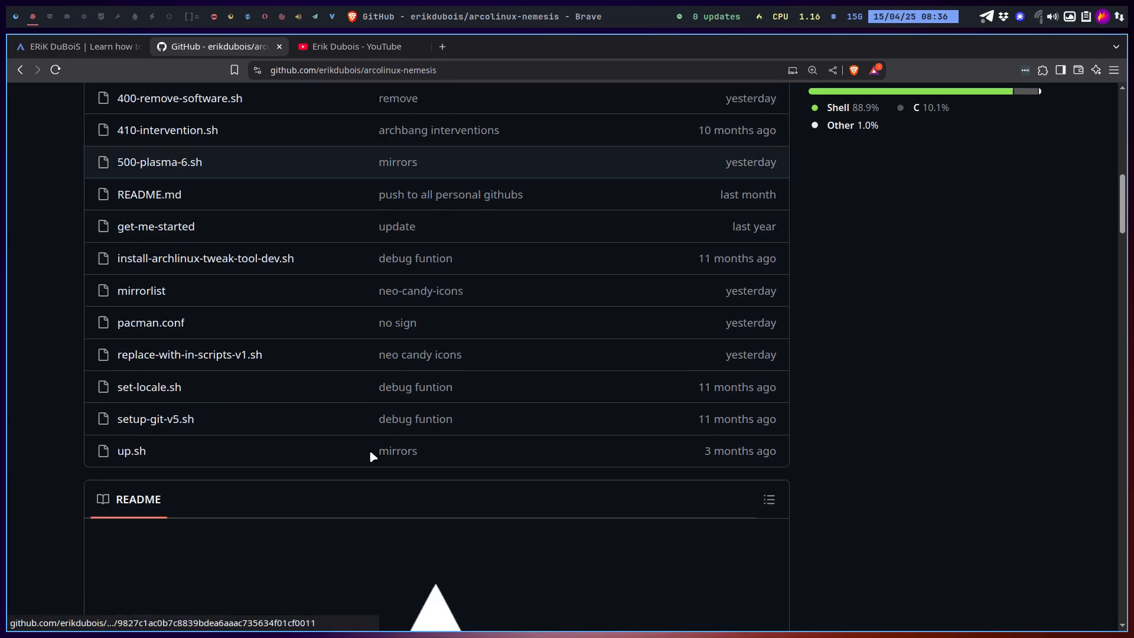
scroll("down", 3)
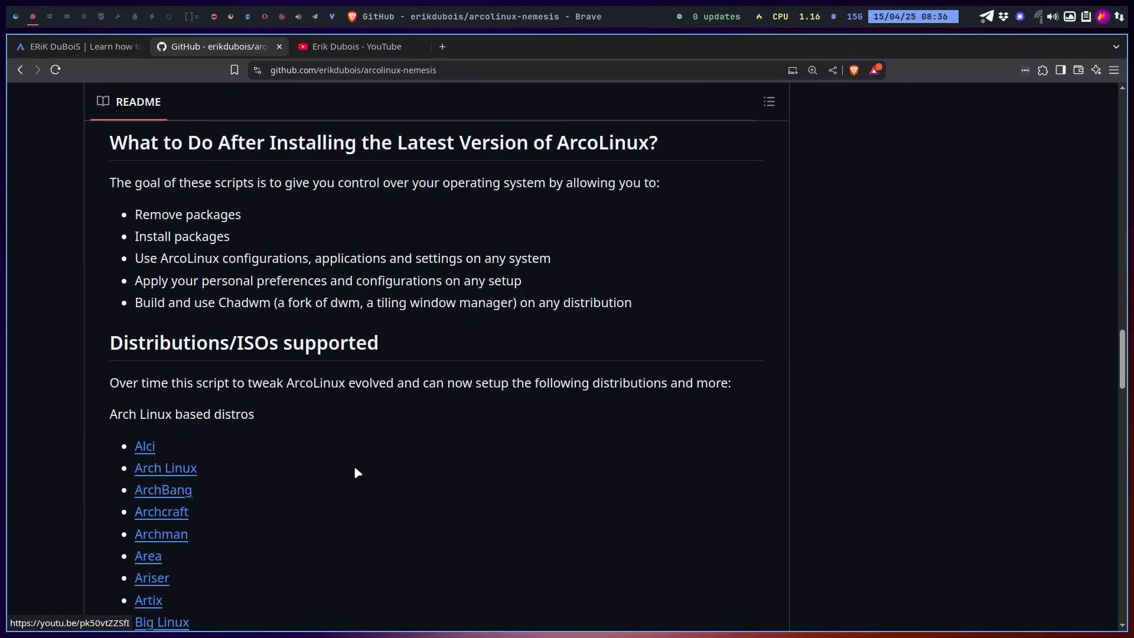
scroll("down", 3)
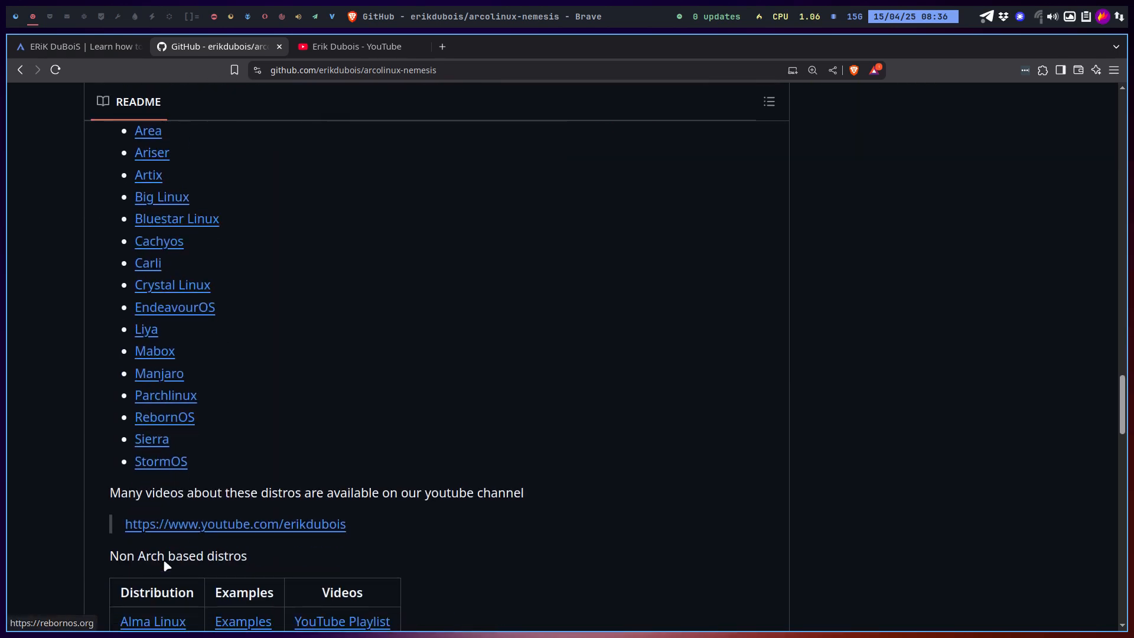
scroll("down", 3)
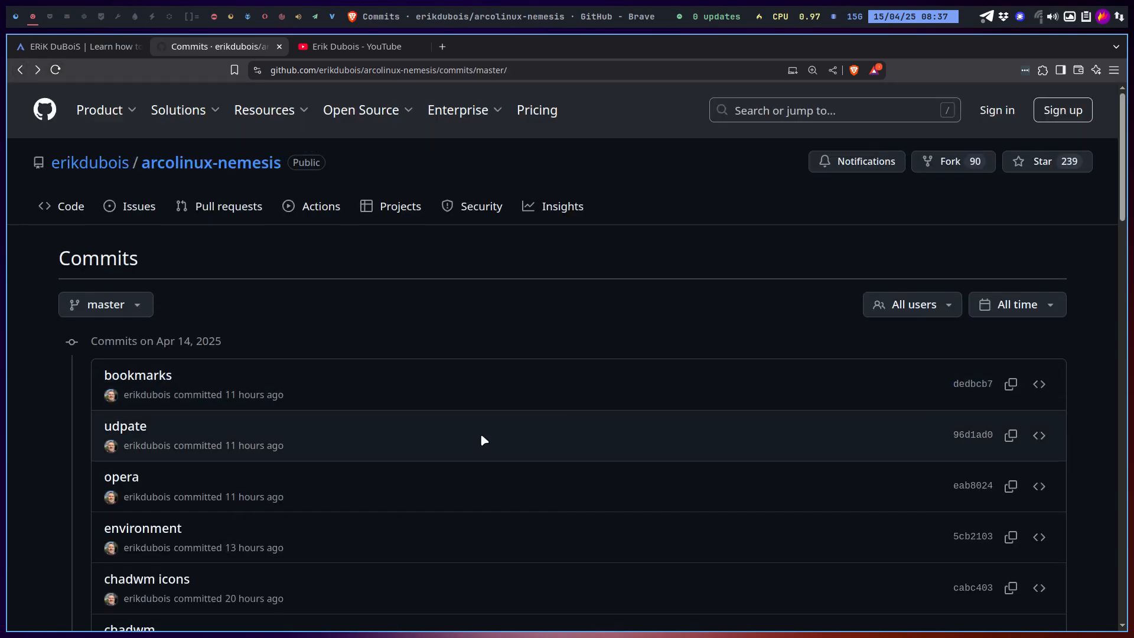
scroll("down", 3)
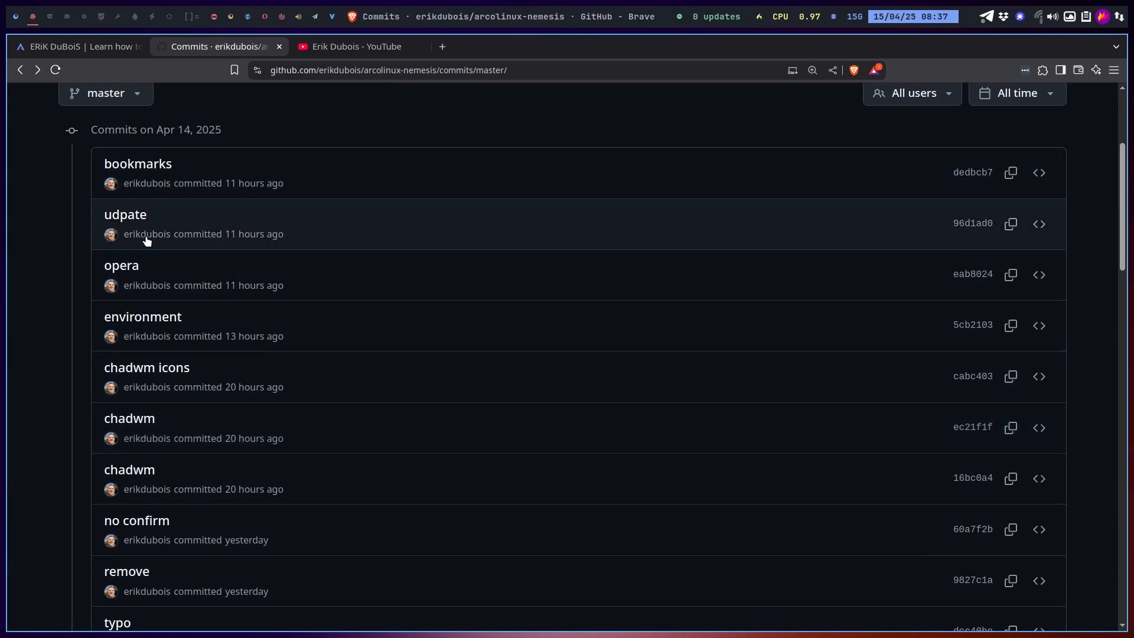
scroll("down", 3)
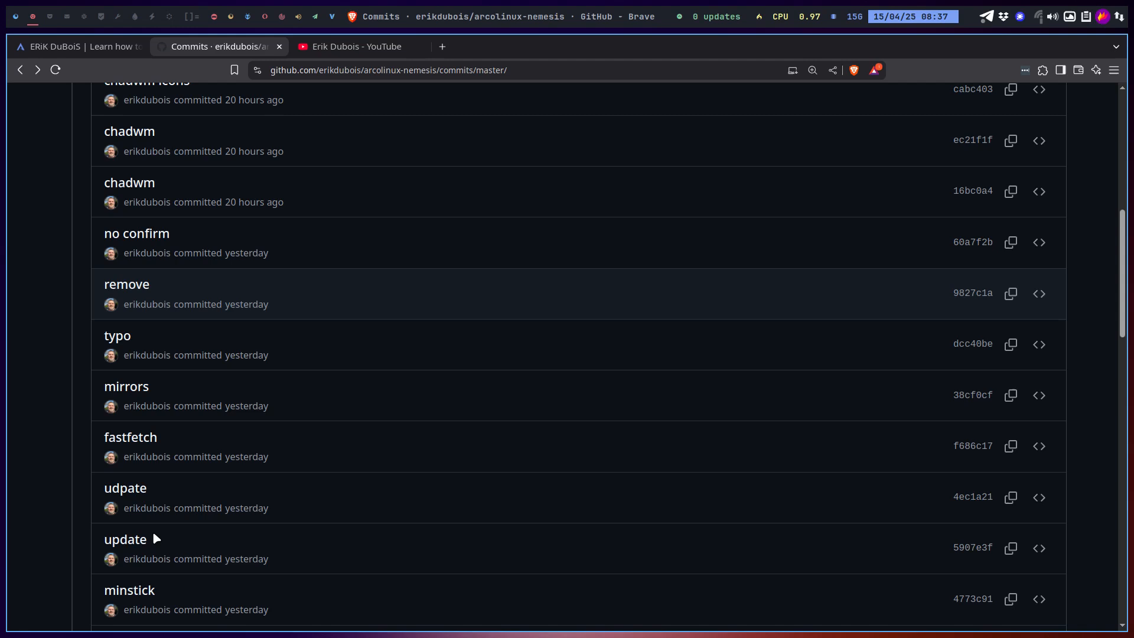
scroll("down", 3)
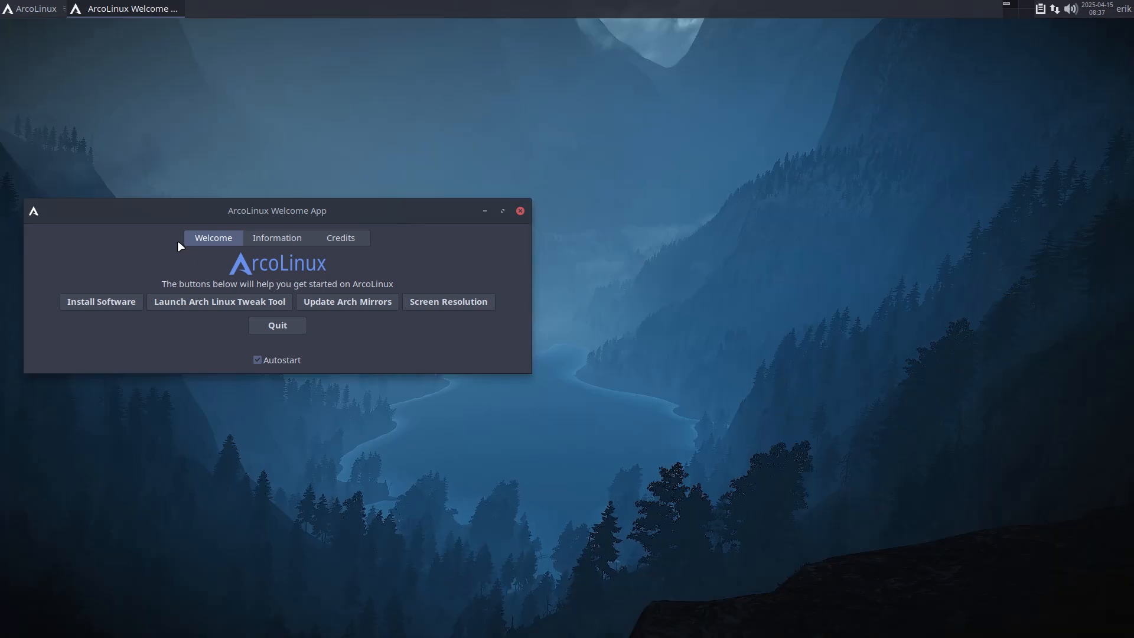
Disable Welcome App autostart, quit it, and run upall to upgrade all packages.
left_click(257, 359)
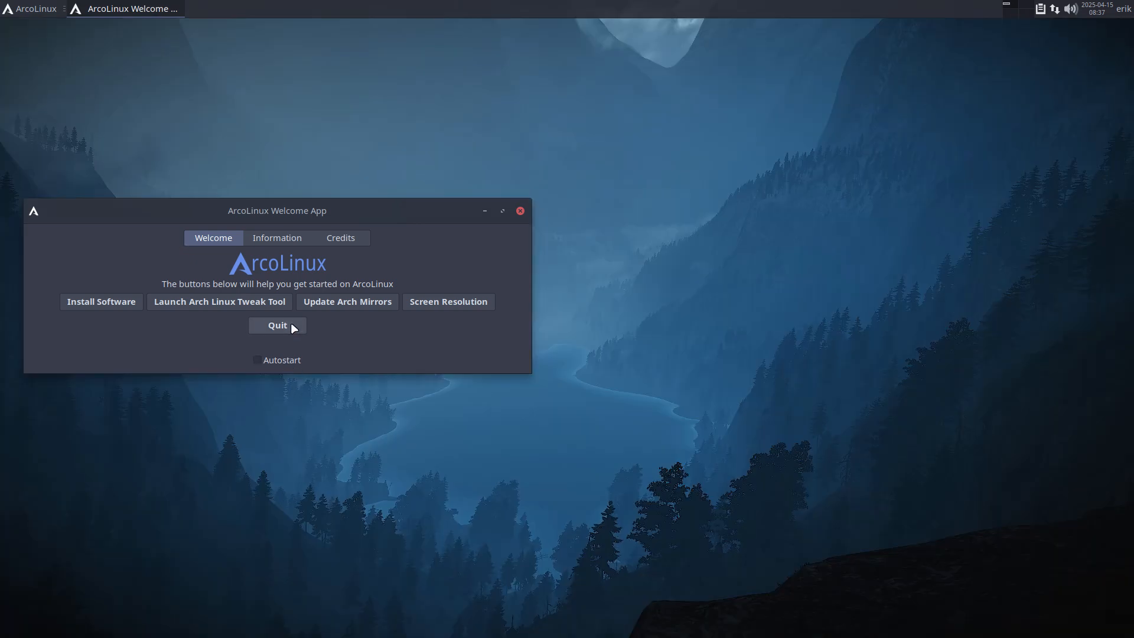
left_click(277, 324)
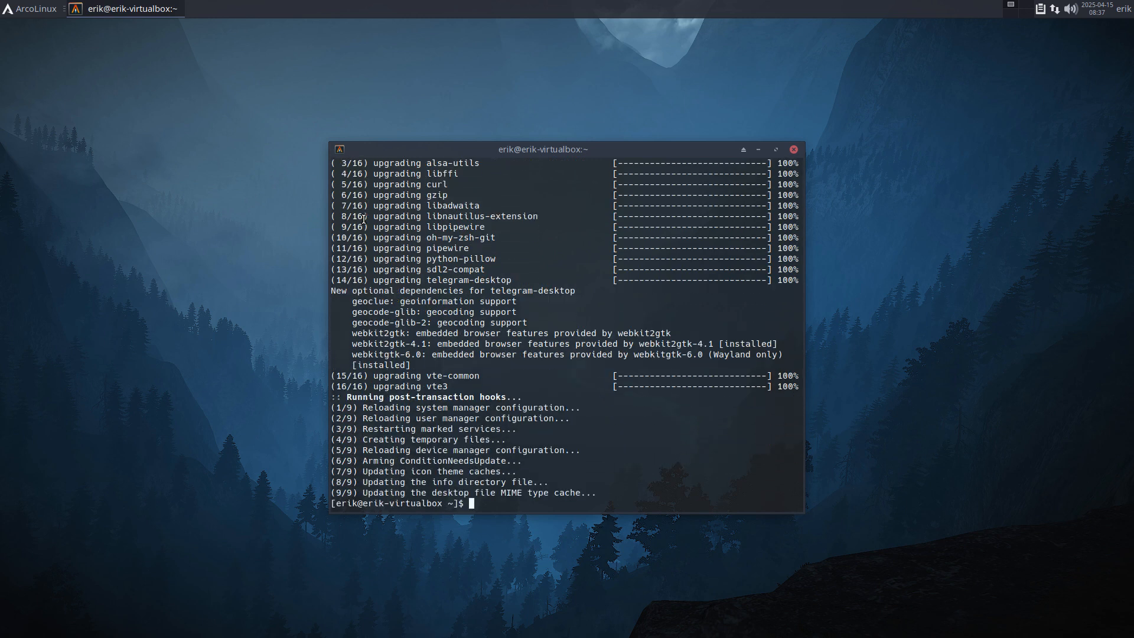
type("upall")
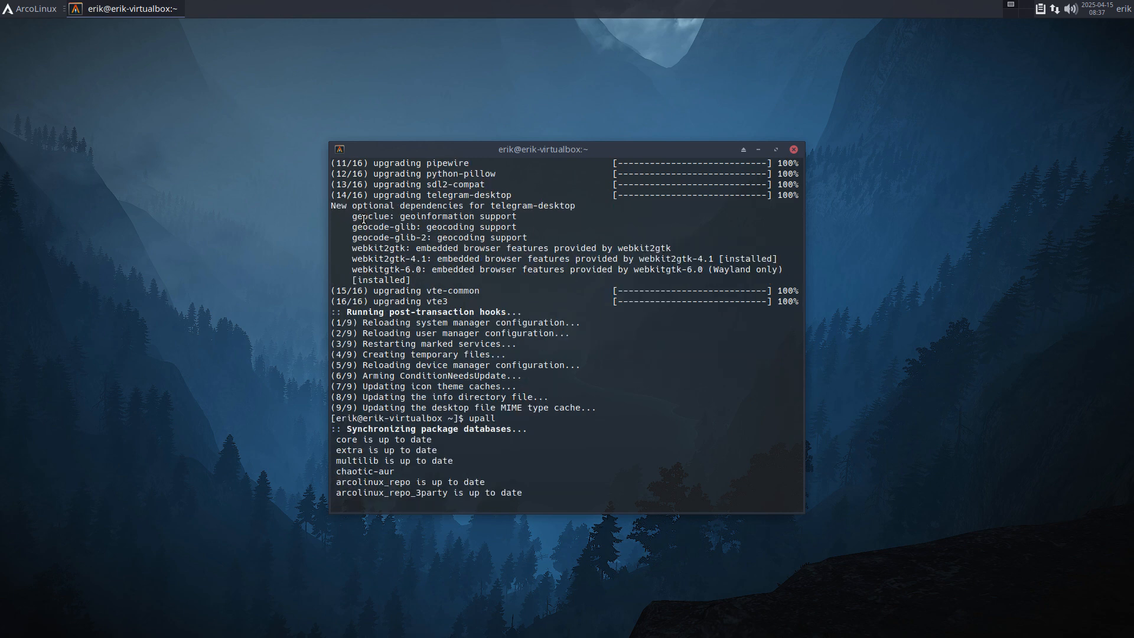
key("Return")
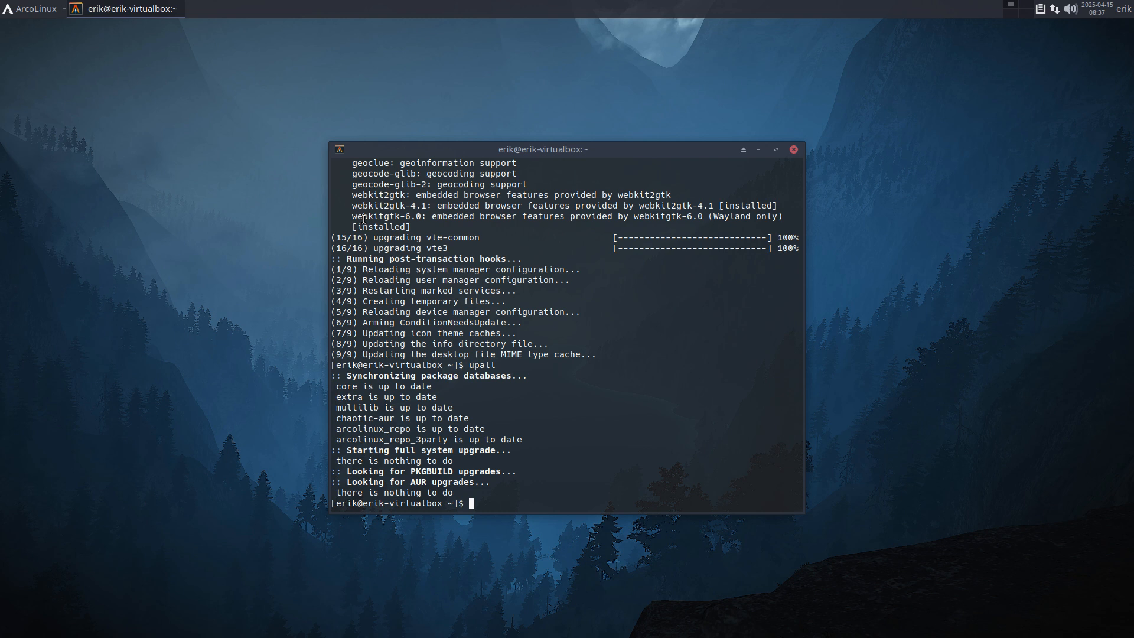
Fetch the nemesis repo with get-nemesis-on-arcolinux and list the DATA folder.
type("get-nemesis-on-a")
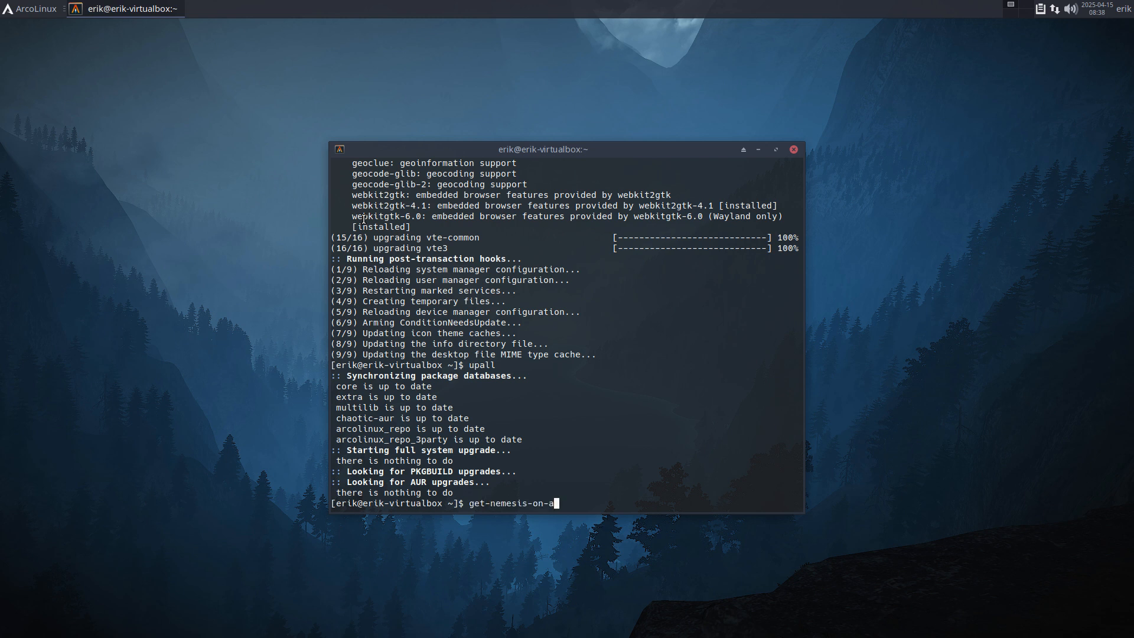
type("rcolinux")
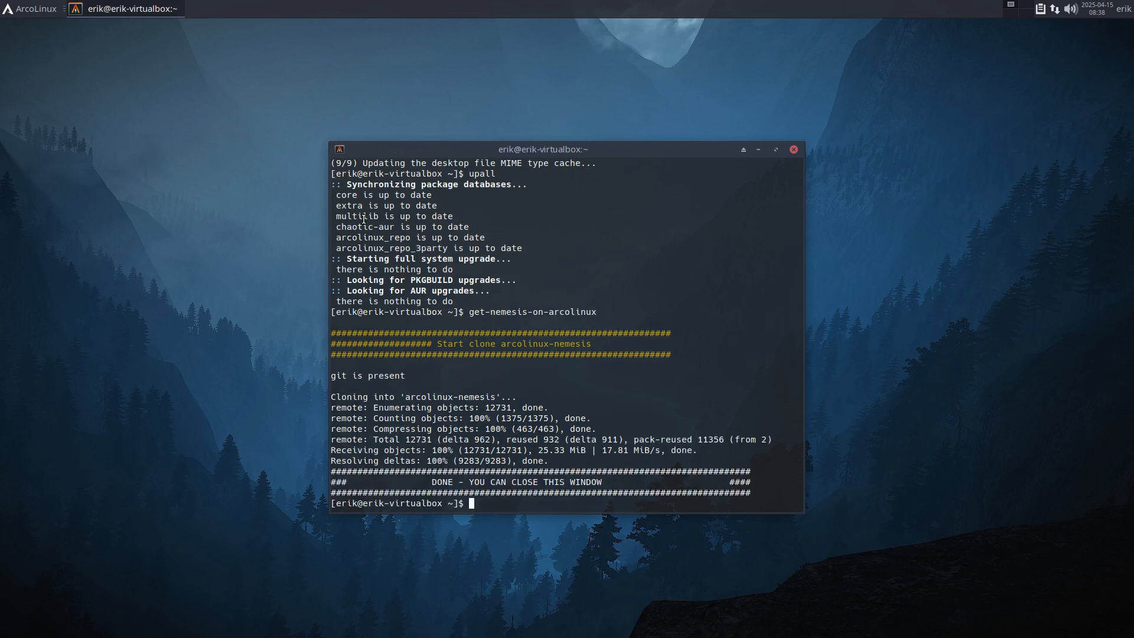
type("cd DATA/arcolinux-nemesis/")
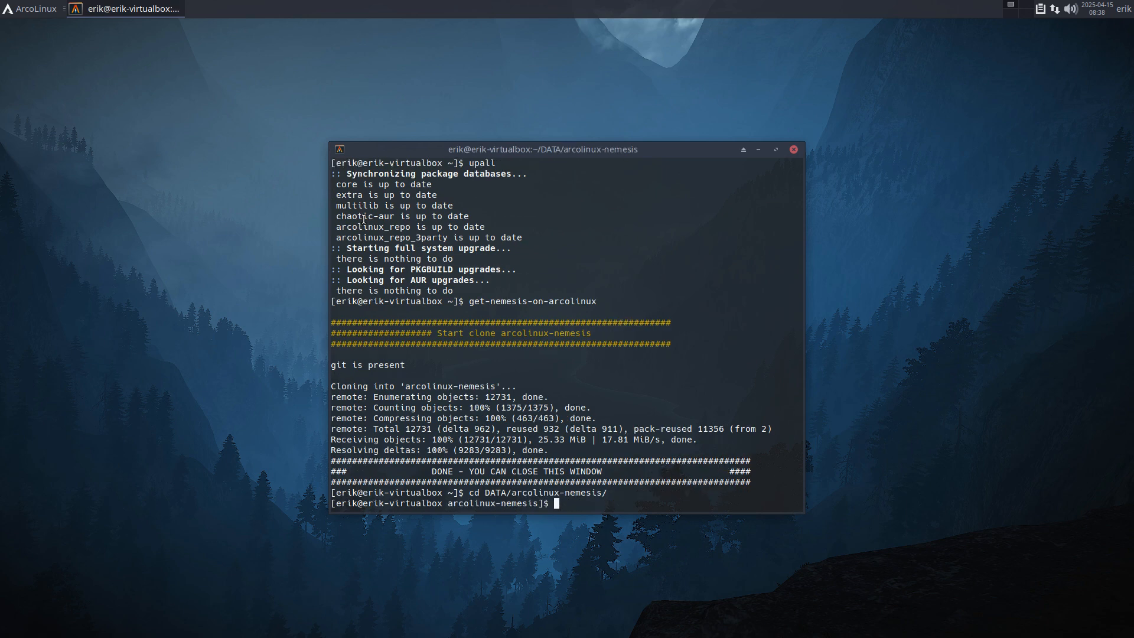
type("ls")
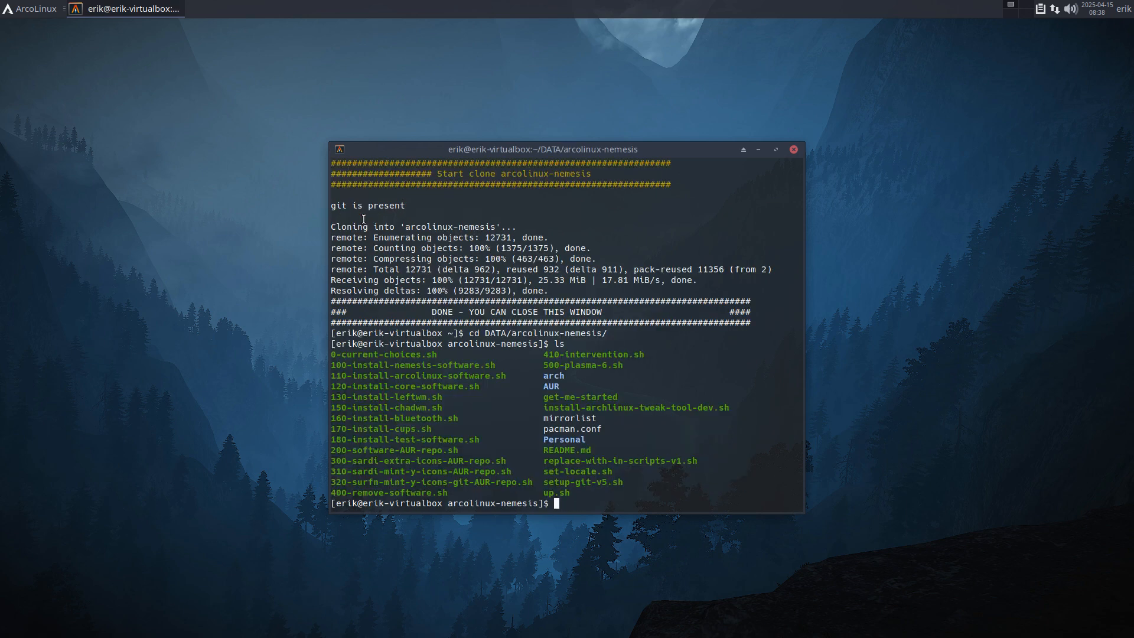
Select the pacman.conf name, move the terminal aside, and enter ./0-current-choices.sh.
type("./")
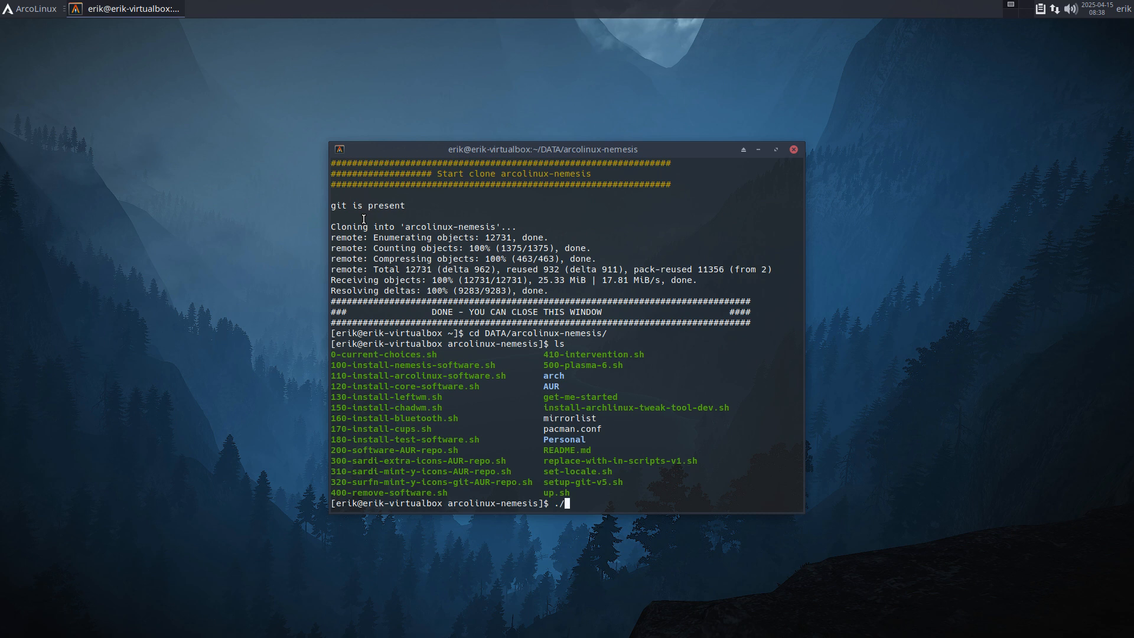
mouse_move(542, 426)
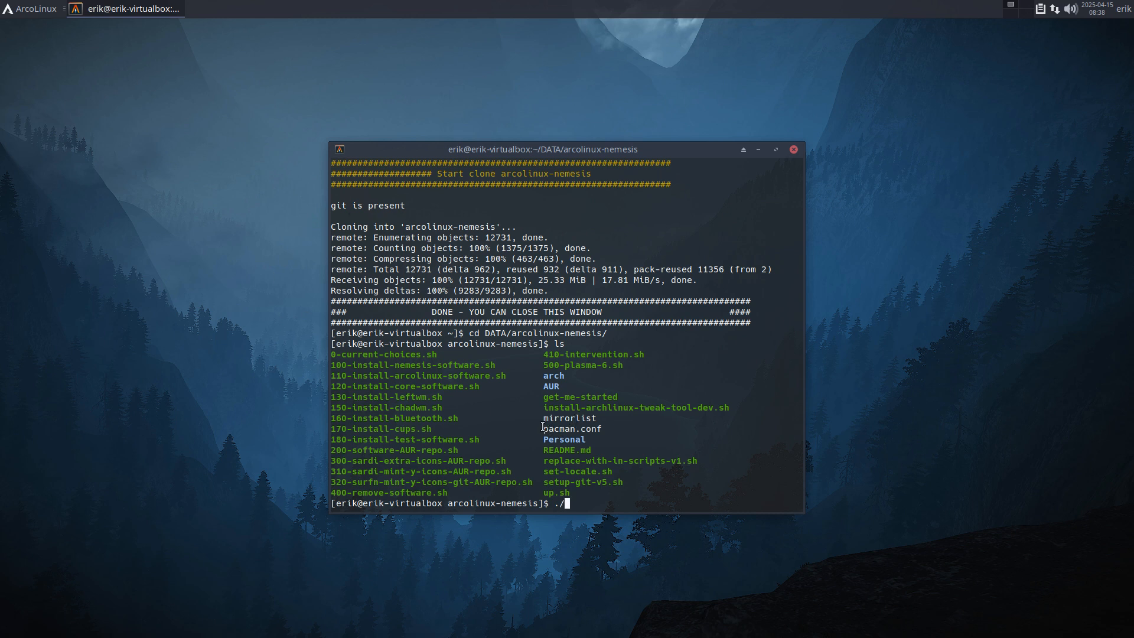
double_click(570, 428)
type("update")
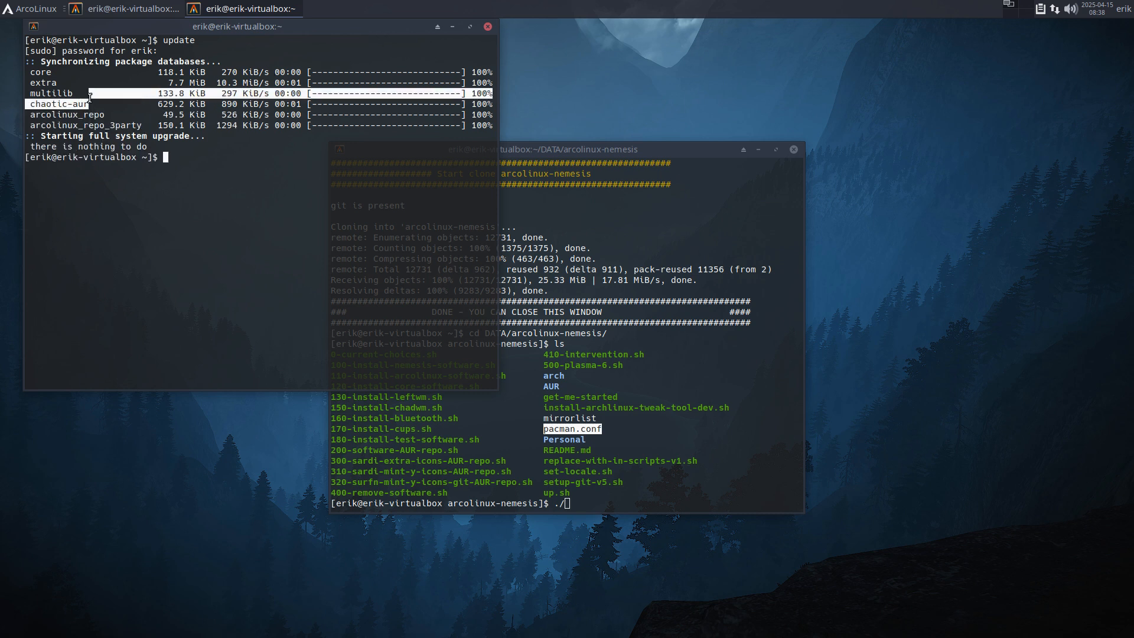
left_click_drag(238, 27, 197, 44)
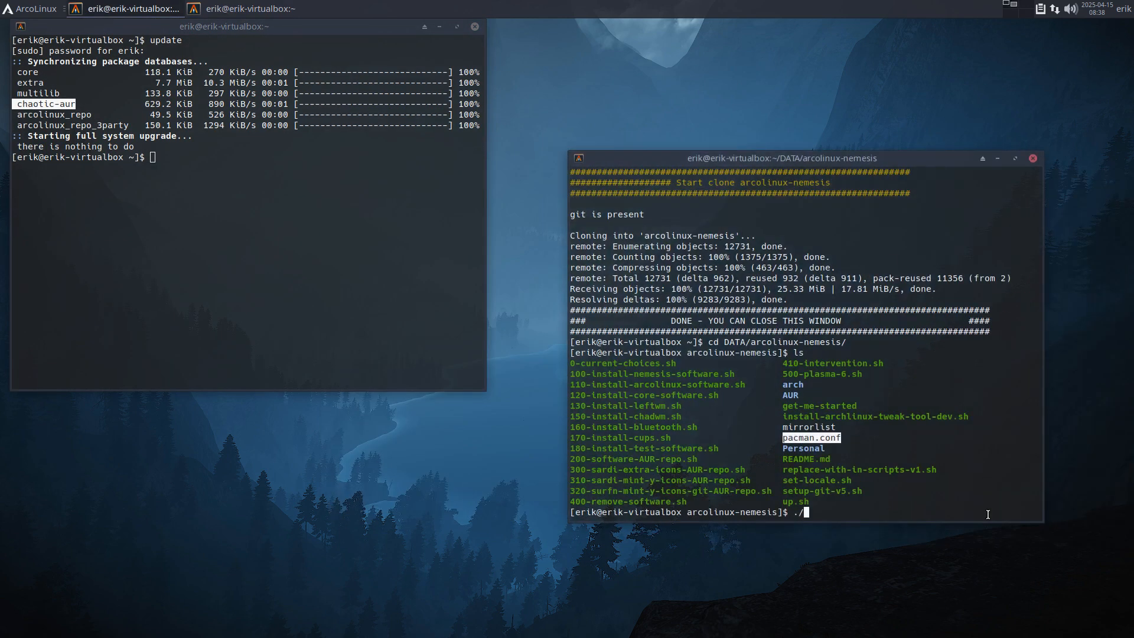
type("0-current-choices.sh")
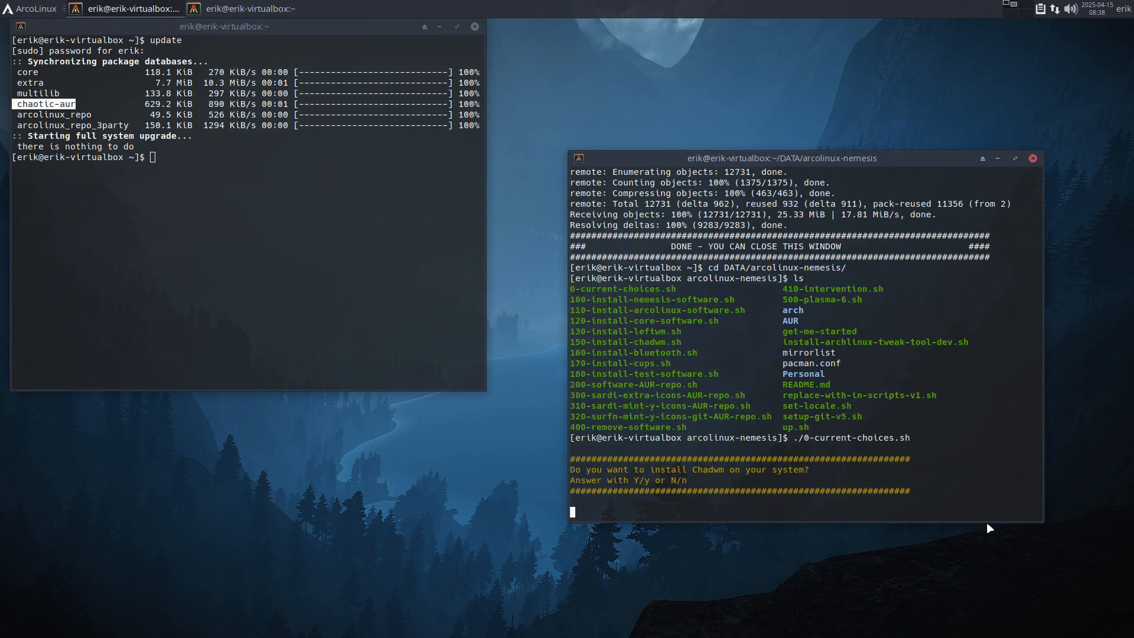
Answer y to install Chadwm and open /etc/pacman.conf in nano with npacm.
type("y")
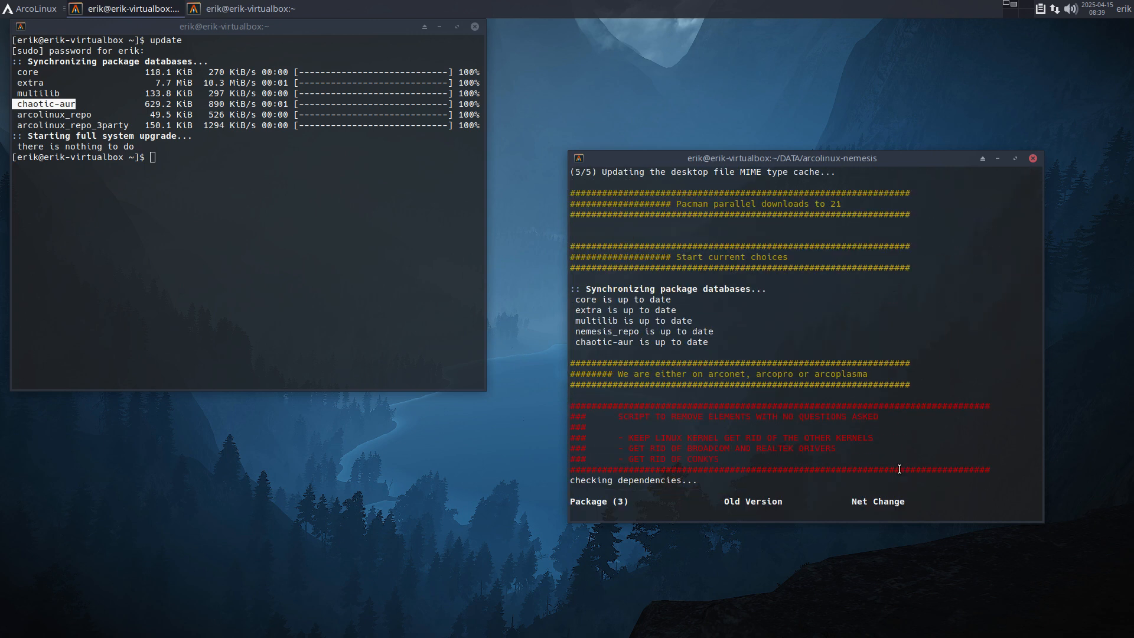
mouse_move(887, 190)
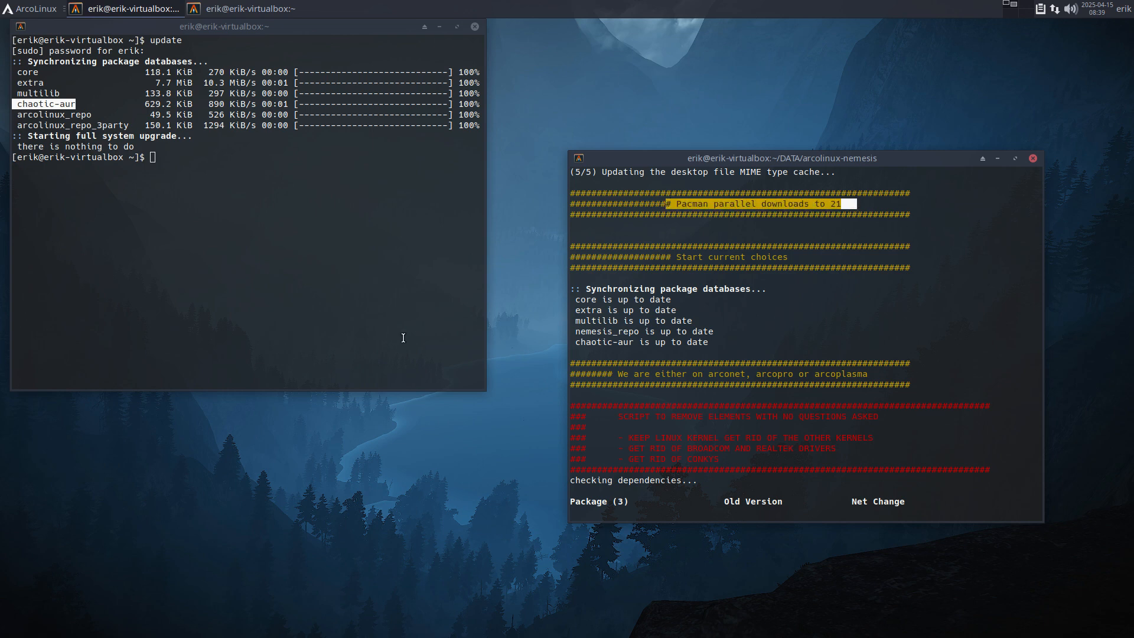
type("npacm")
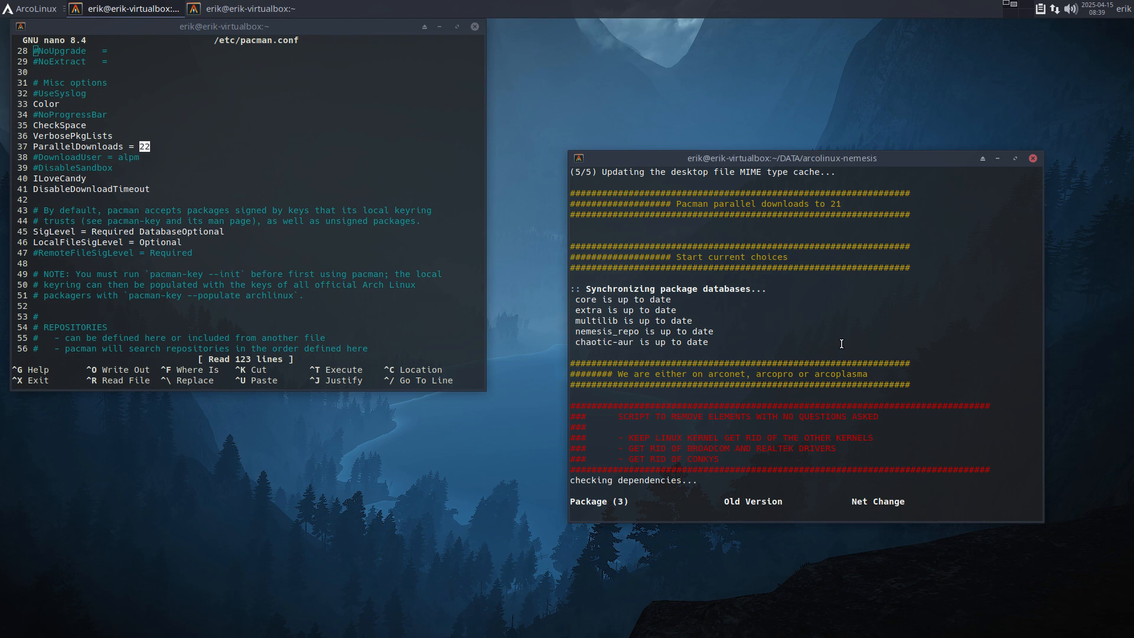
mouse_move(808, 298)
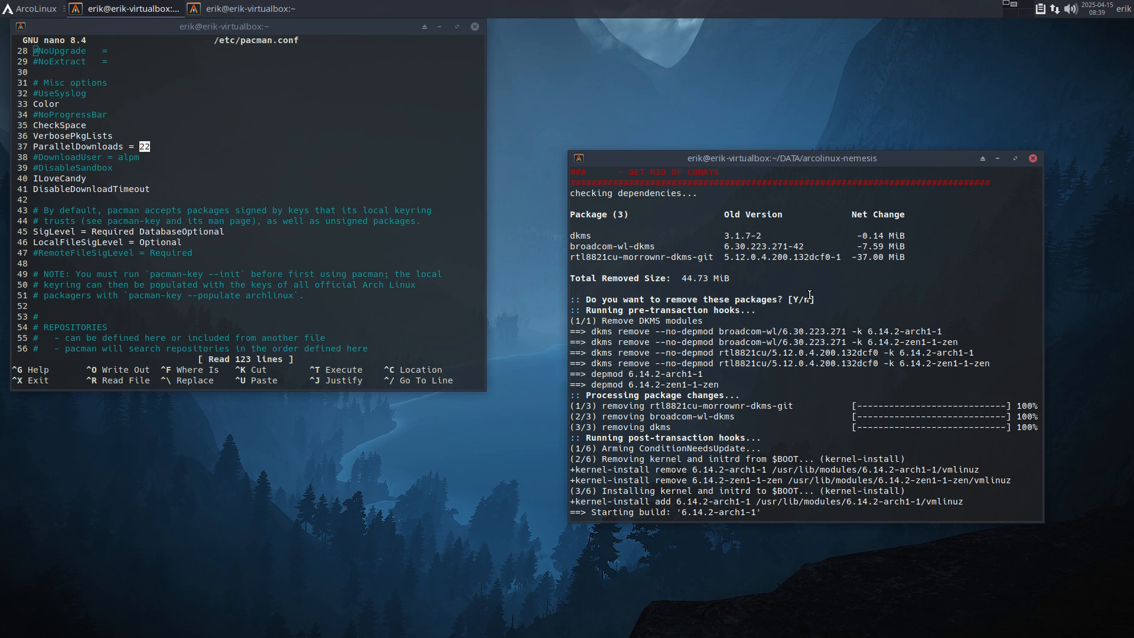
mouse_move(711, 332)
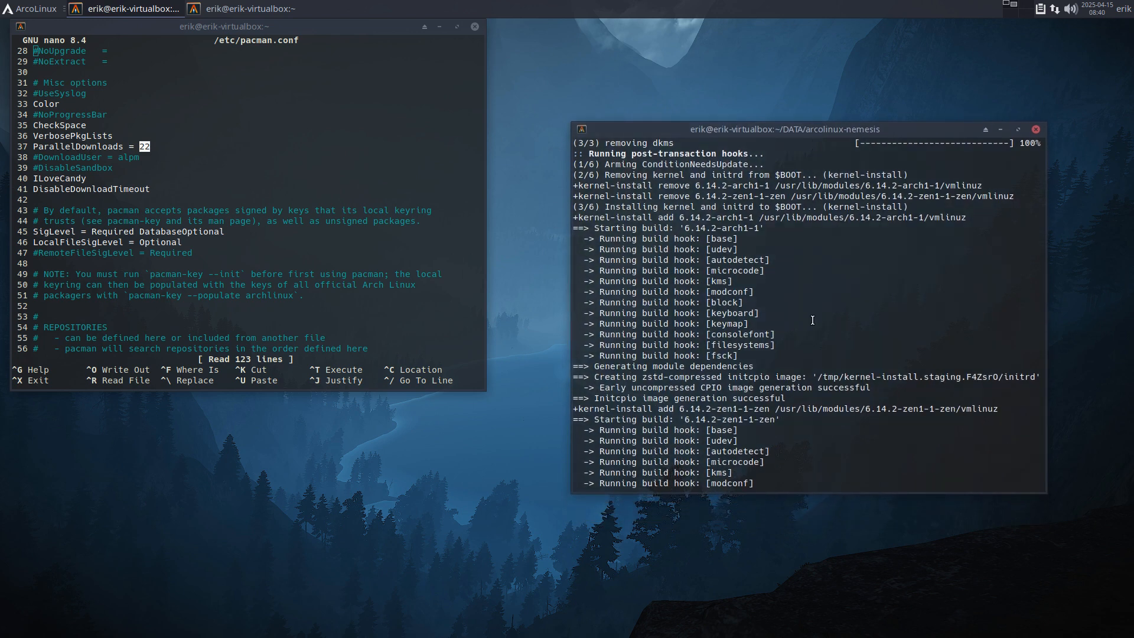
mouse_move(807, 336)
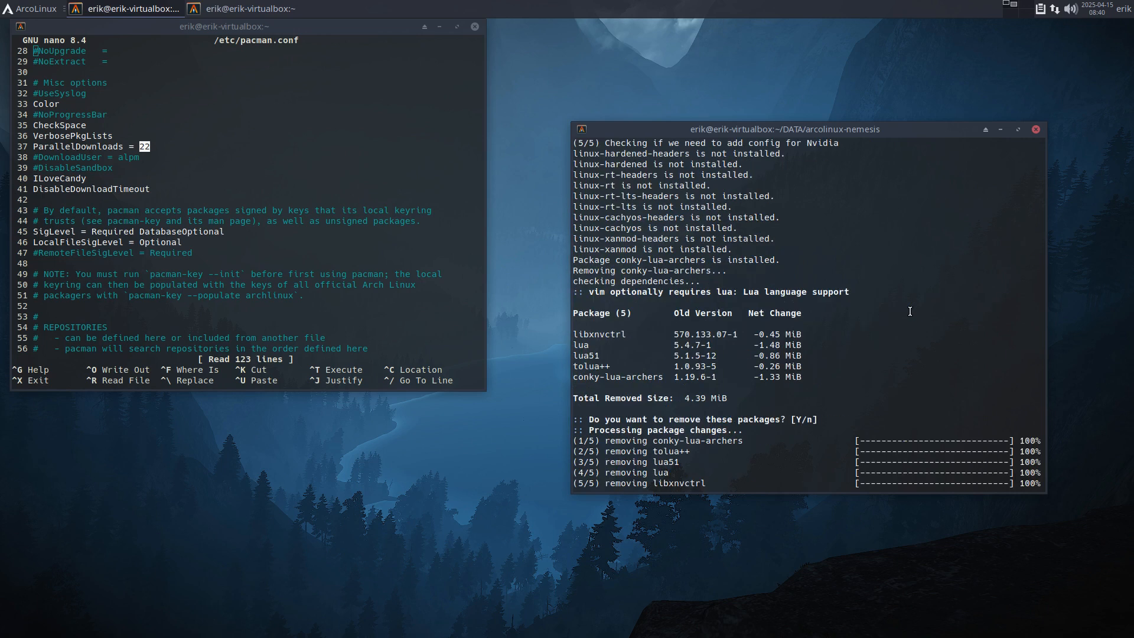
mouse_move(836, 367)
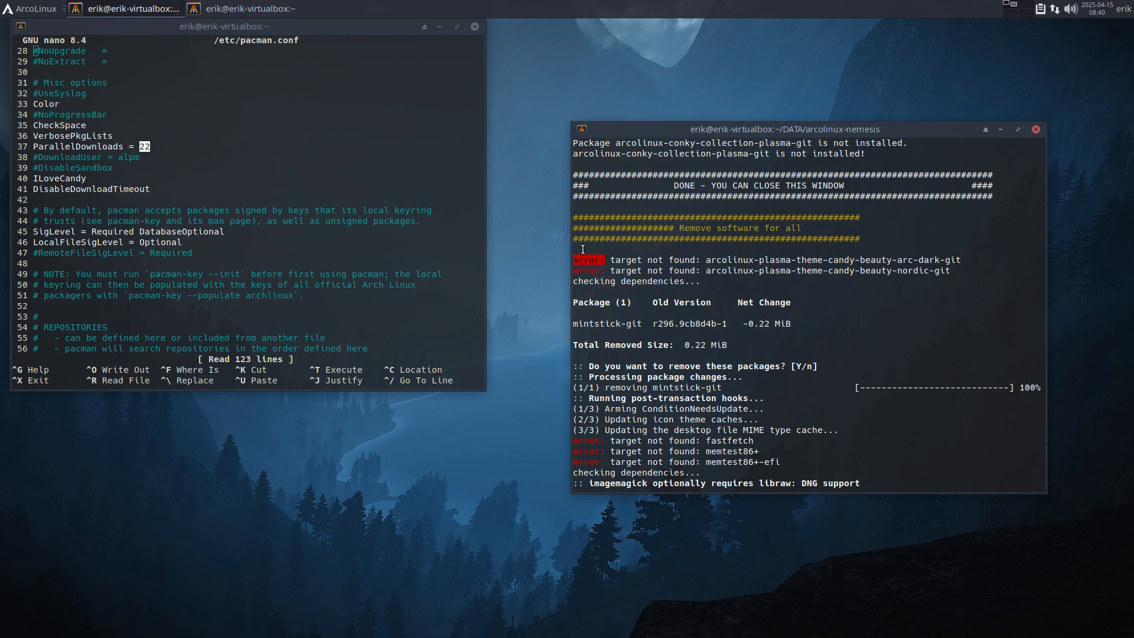
mouse_move(666, 267)
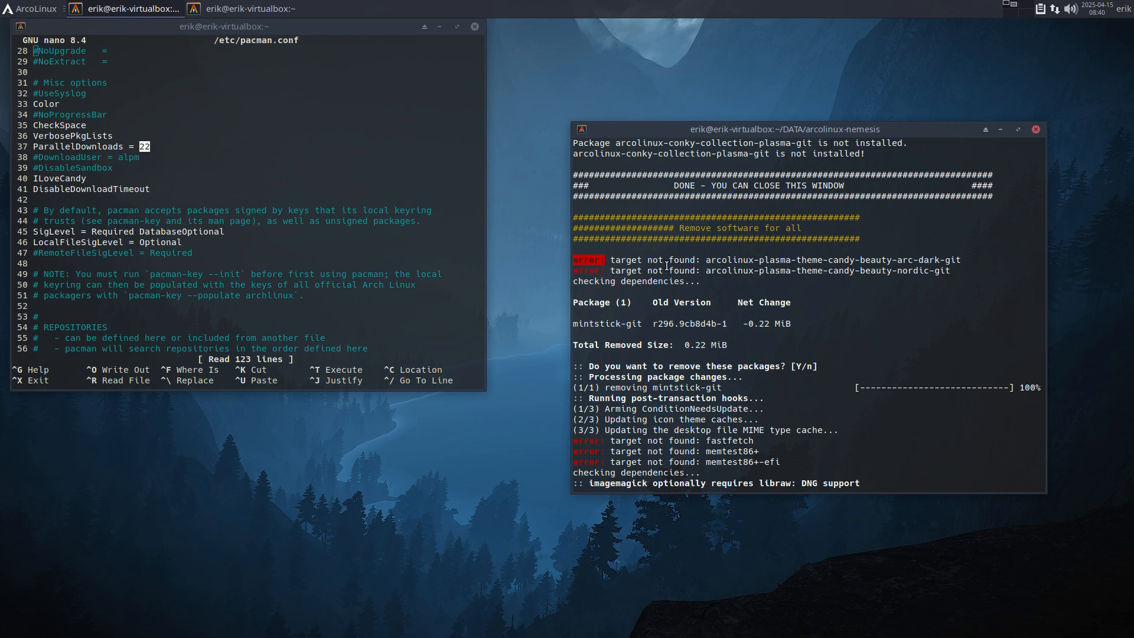
Launch Thunar on the home folder while the script removes unneeded packages.
double_click(824, 259)
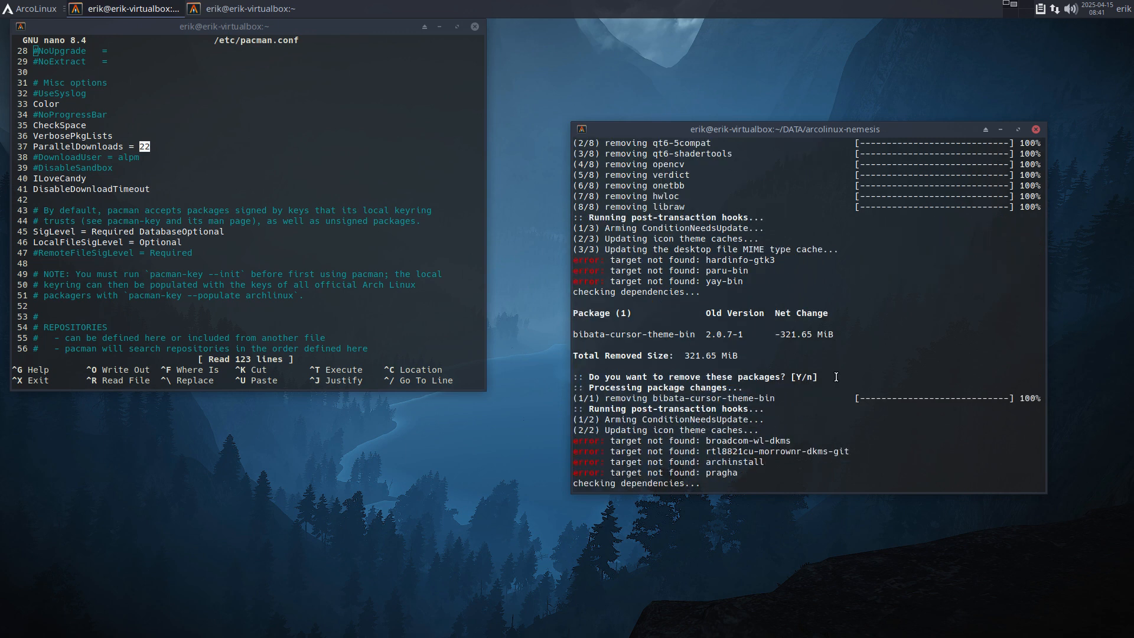
mouse_move(709, 256)
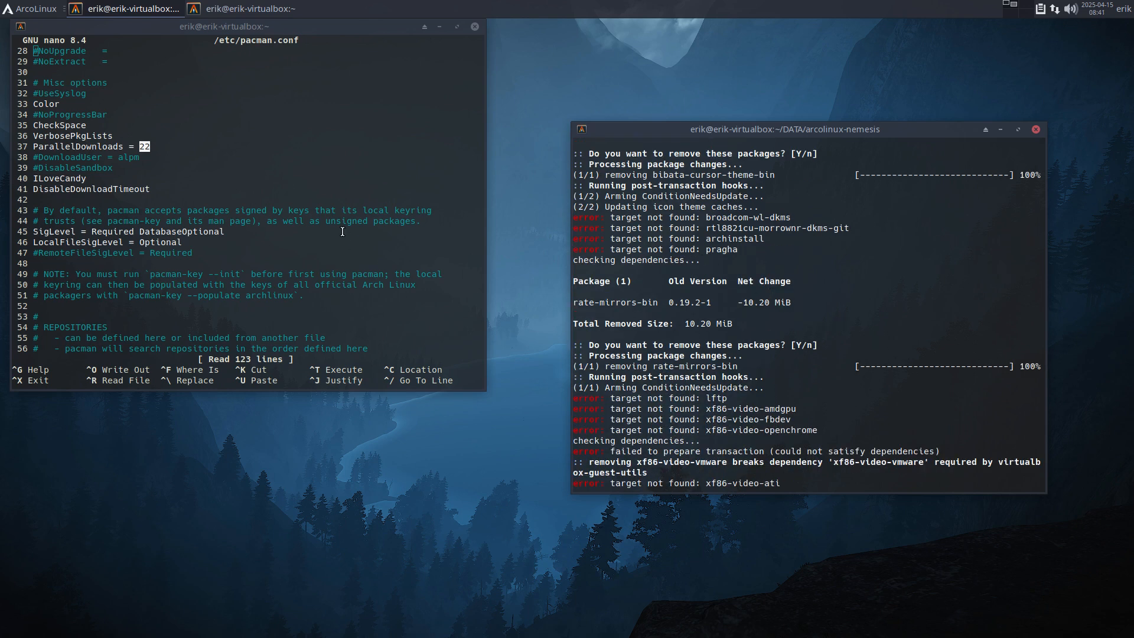
mouse_move(281, 415)
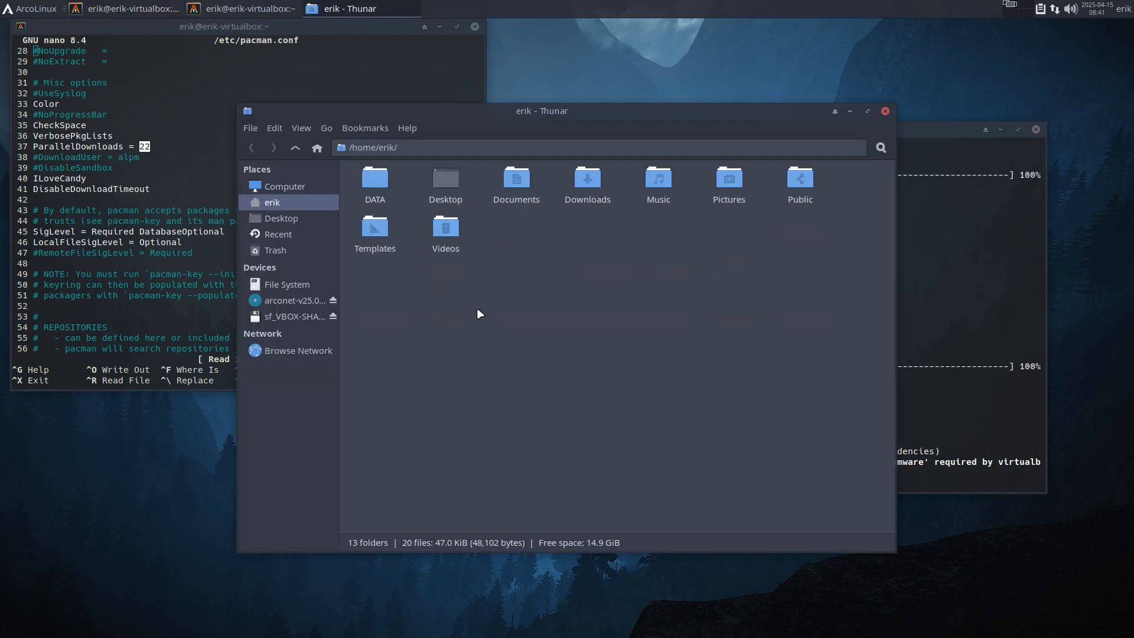
Browse into ~/DATA/arcolinux-nemesis and open 0-current-choices.sh in Sublime Text.
double_click(375, 180)
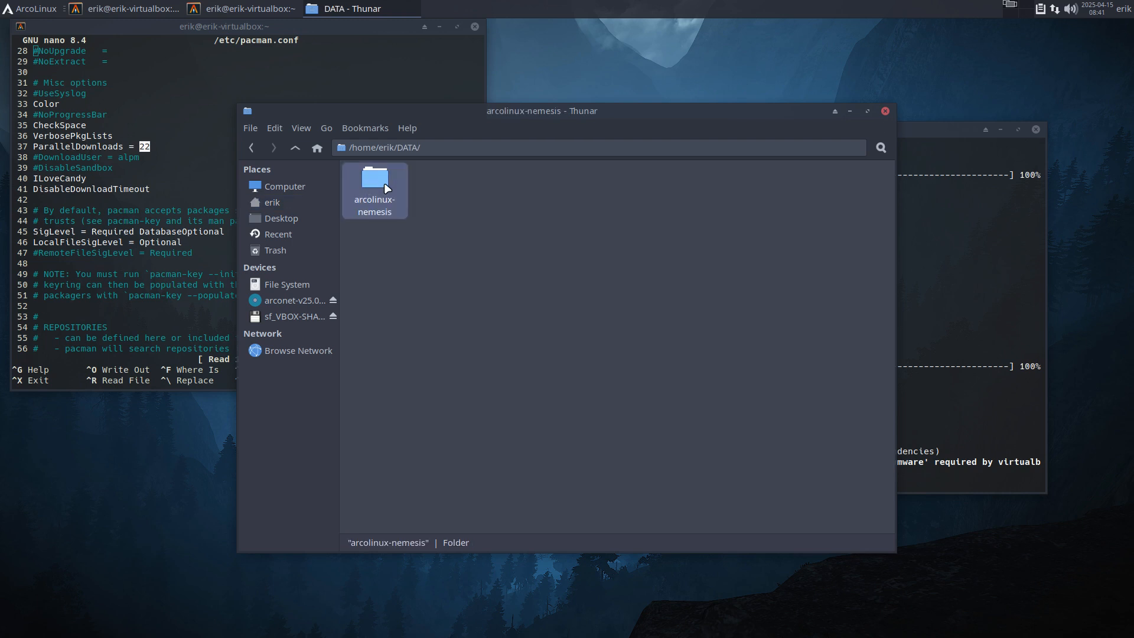
double_click(374, 177)
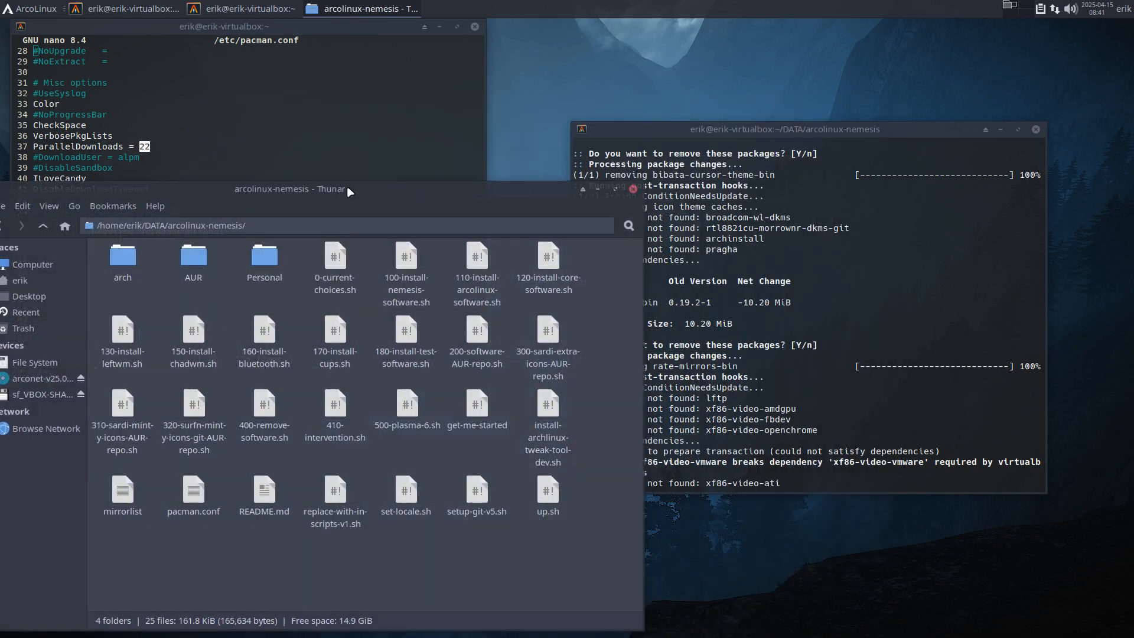
left_click(334, 260)
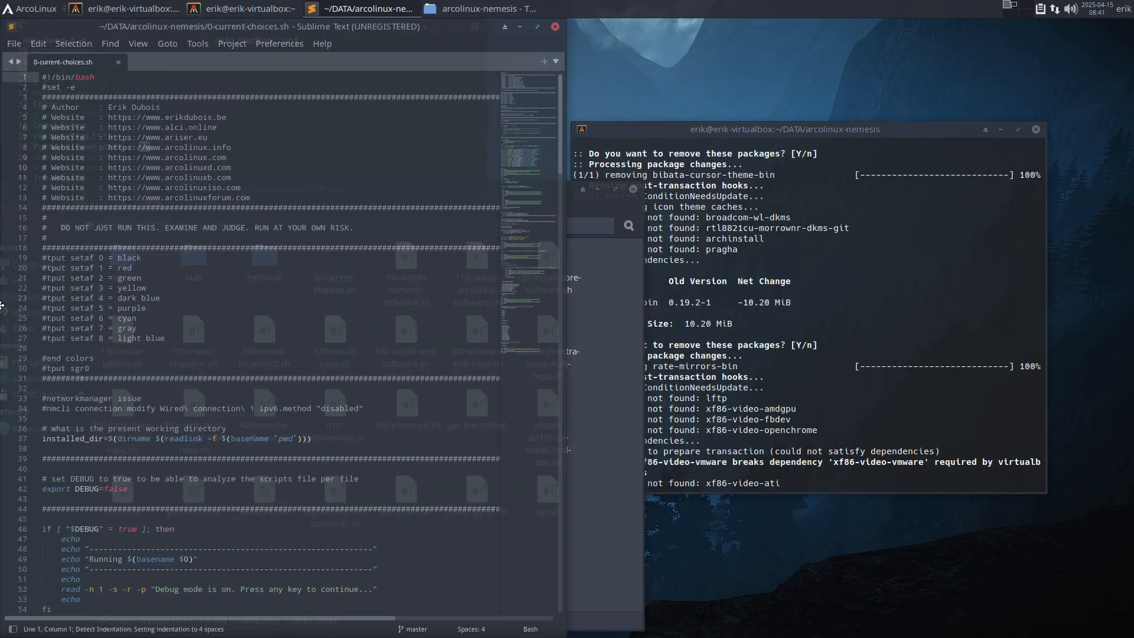
Scroll to line 147 and change the echo banner's 21 to 22.
scroll("down", 3)
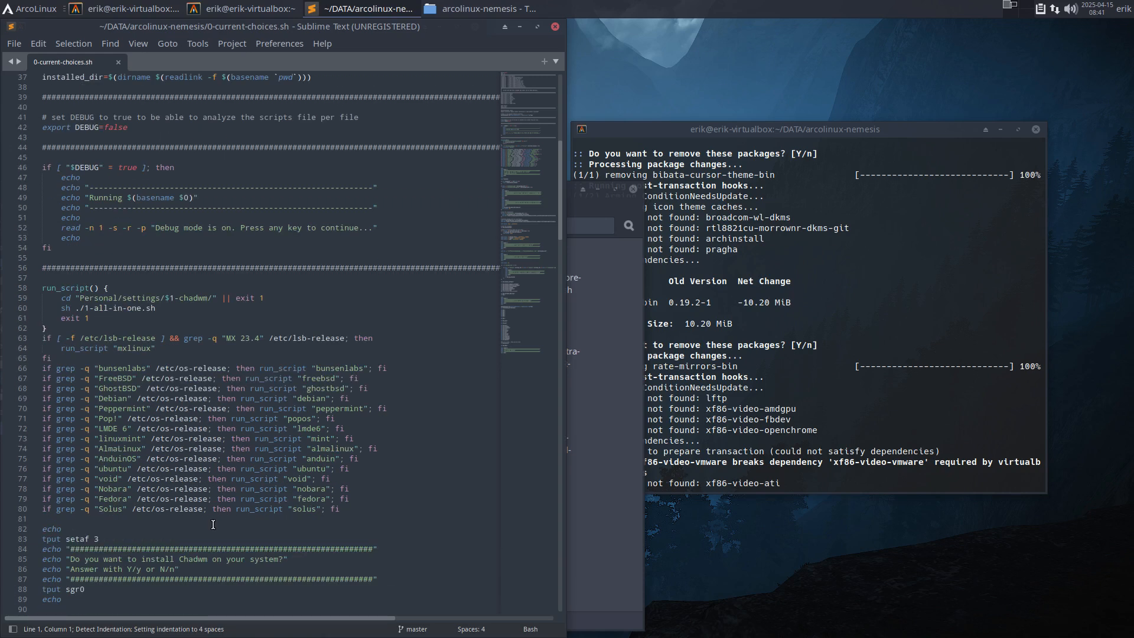
scroll("down", 3)
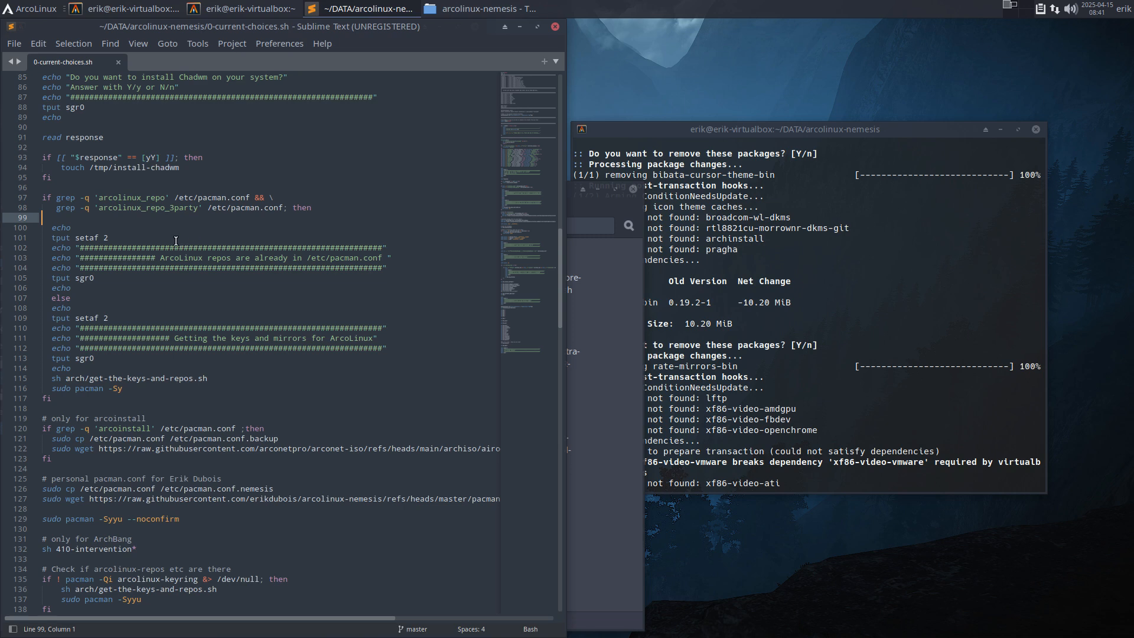
scroll("down", 3)
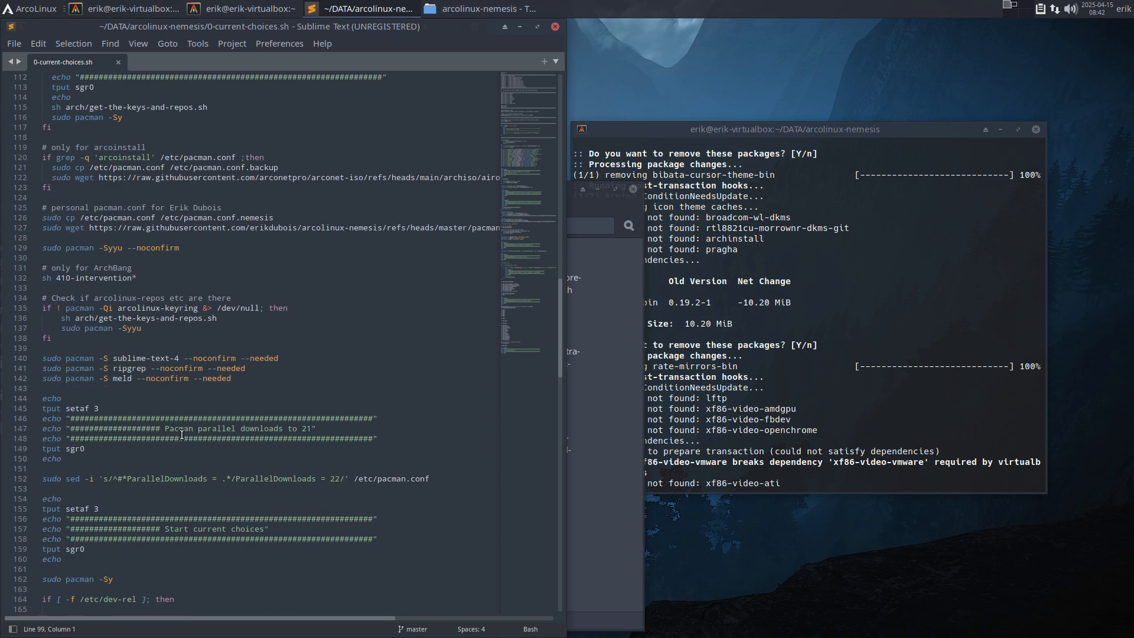
scroll("down", 3)
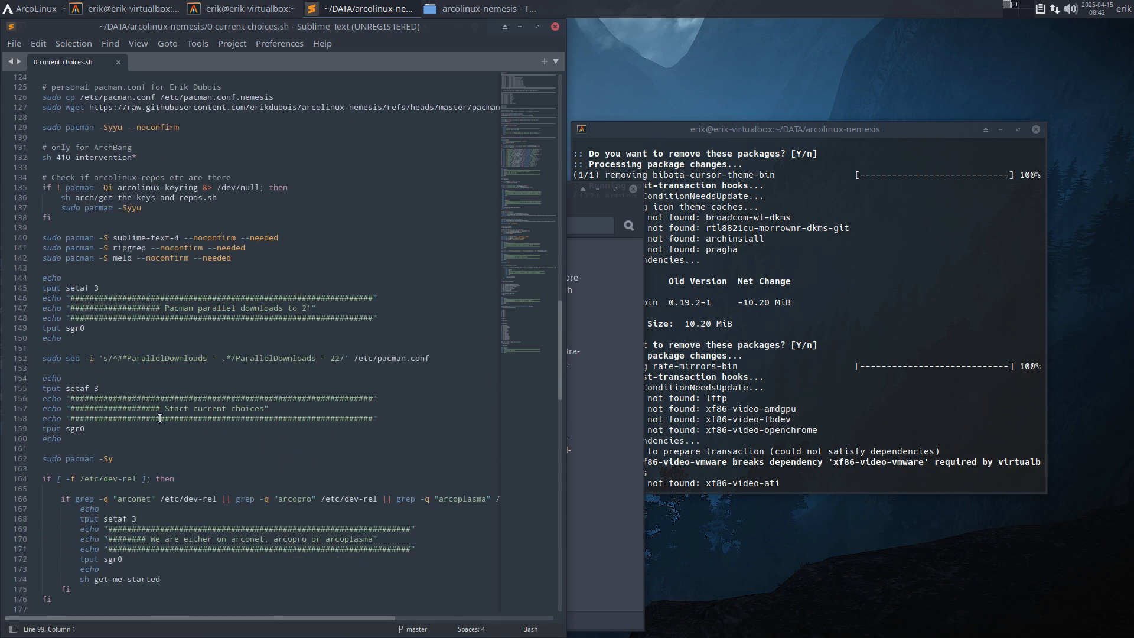
left_click(310, 307)
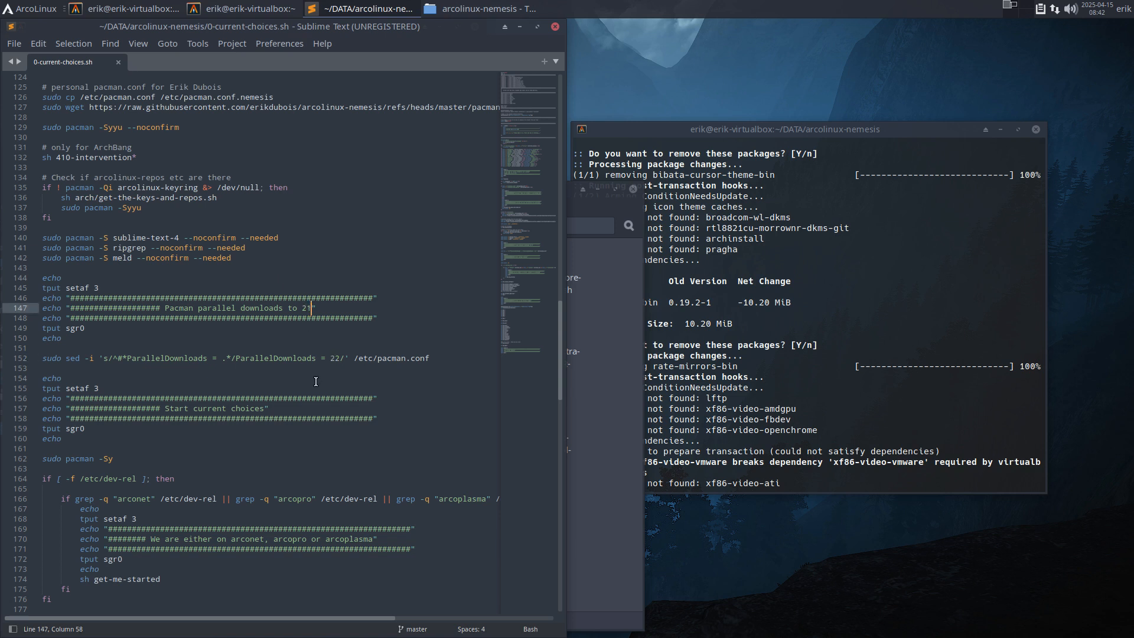
type("2")
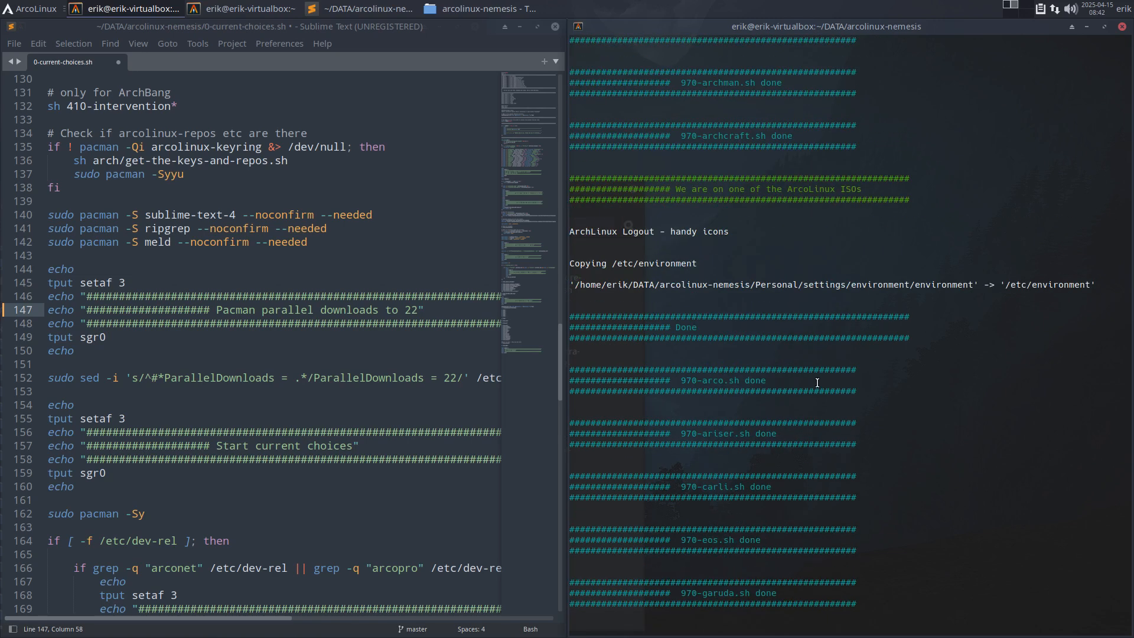
Confirm ParallelDownloads = 22 in nano, then log out to the login screen.
scroll("down", 3)
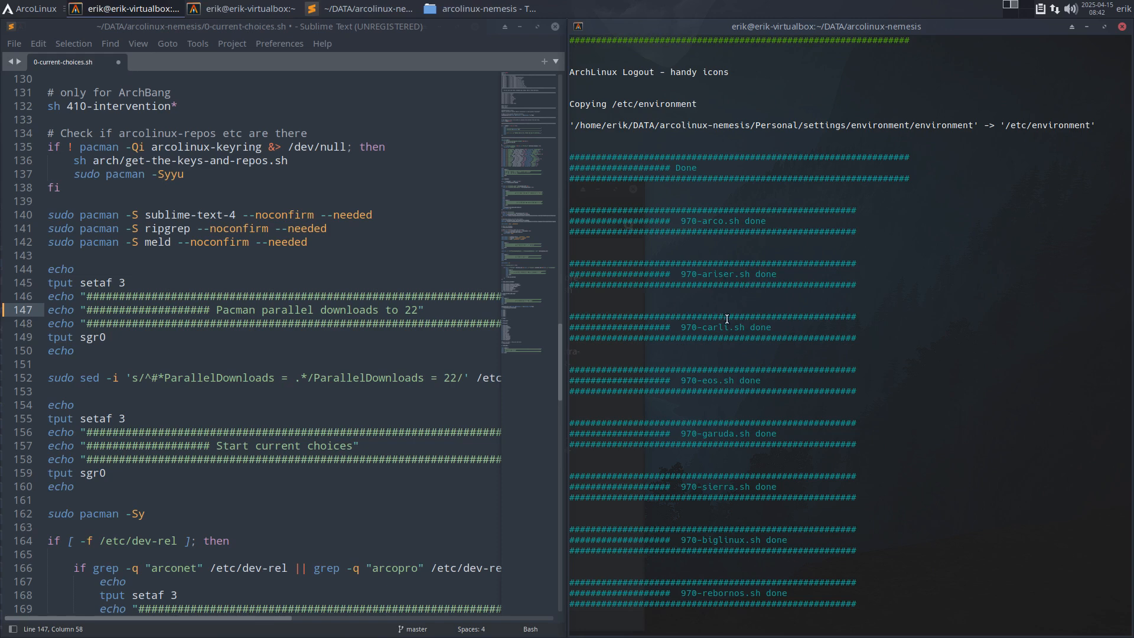
mouse_move(722, 521)
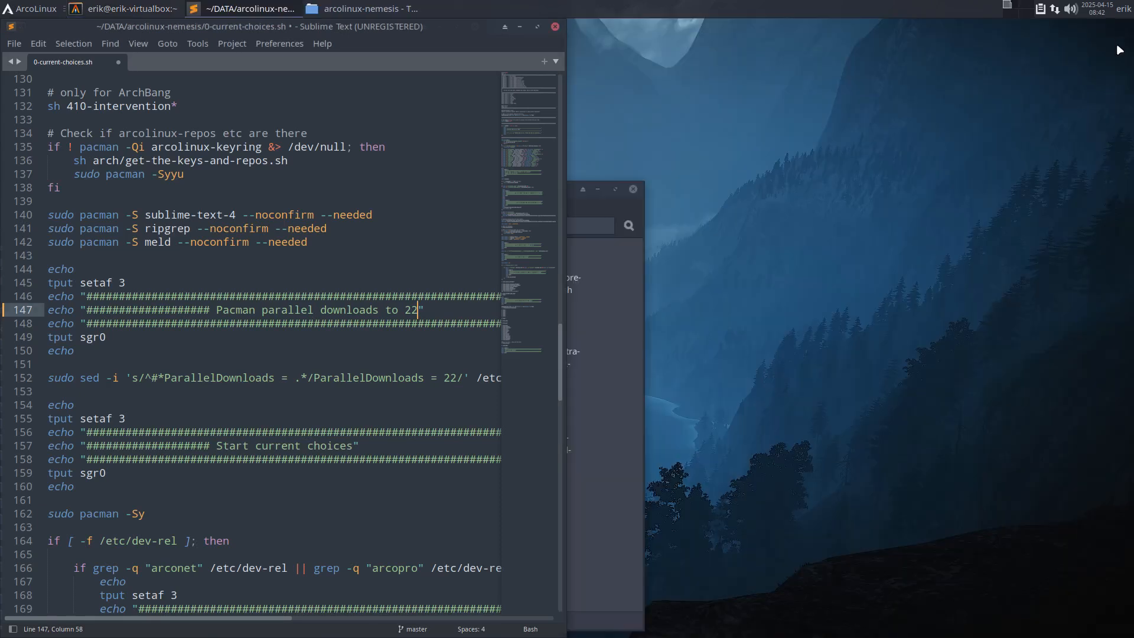
left_click(1122, 7)
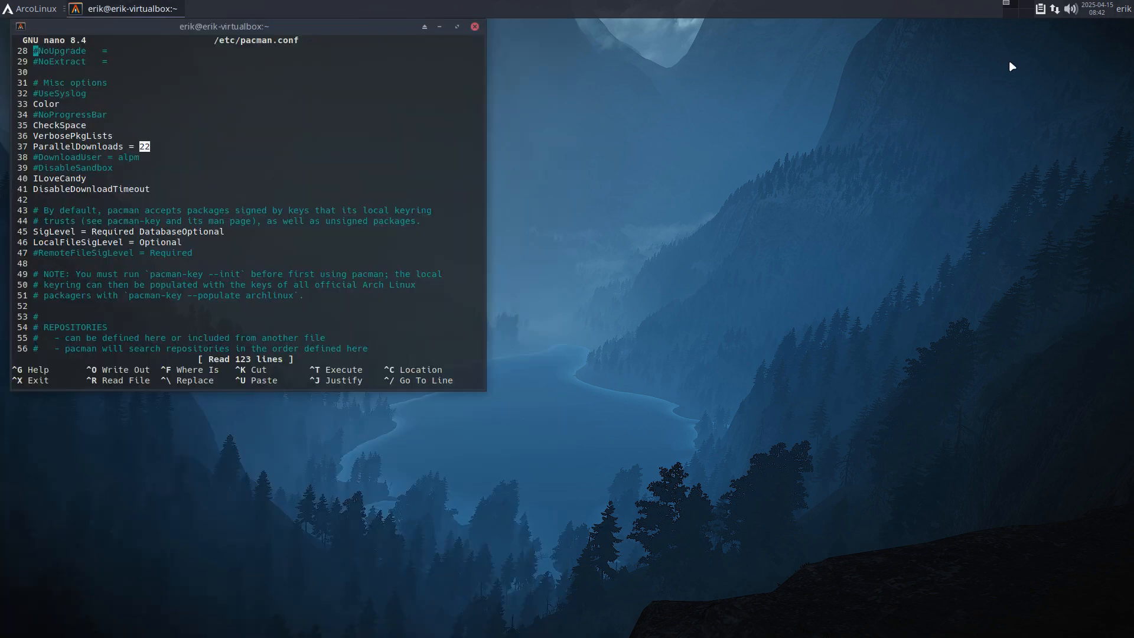
left_click(474, 27)
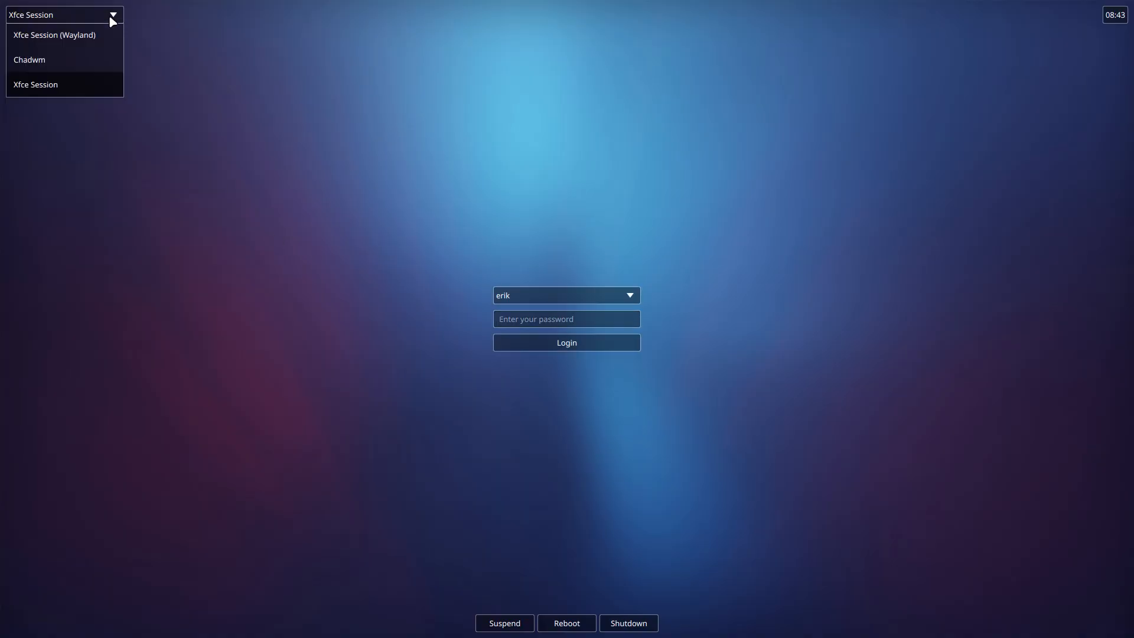
Log into Xfce Session and dismiss Discord Updater with 'I'll figure it out'.
left_click(35, 83)
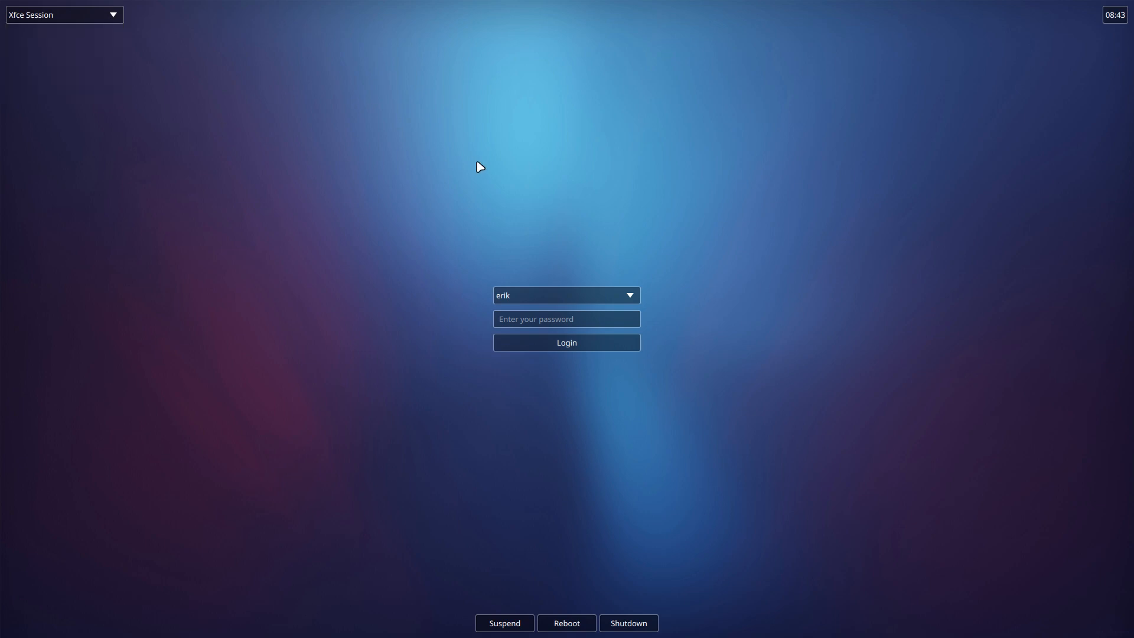
left_click(566, 622)
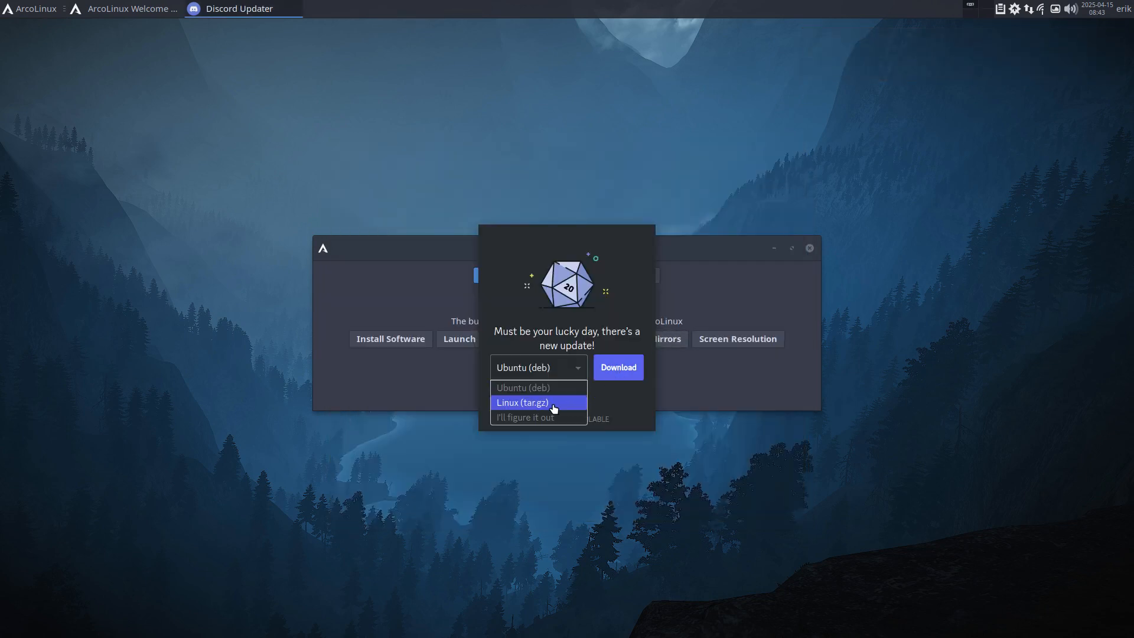
left_click(524, 418)
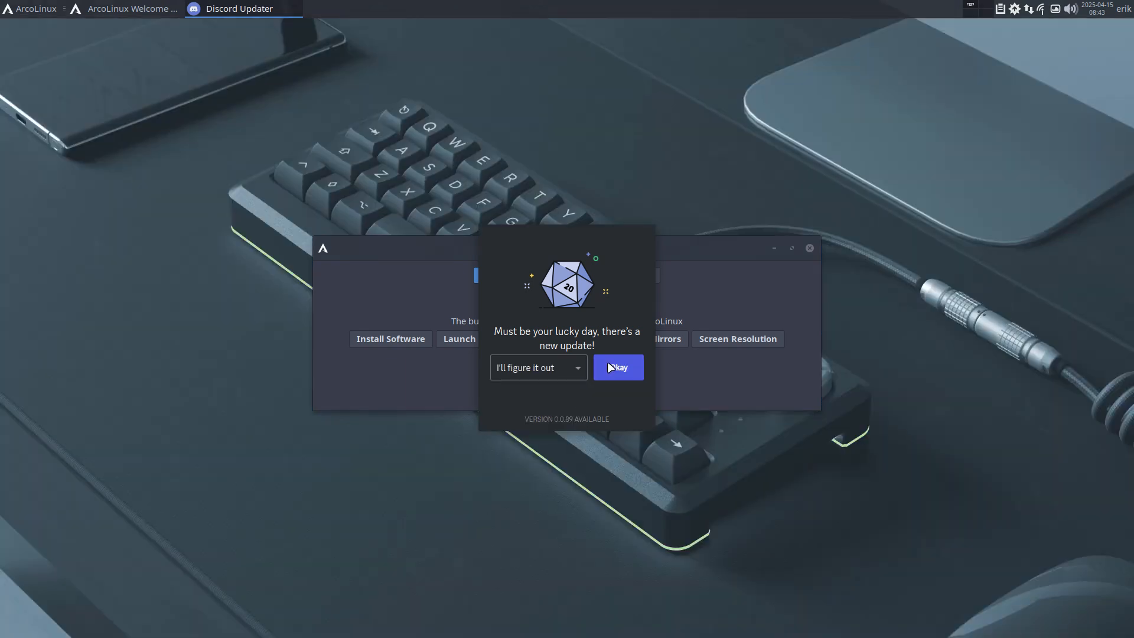
left_click(616, 367)
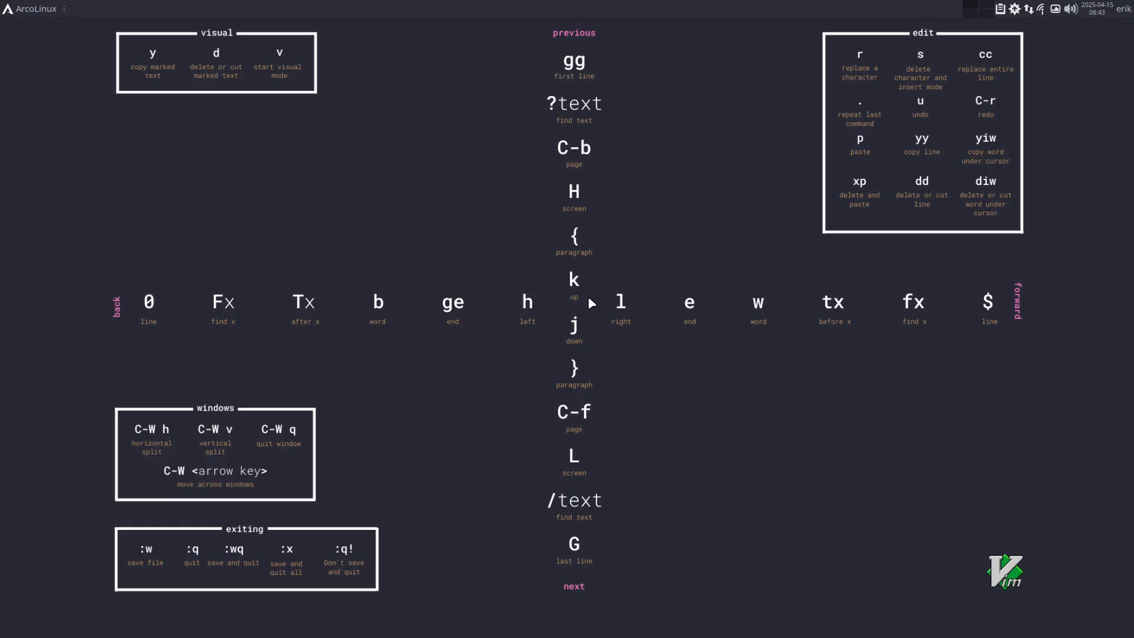
mouse_move(745, 259)
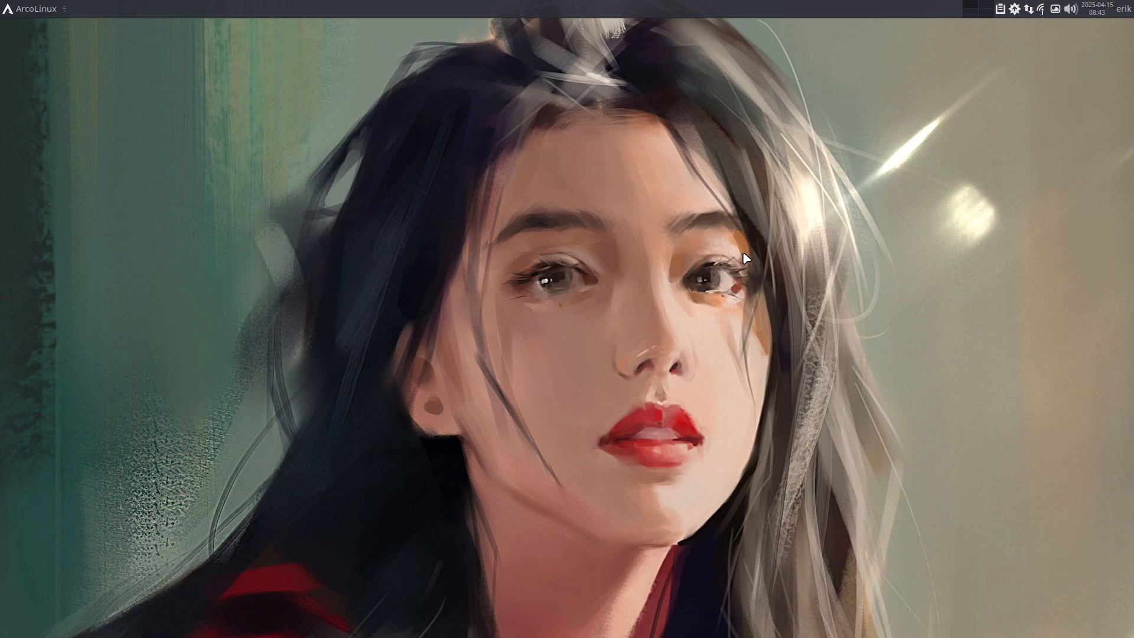
mouse_move(851, 293)
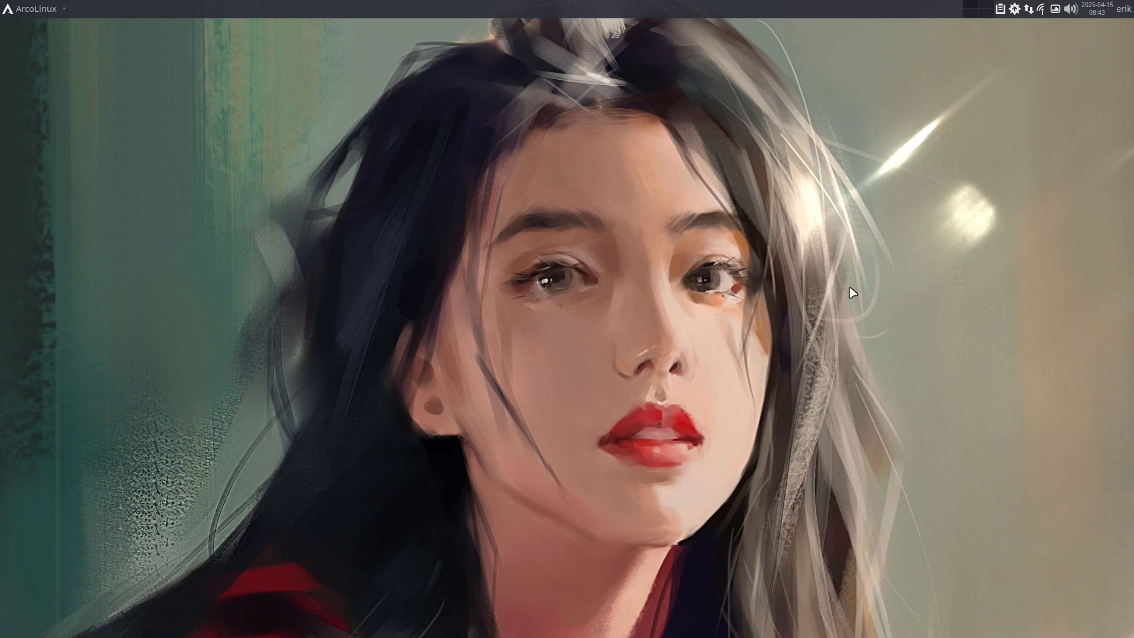
mouse_move(1025, 166)
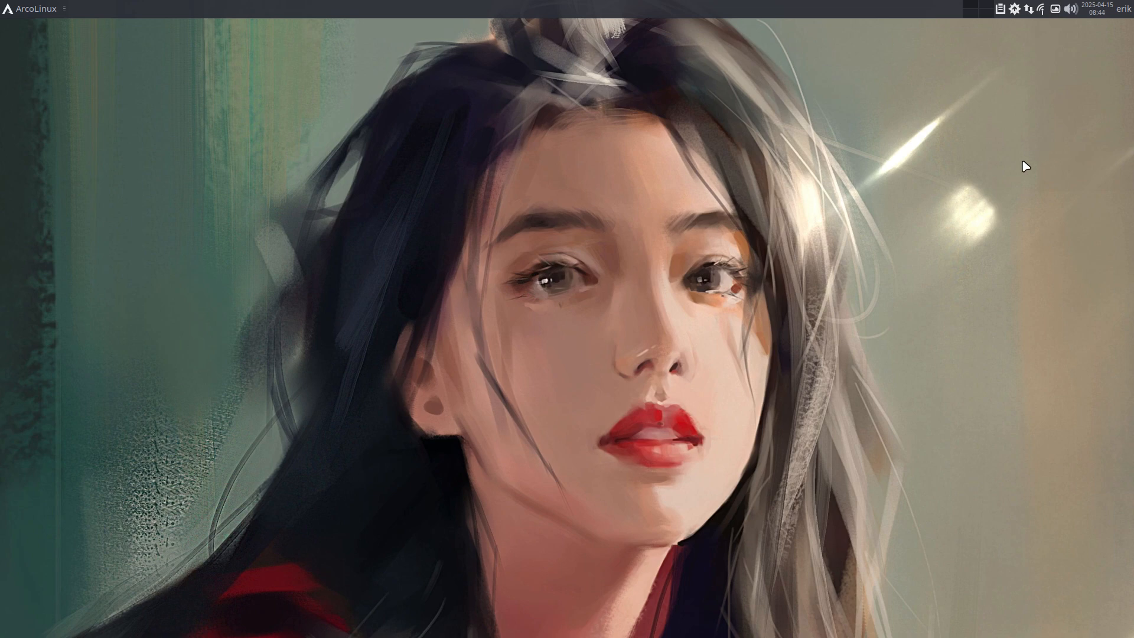
Run update and upall in a new Xfce Terminal, finding nothing to upgrade, then close it.
left_click(32, 8)
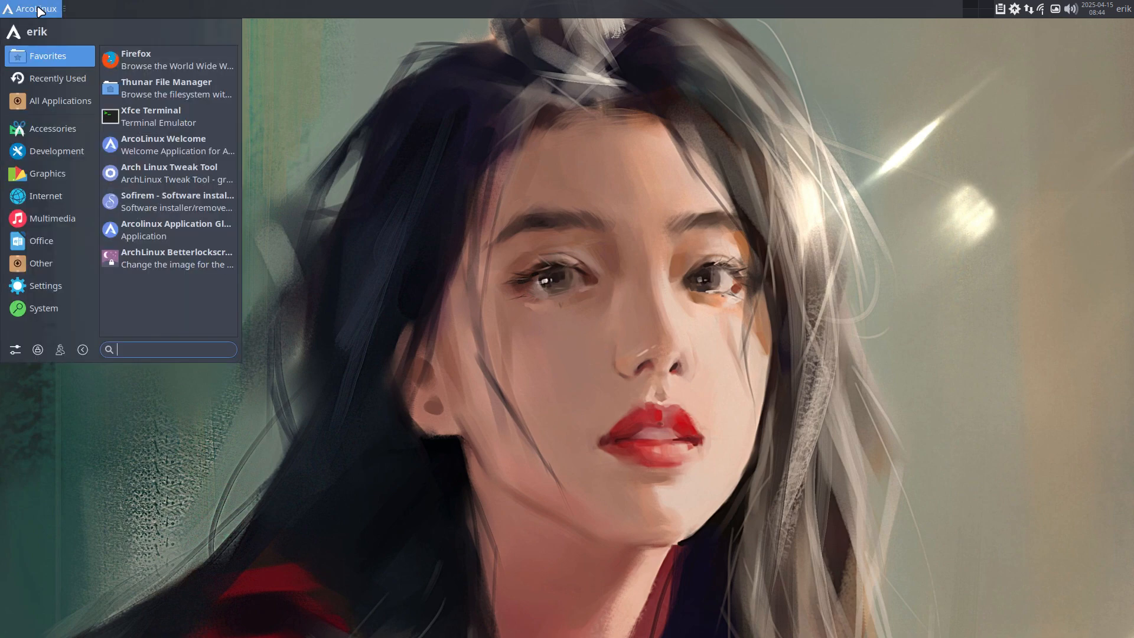
mouse_move(171, 116)
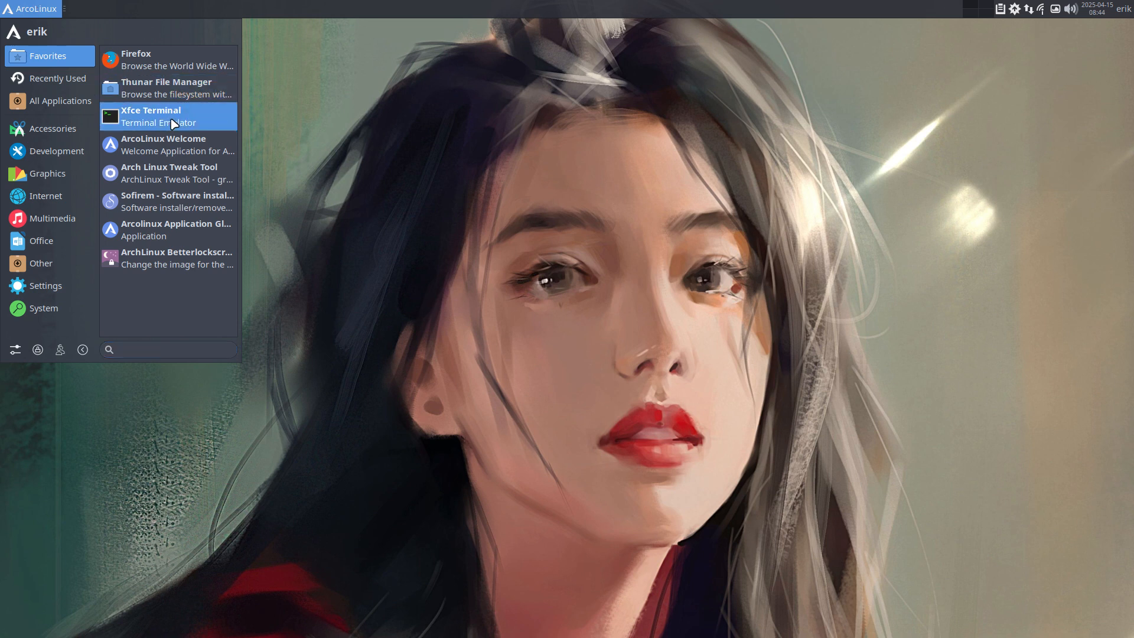
left_click(151, 116)
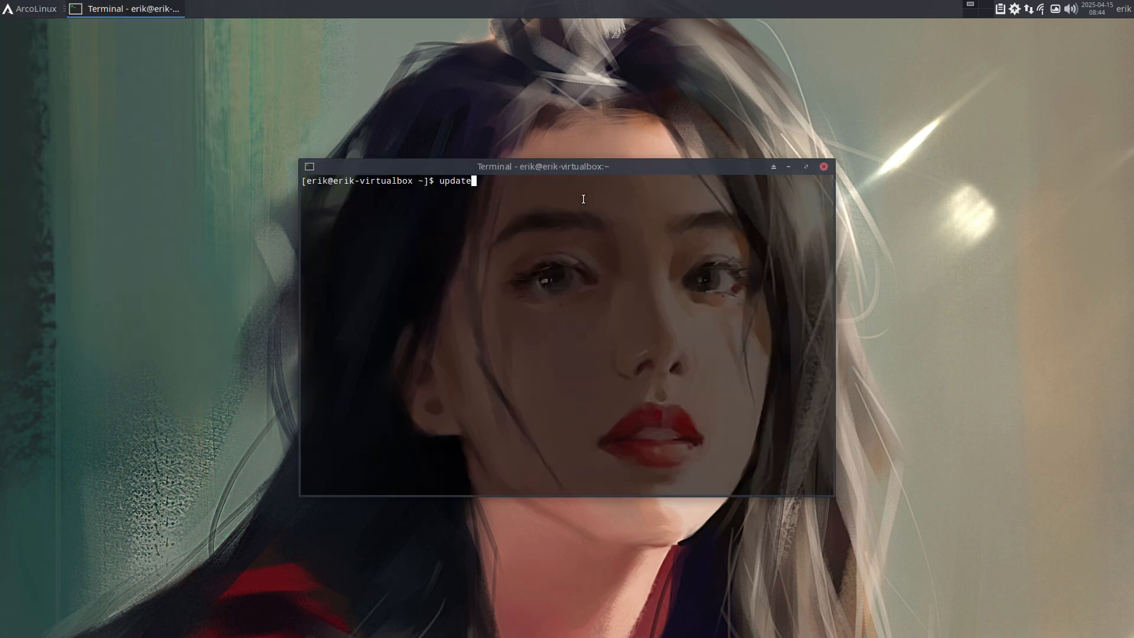
key("Return")
type("upall")
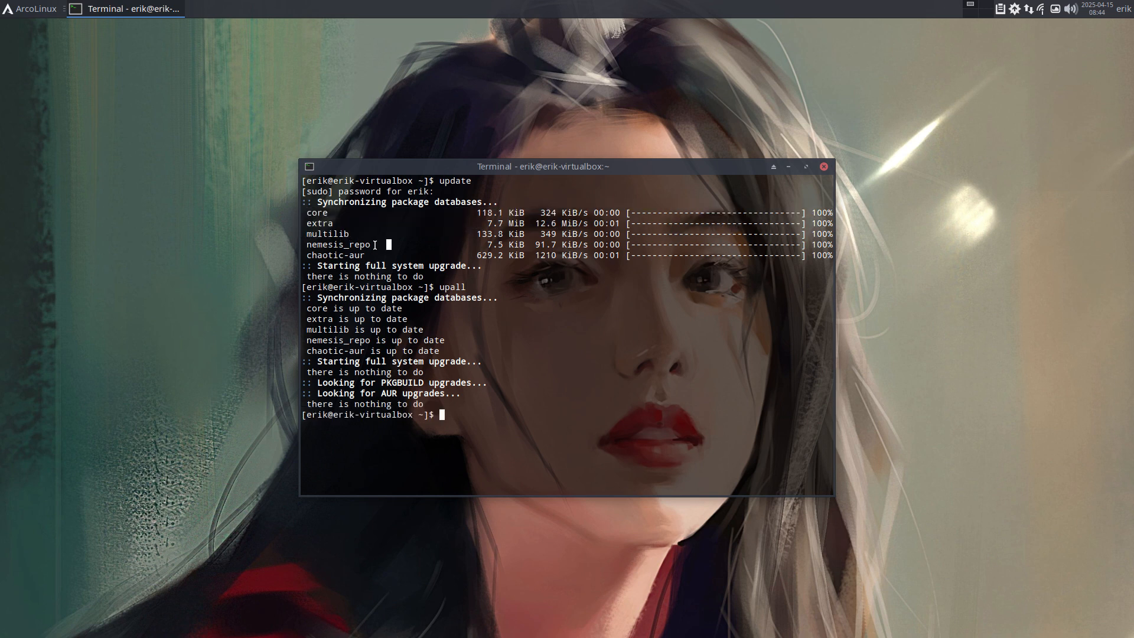
mouse_move(374, 251)
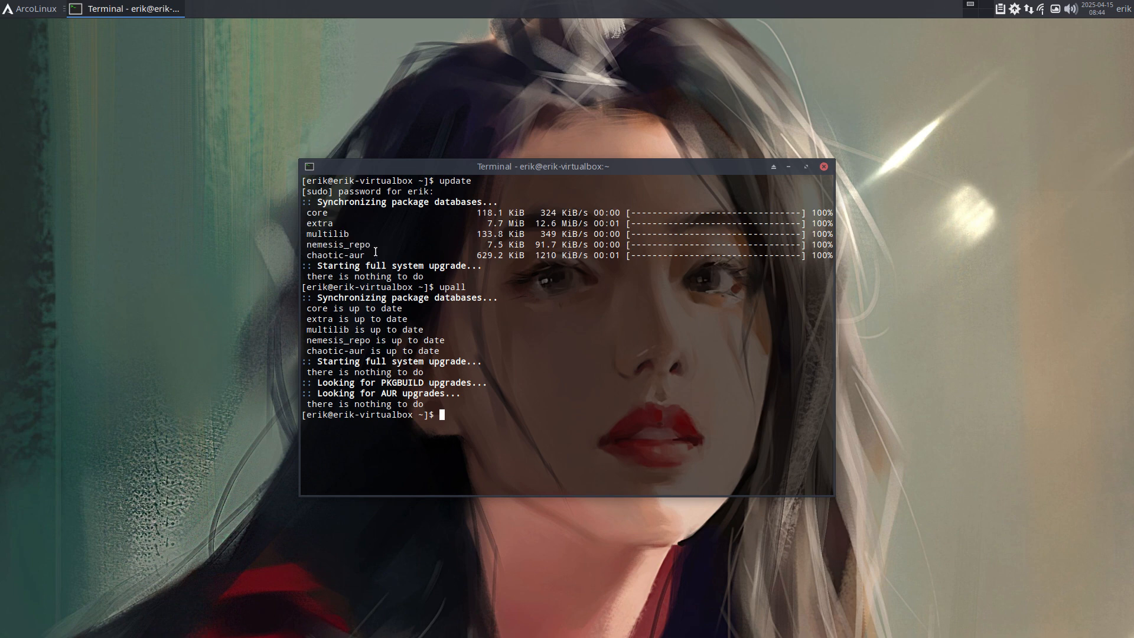
double_click(335, 254)
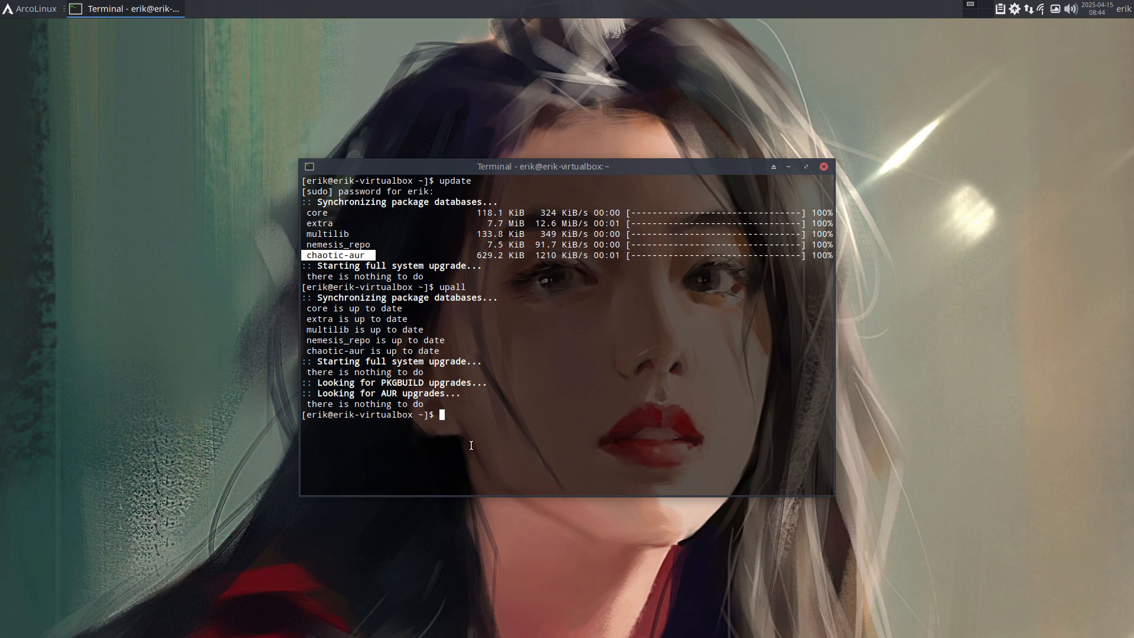
mouse_move(824, 166)
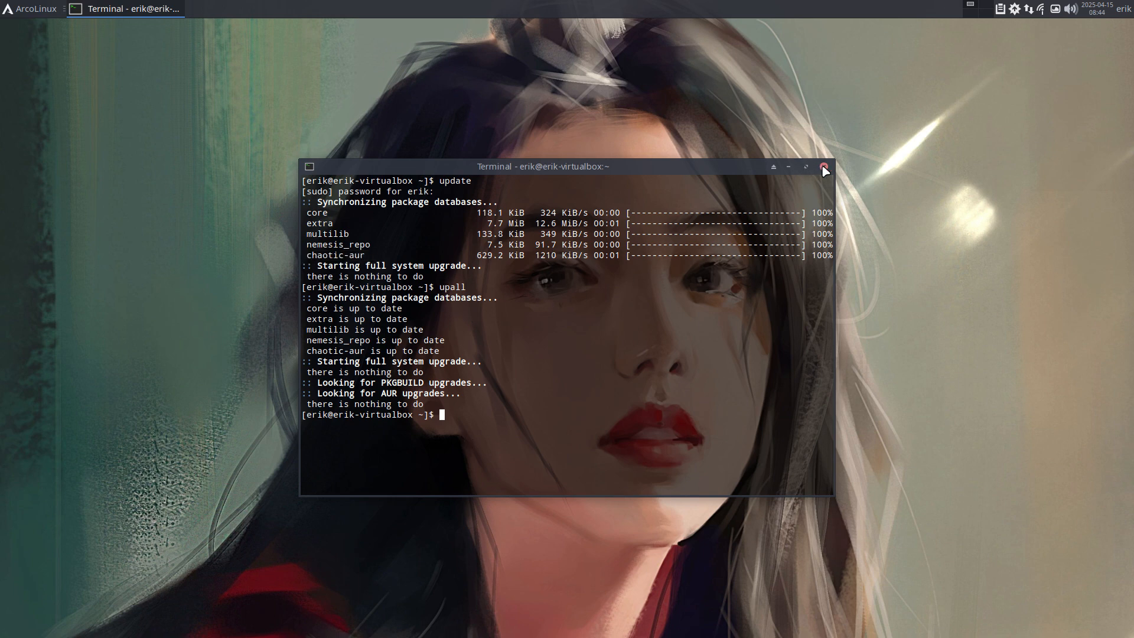
left_click(31, 9)
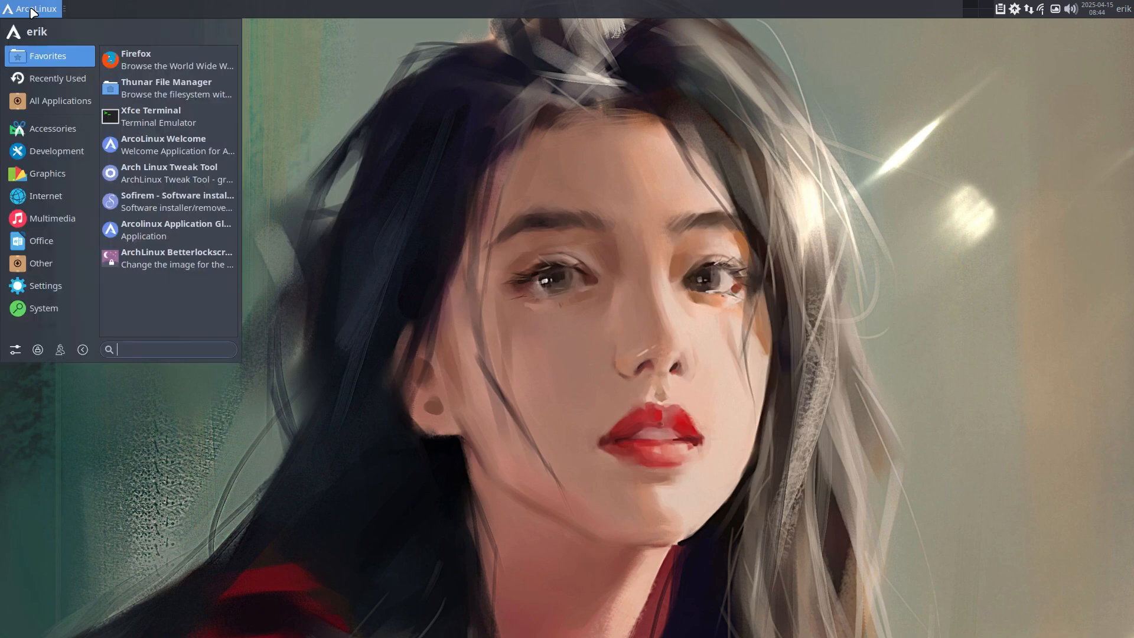
Launch the 'sign' app, accept a blank-password default keyring, then quit it from the tray.
type("sign")
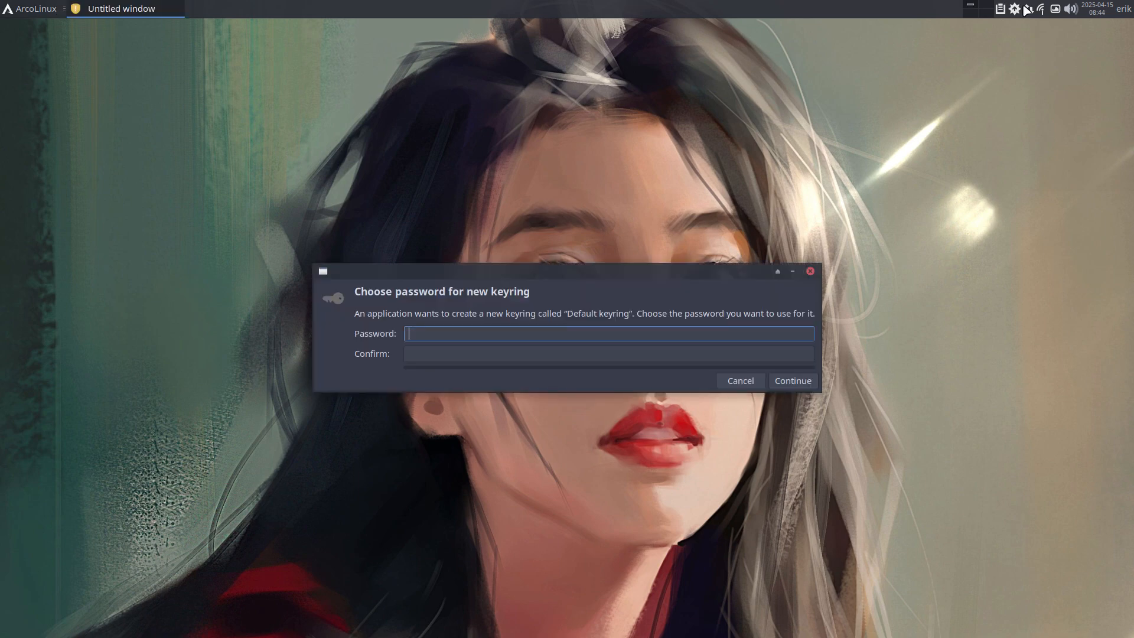
left_click(792, 381)
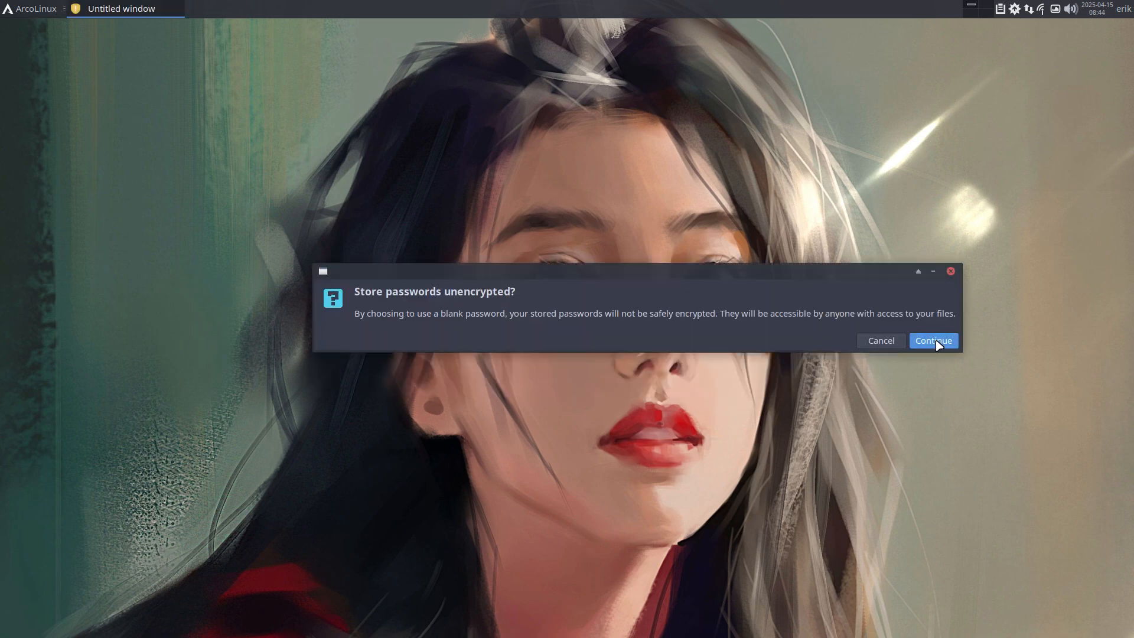
left_click(933, 341)
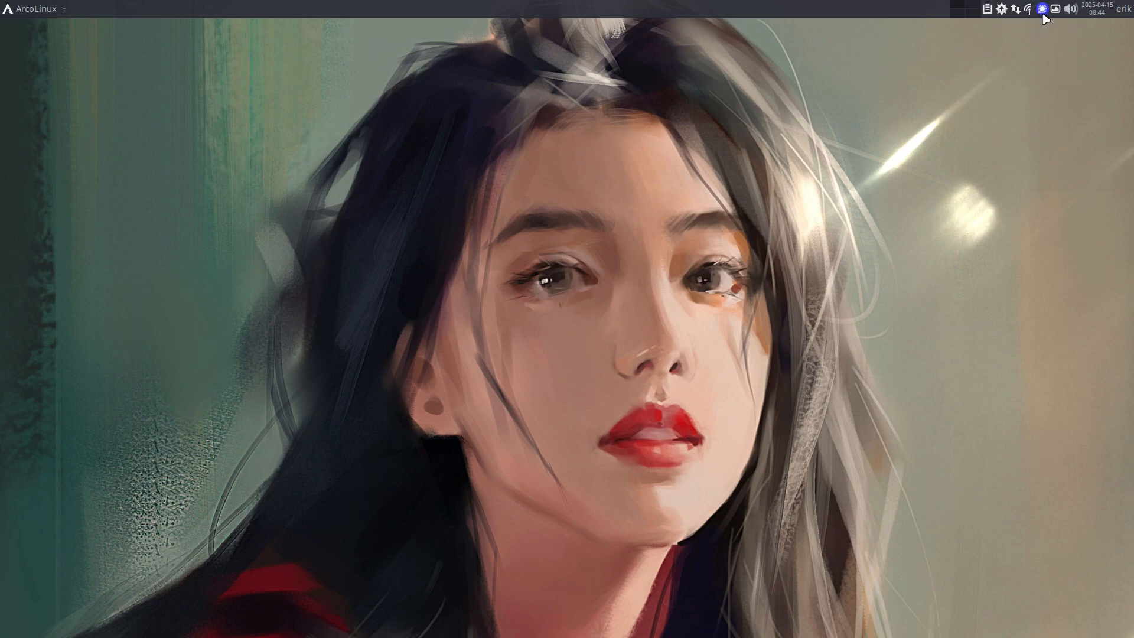
mouse_move(1053, 212)
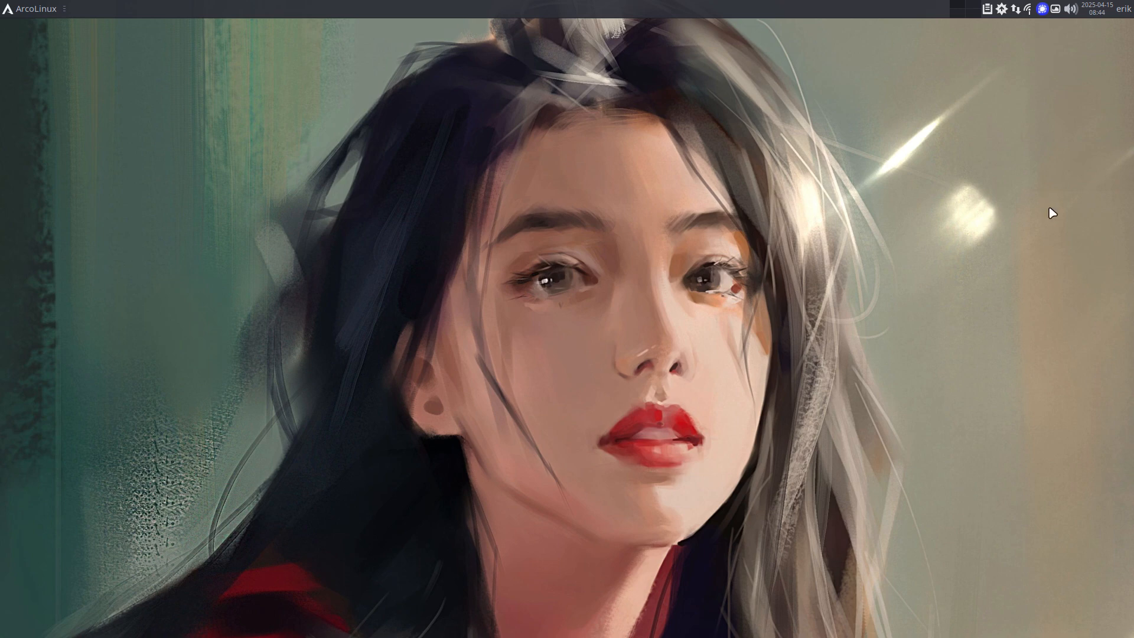
left_click(1042, 9)
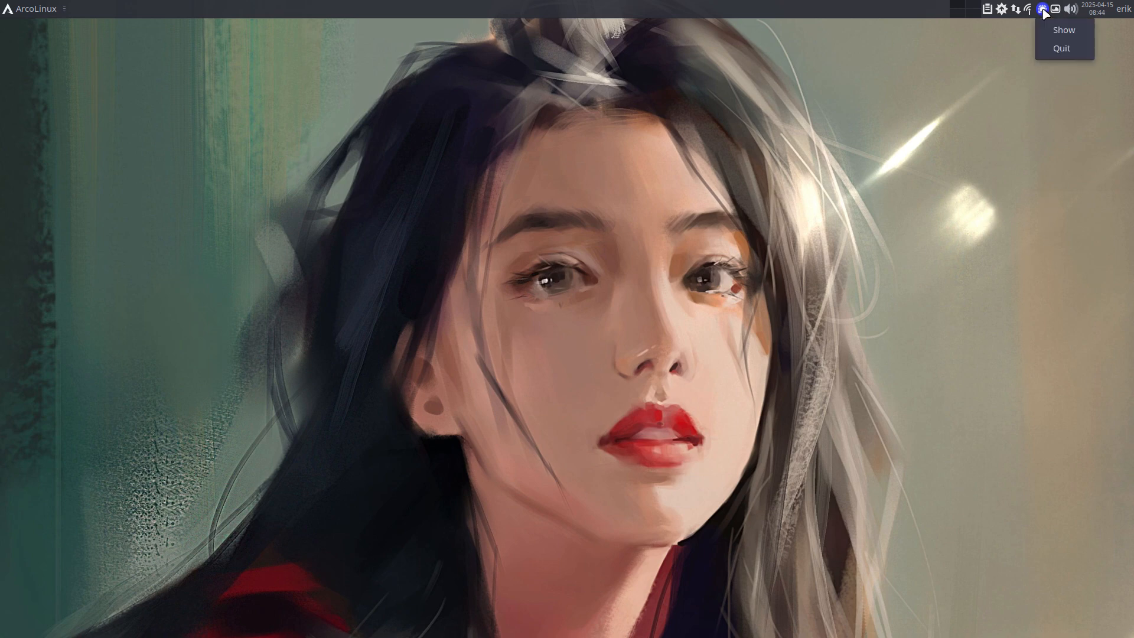
left_click(882, 305)
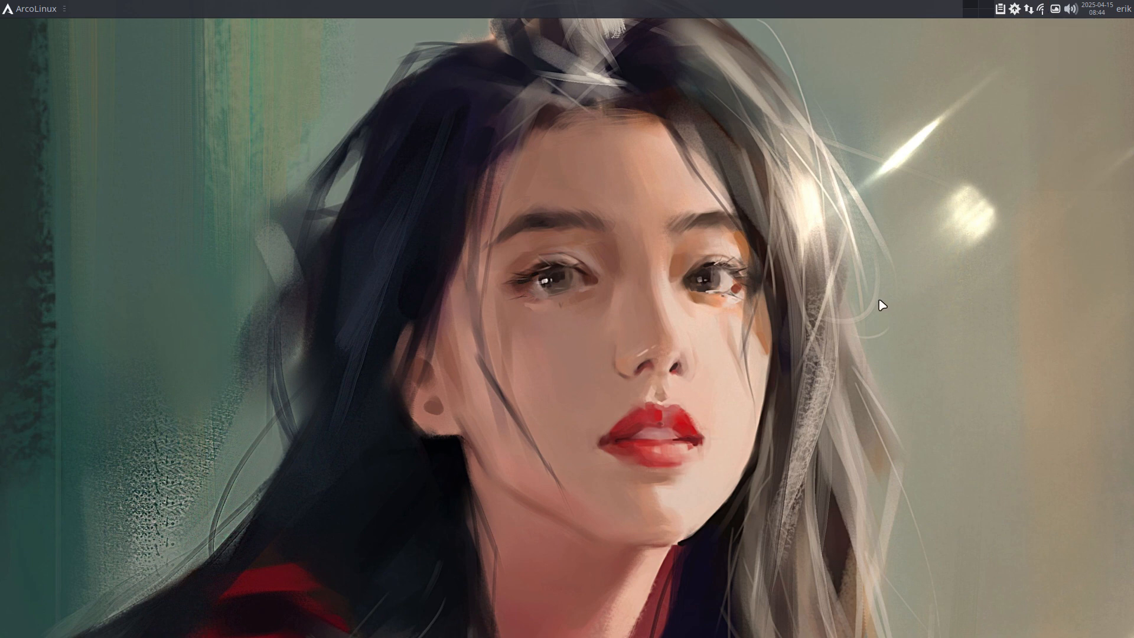
mouse_move(584, 336)
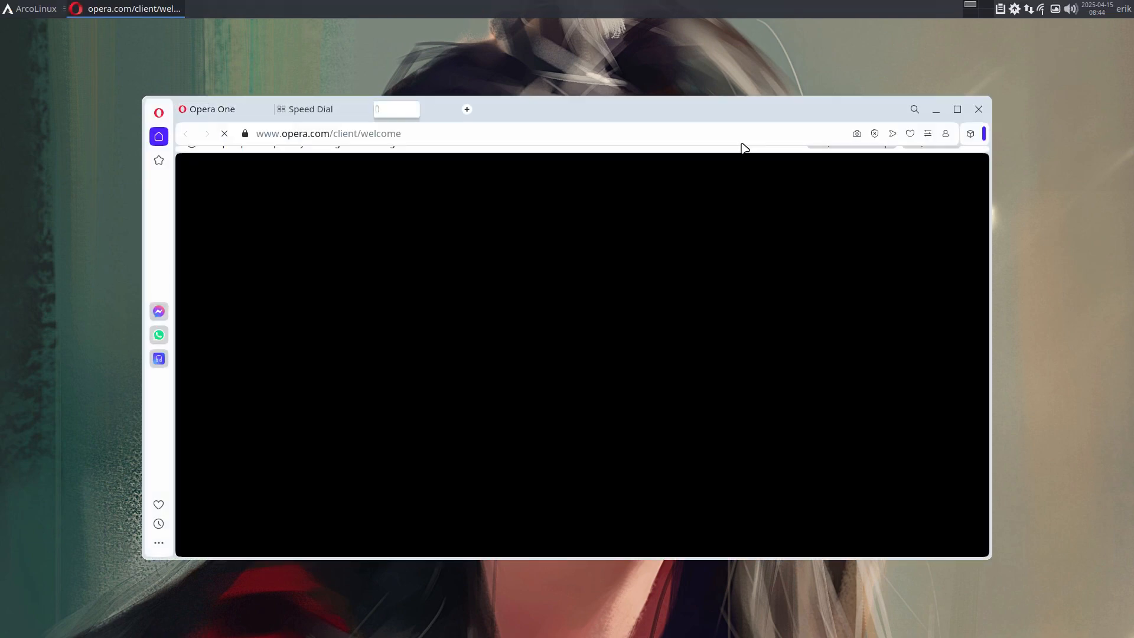
Quit Opera from its welcome page, confirming closure of both tabs.
left_click(979, 109)
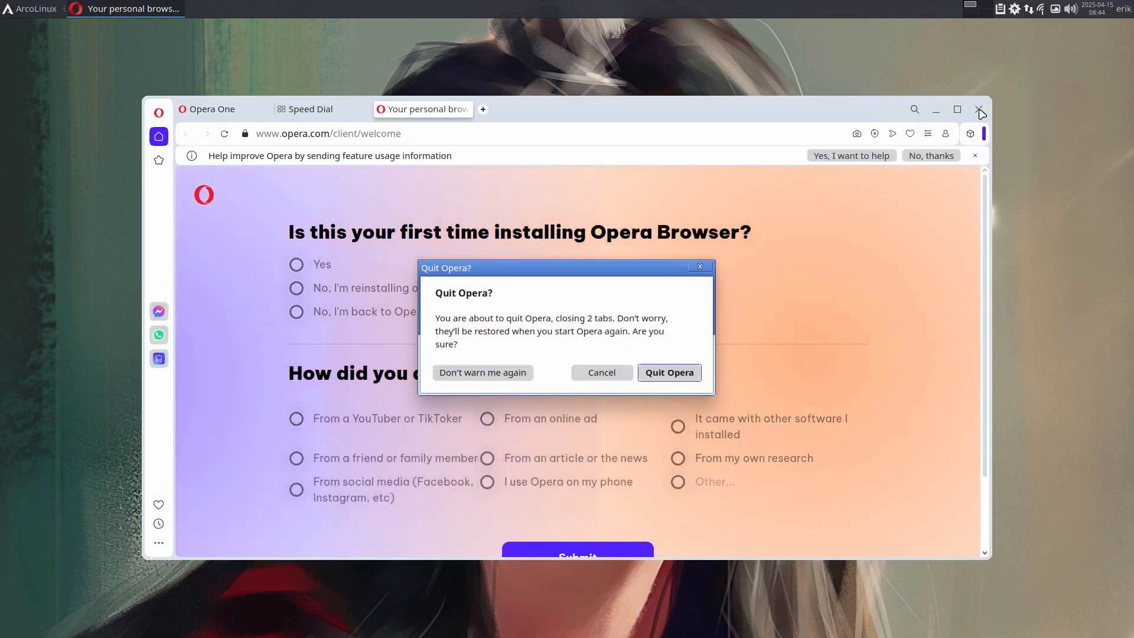
left_click(667, 373)
type("yay")
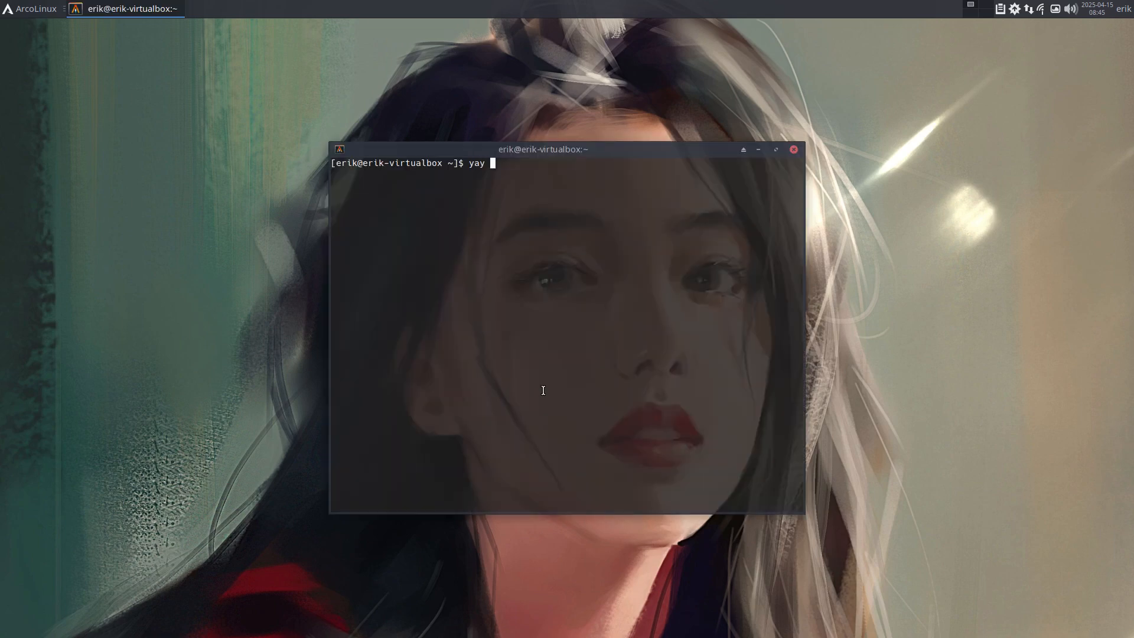
Search yay for opera packages and scroll through the results.
type("opera")
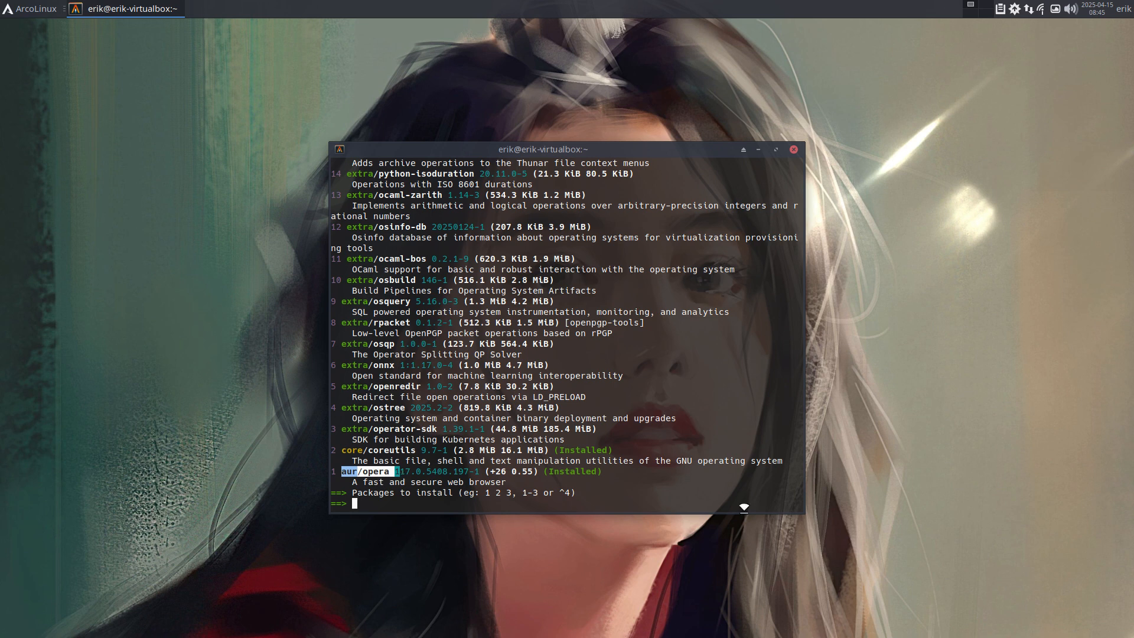
mouse_move(432, 454)
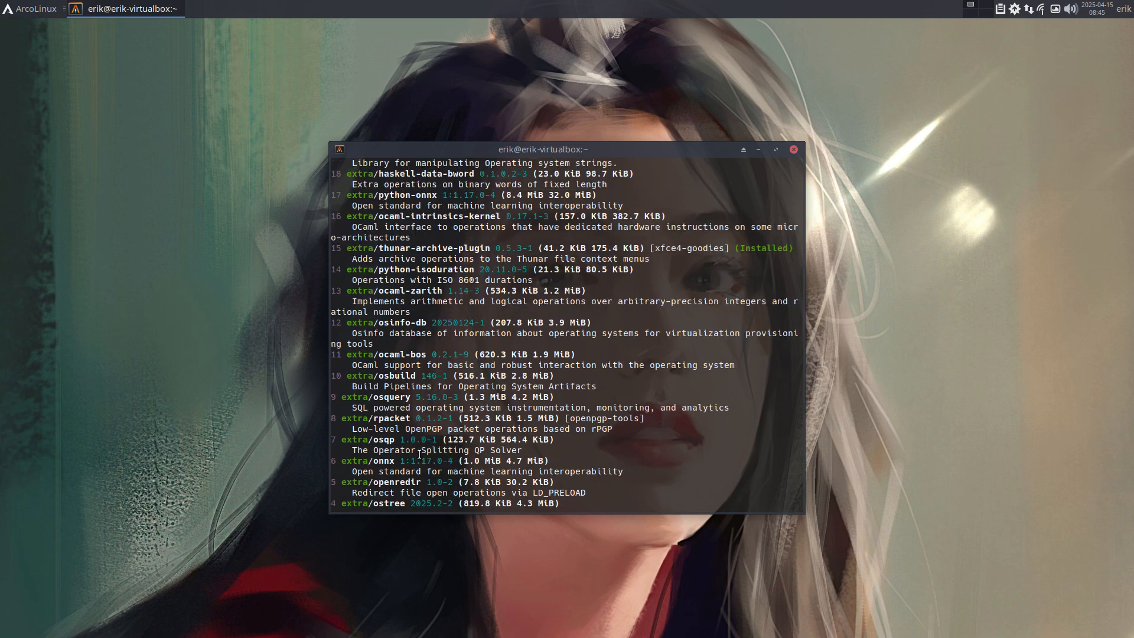
scroll("down", 3)
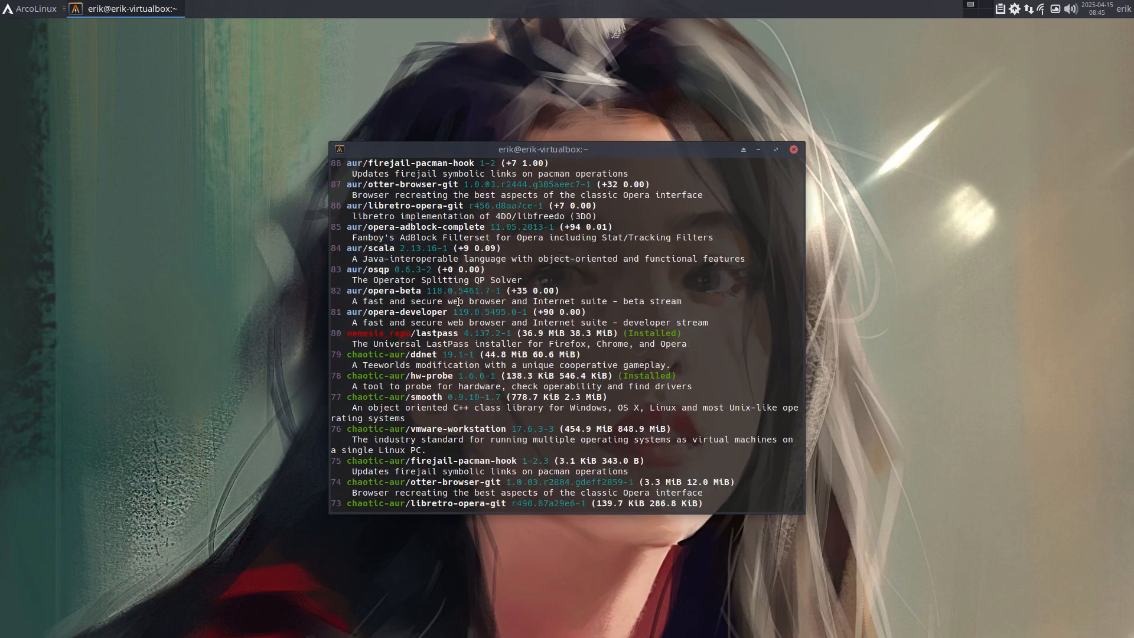
mouse_move(406, 371)
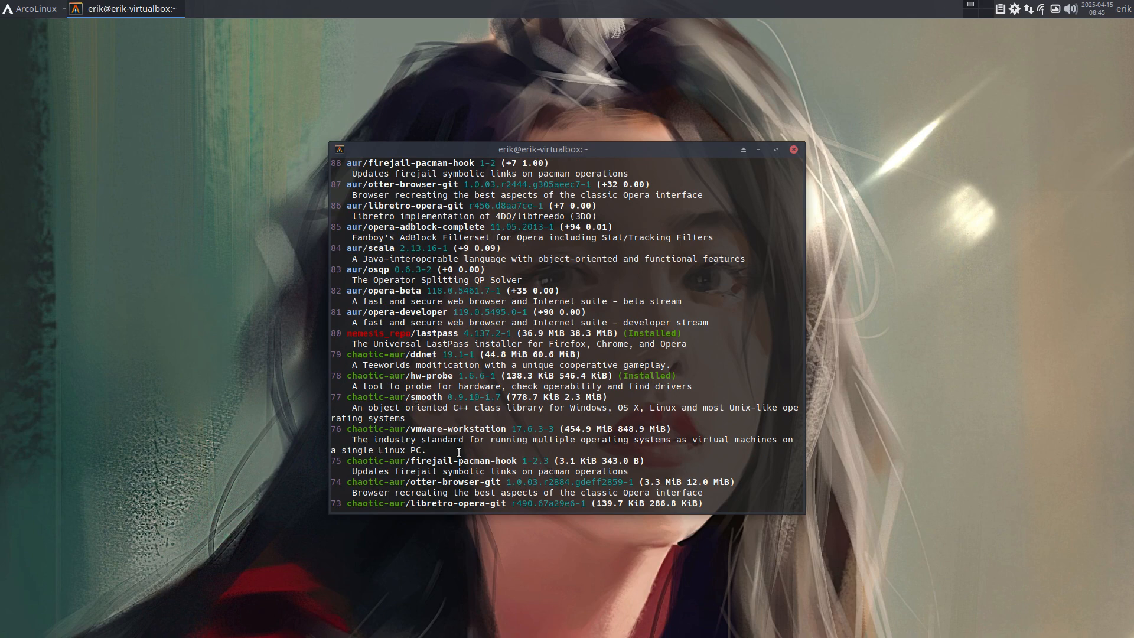
scroll("down", 3)
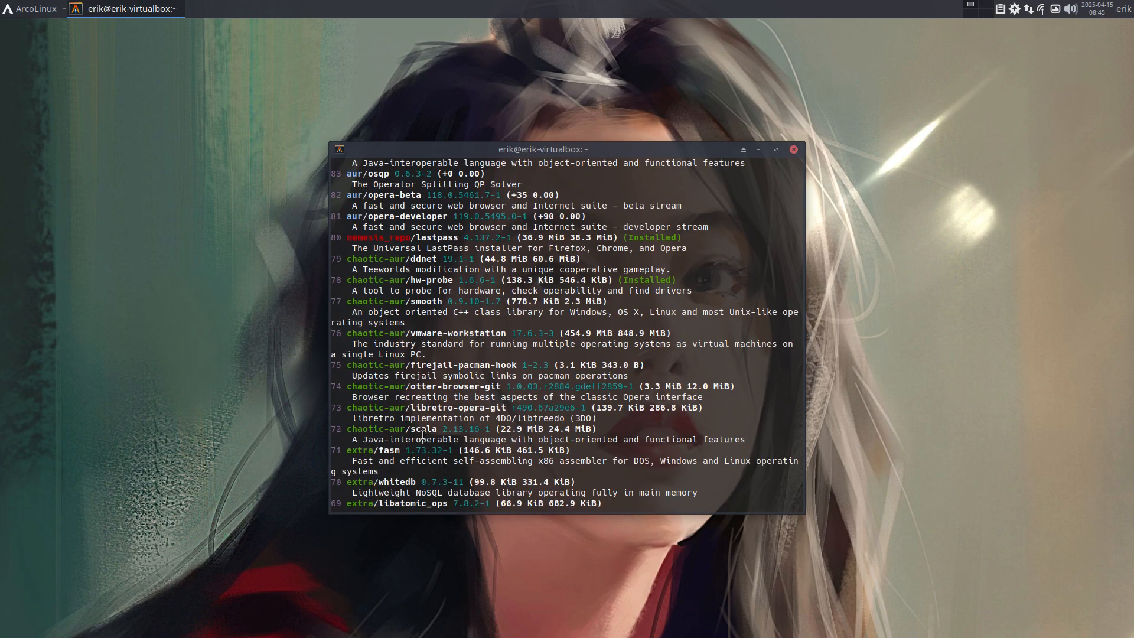
mouse_move(409, 311)
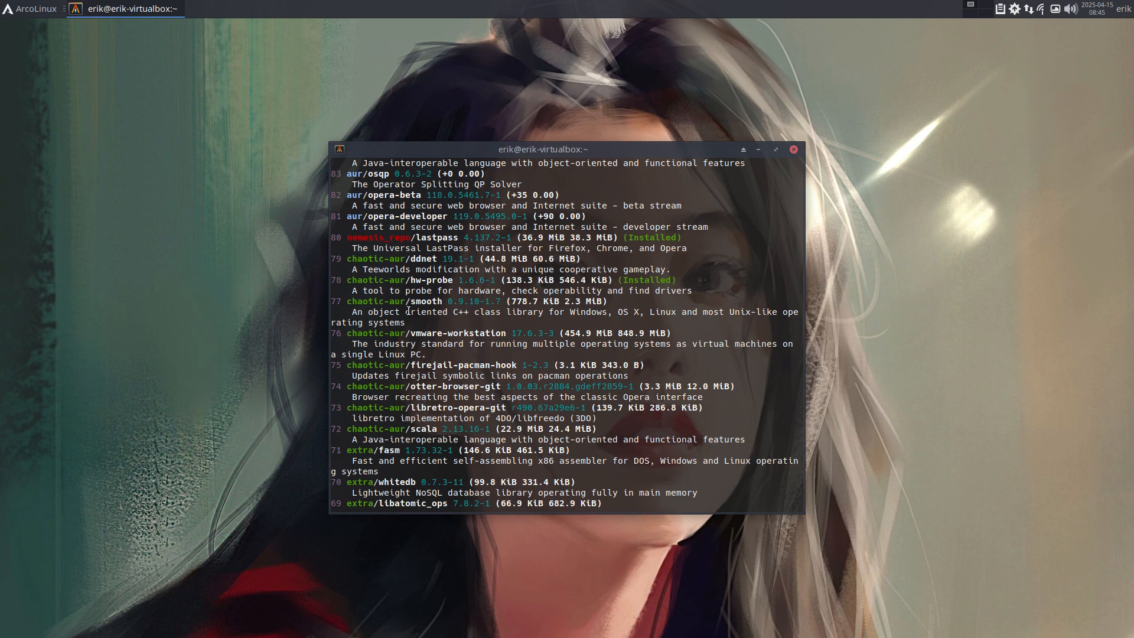
scroll("down", 3)
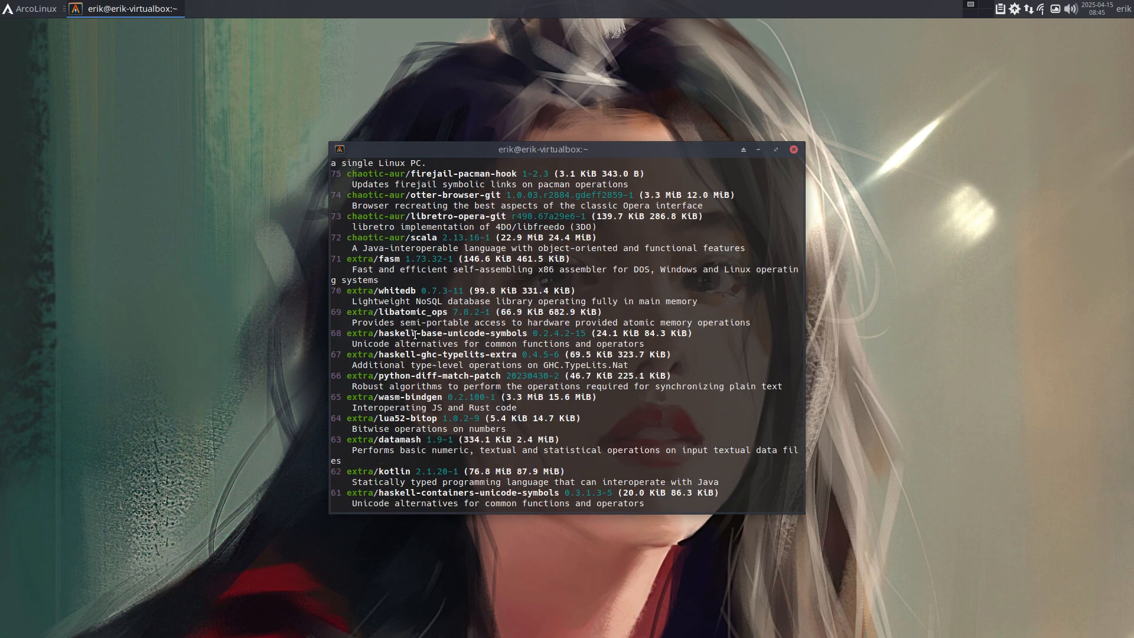
scroll("down", 3)
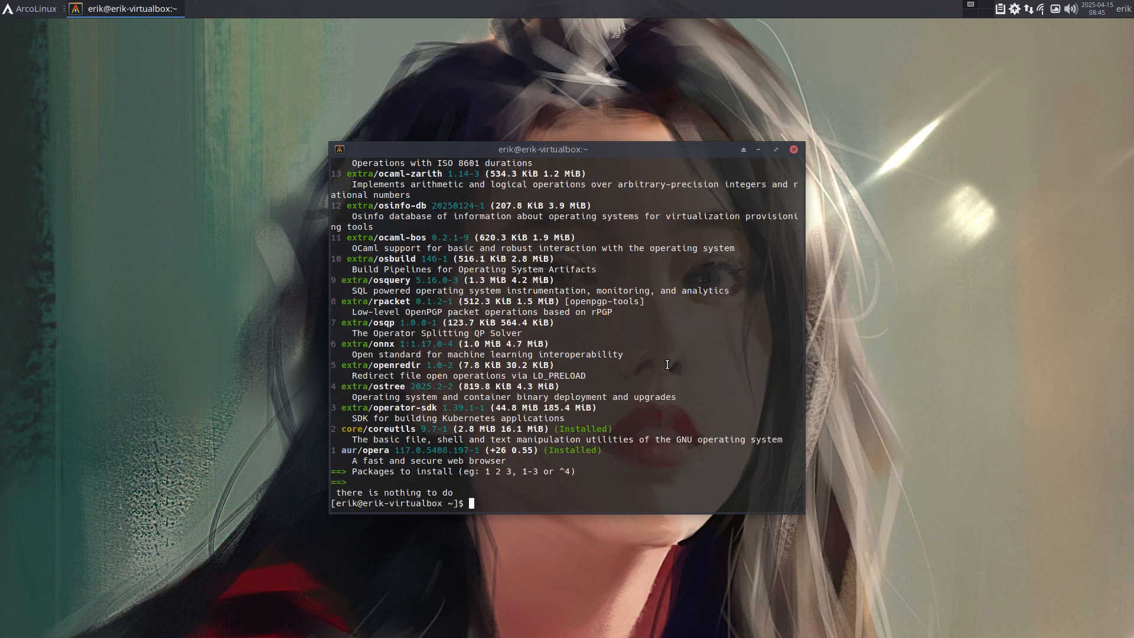
Run 'yay -S opera' to install the already-installed Opera package.
type("yay -S")
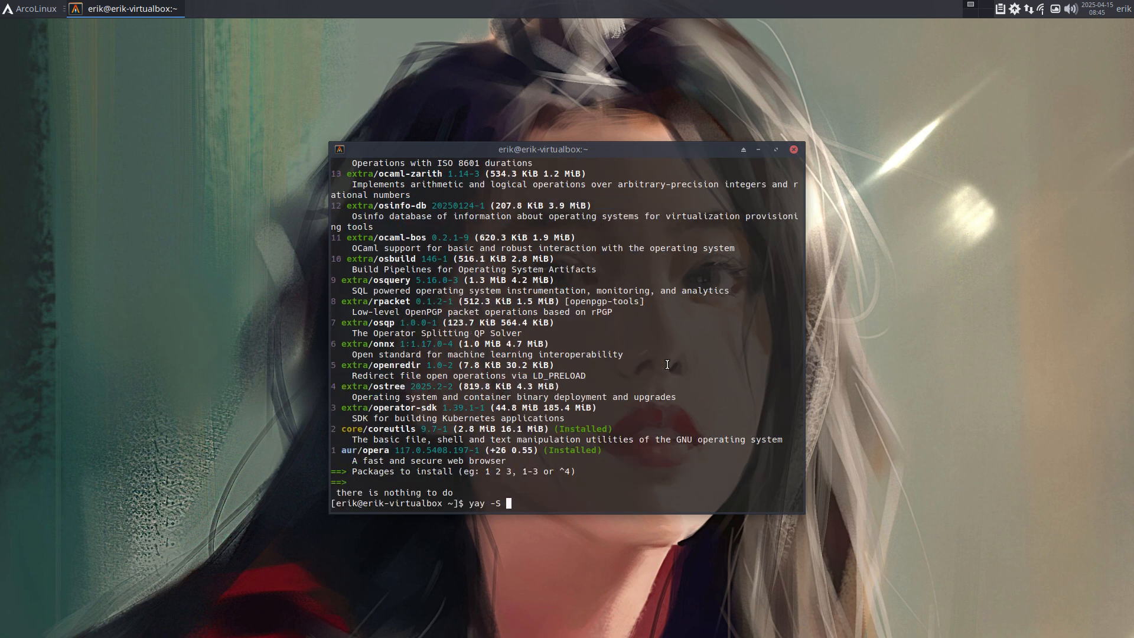
type("opera")
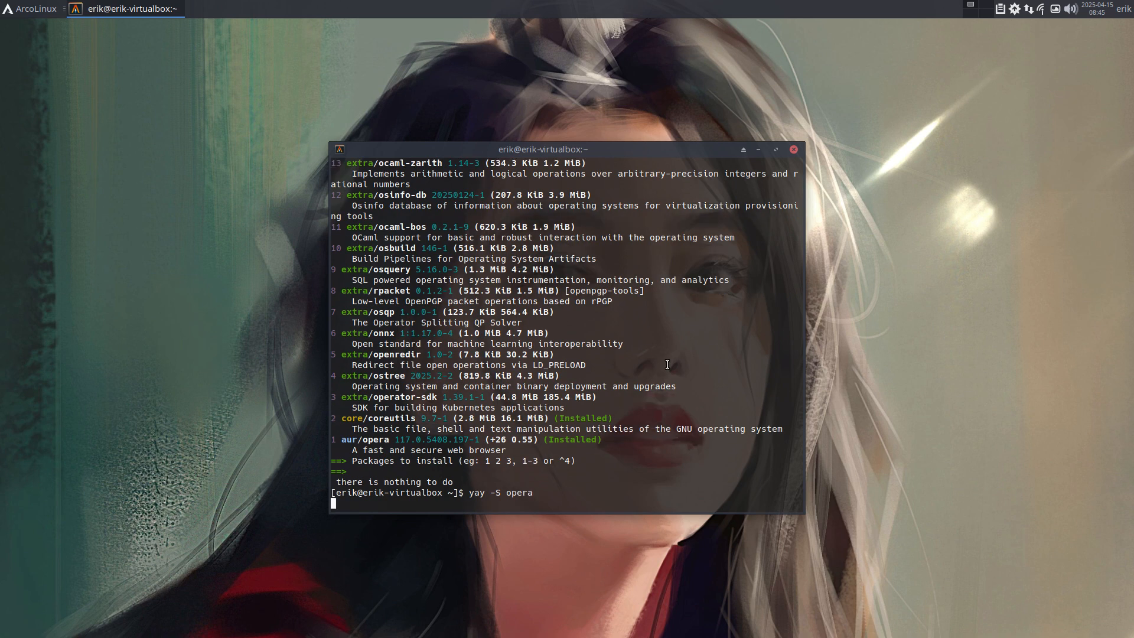
key("Return")
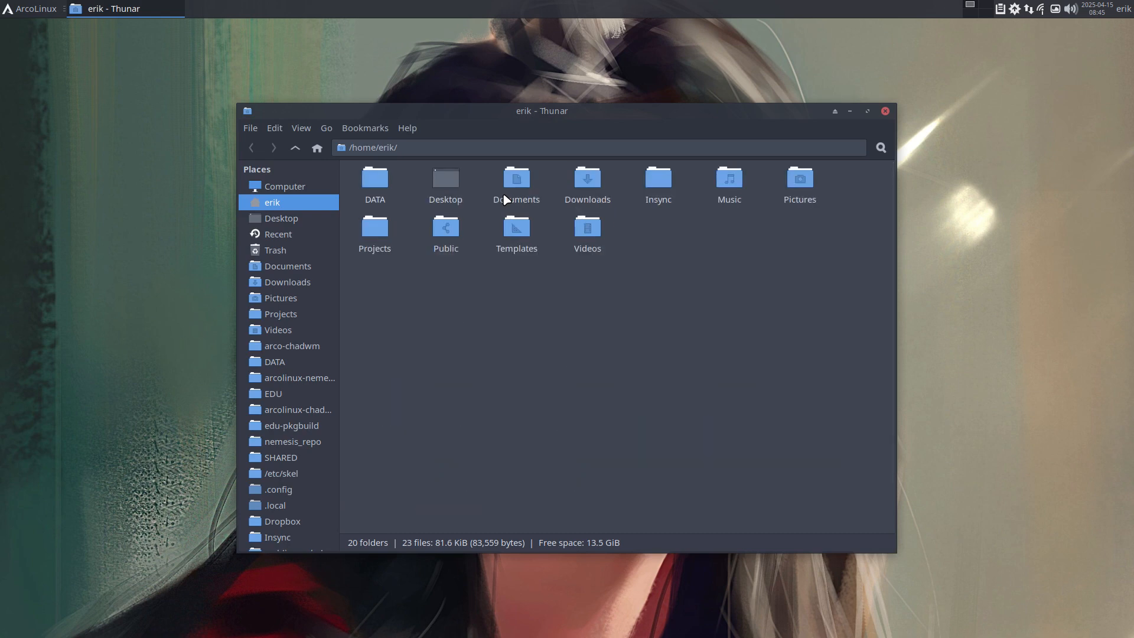
Browse Thunar into DATA/arcolinux-nemesis to view its scripts, then close Thunar.
left_click(299, 378)
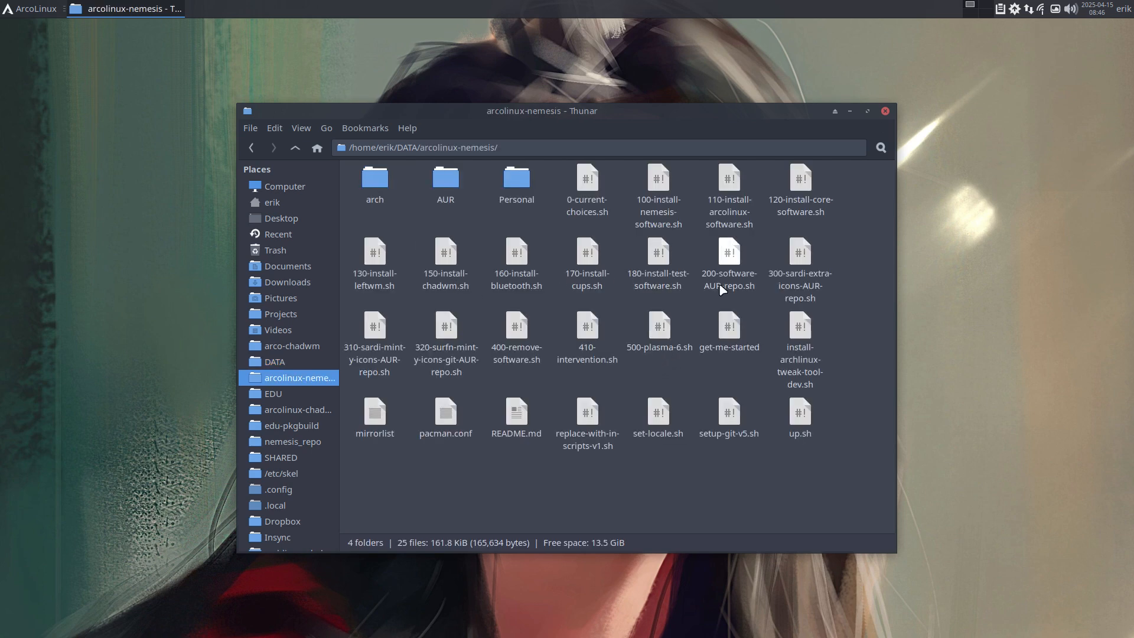
left_click(728, 262)
type("q")
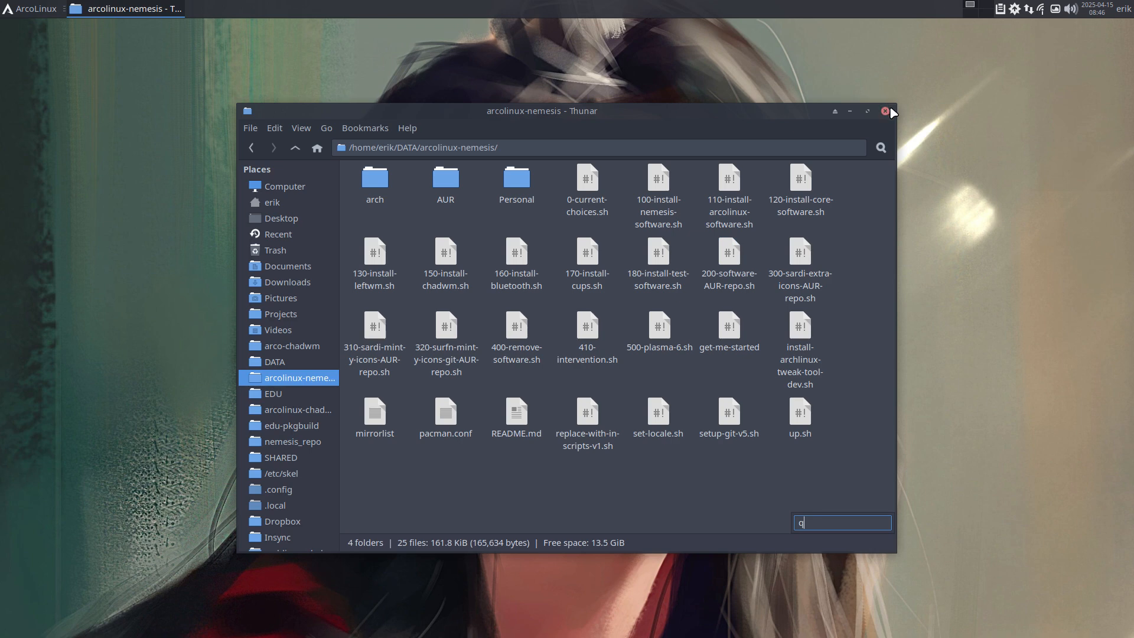
mouse_move(874, 128)
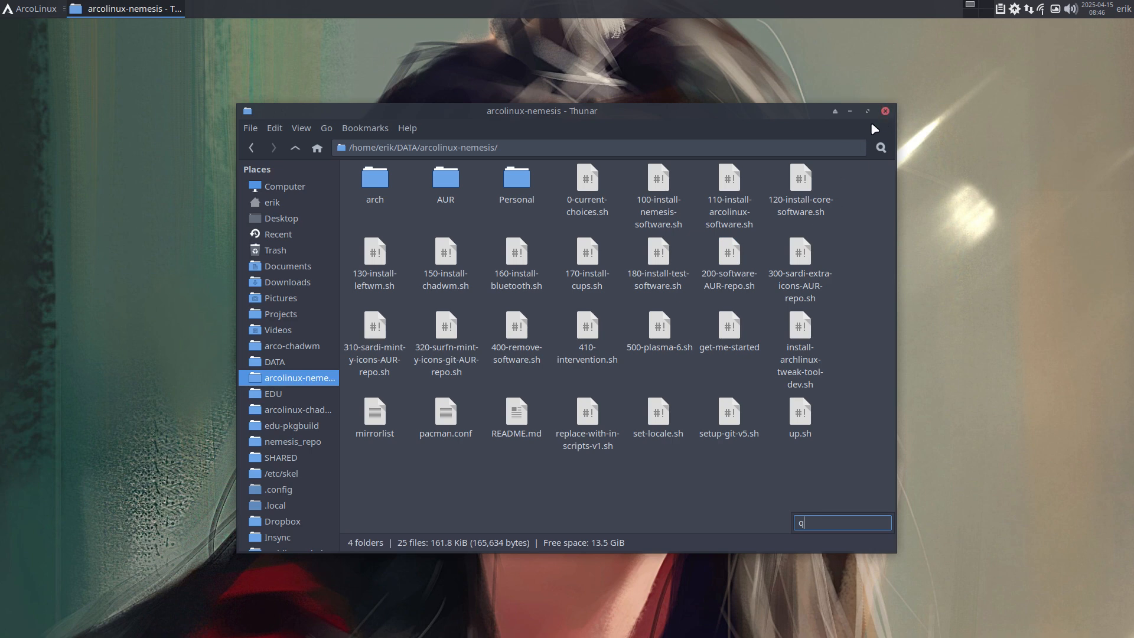
key("Escape")
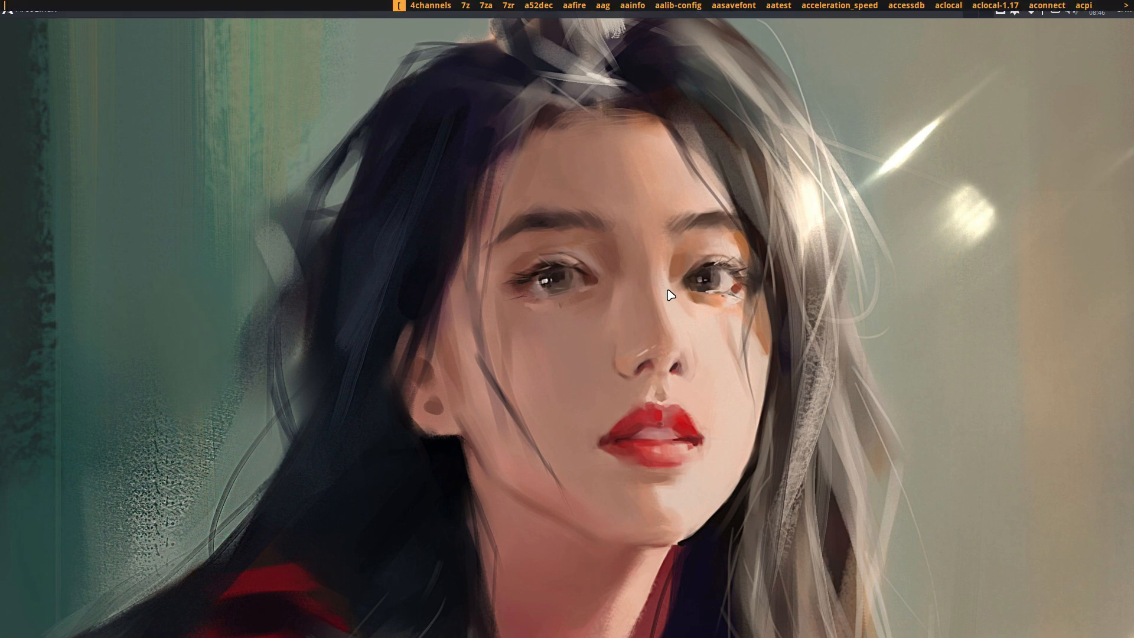
Launch Firefox and search Google for 'youtube arcolinux-nemesis' videos.
type("fr")
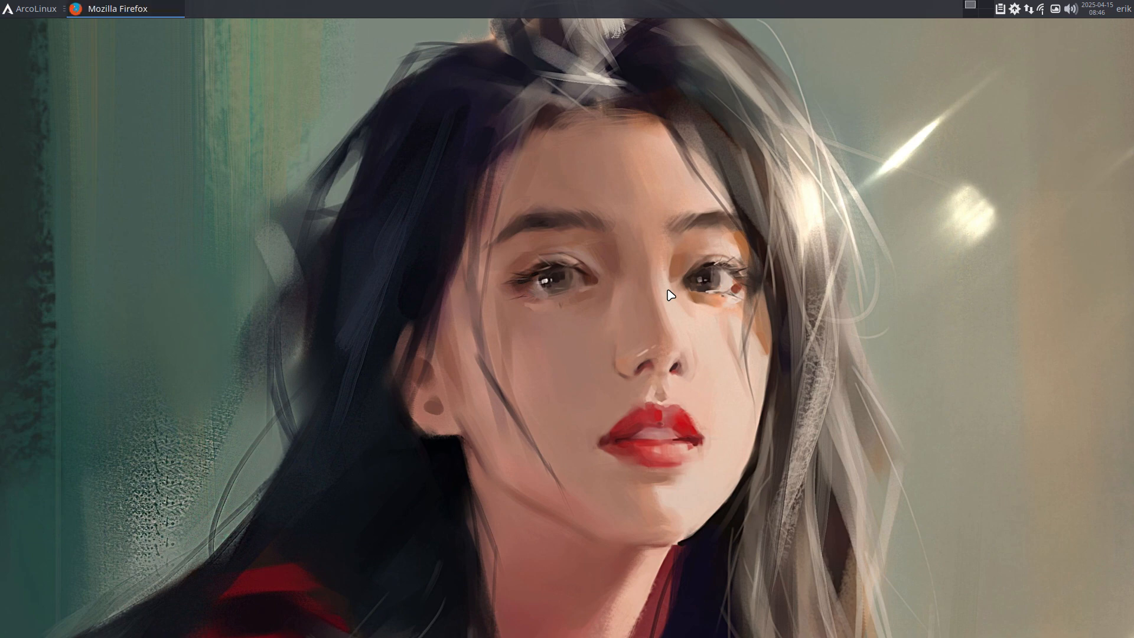
type("youtube arcolinux")
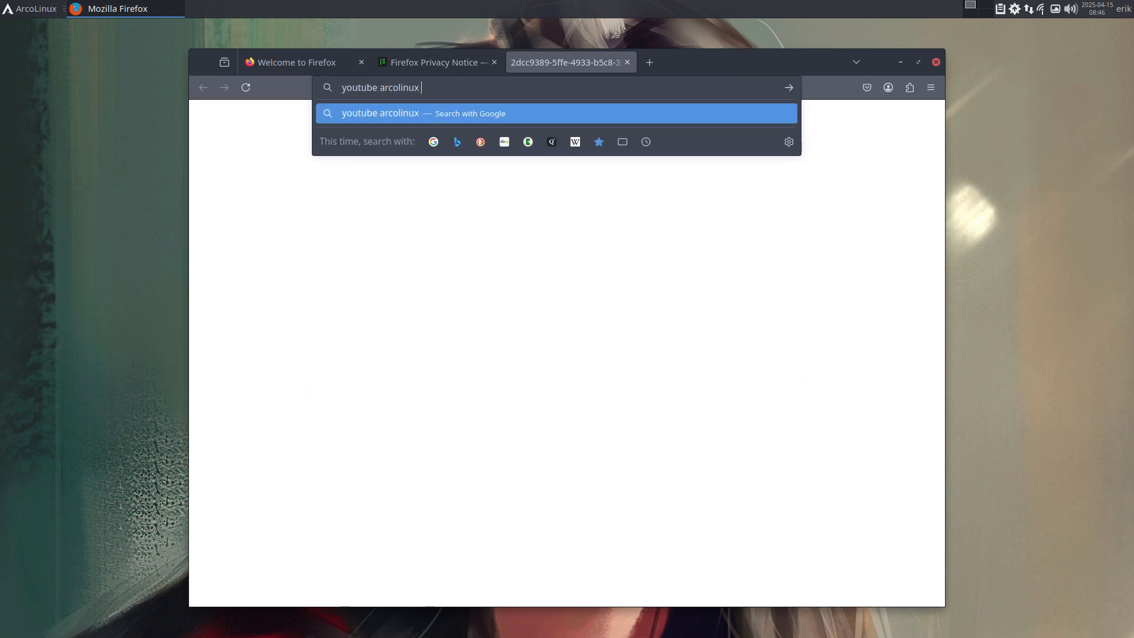
key("BackSpace")
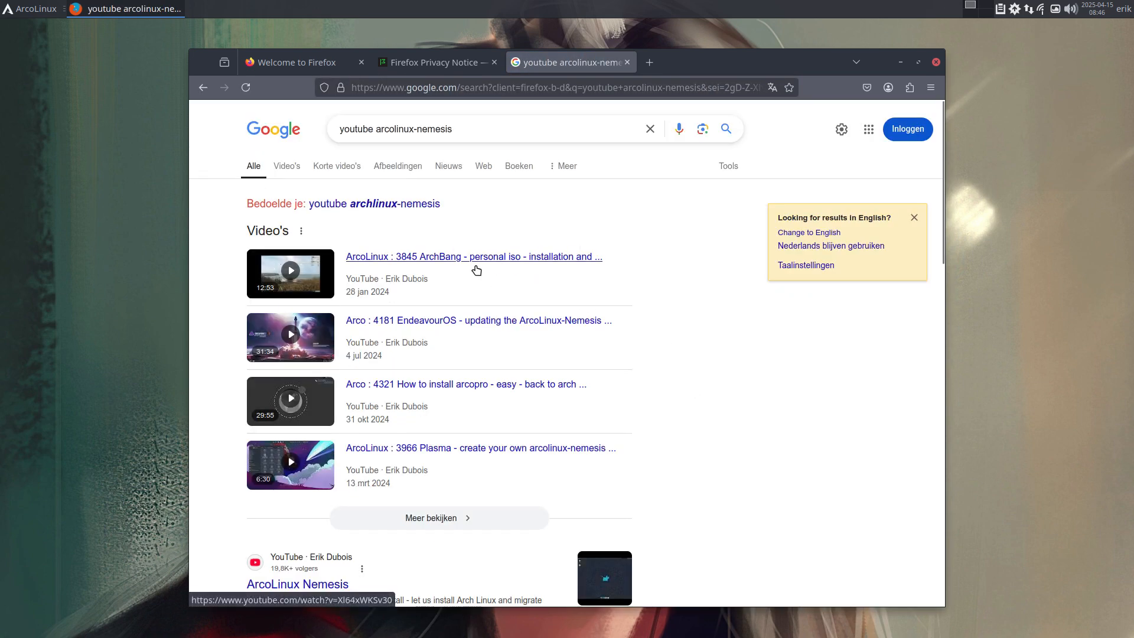
scroll("down", 3)
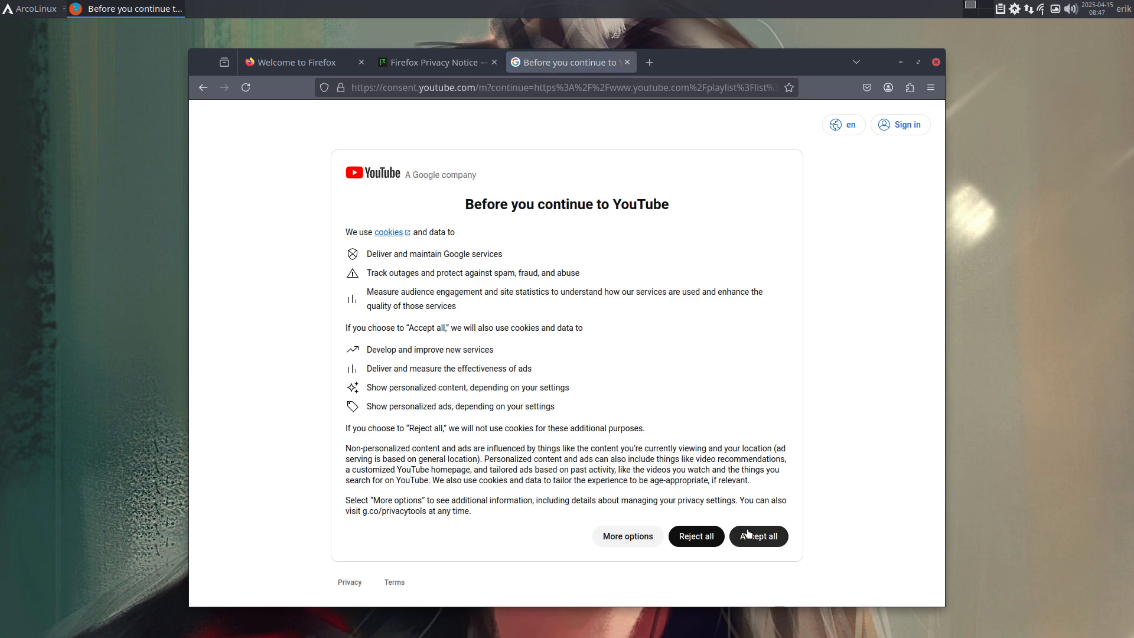
Accept YouTube cookies and scroll the 105-video ArcoLinux Nemesis playlist to its last entry.
left_click(758, 536)
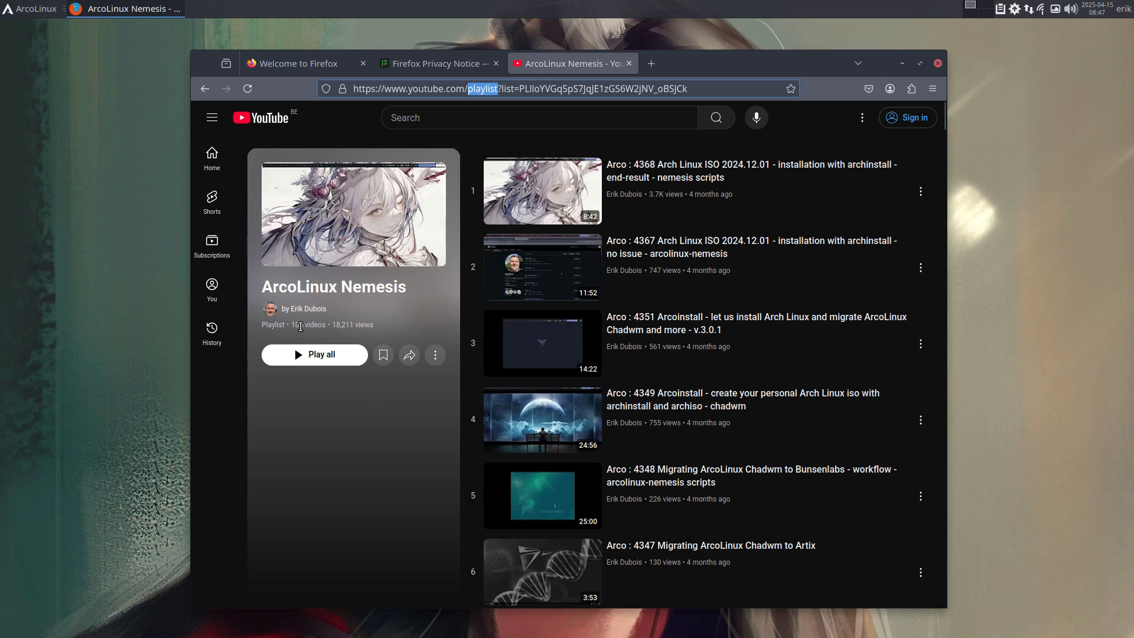
scroll("down", 3)
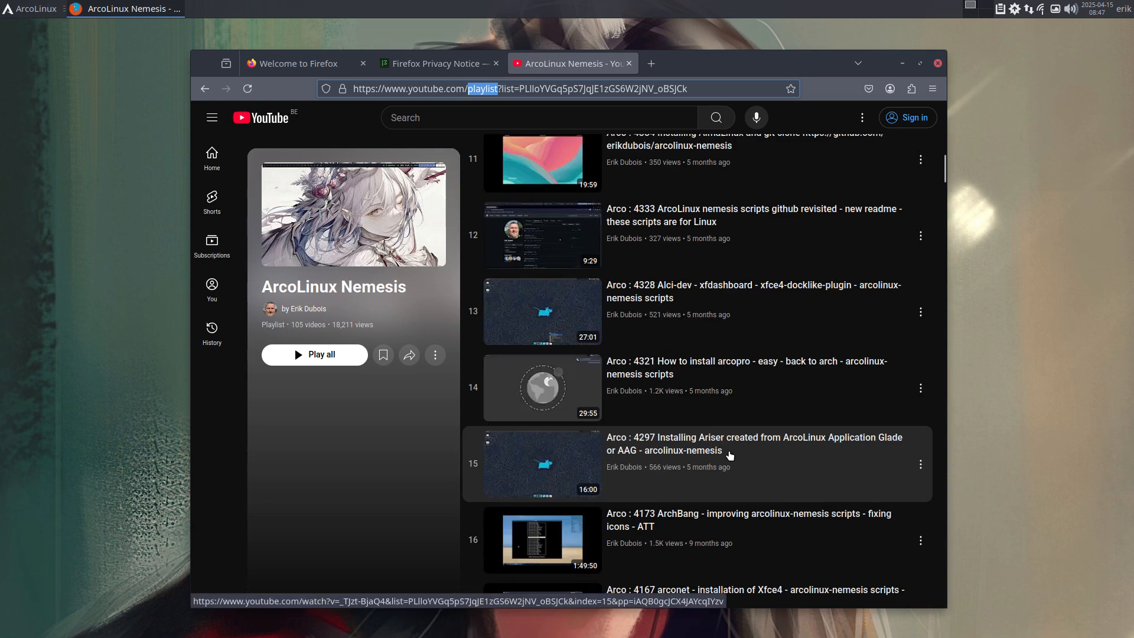
scroll("down", 3)
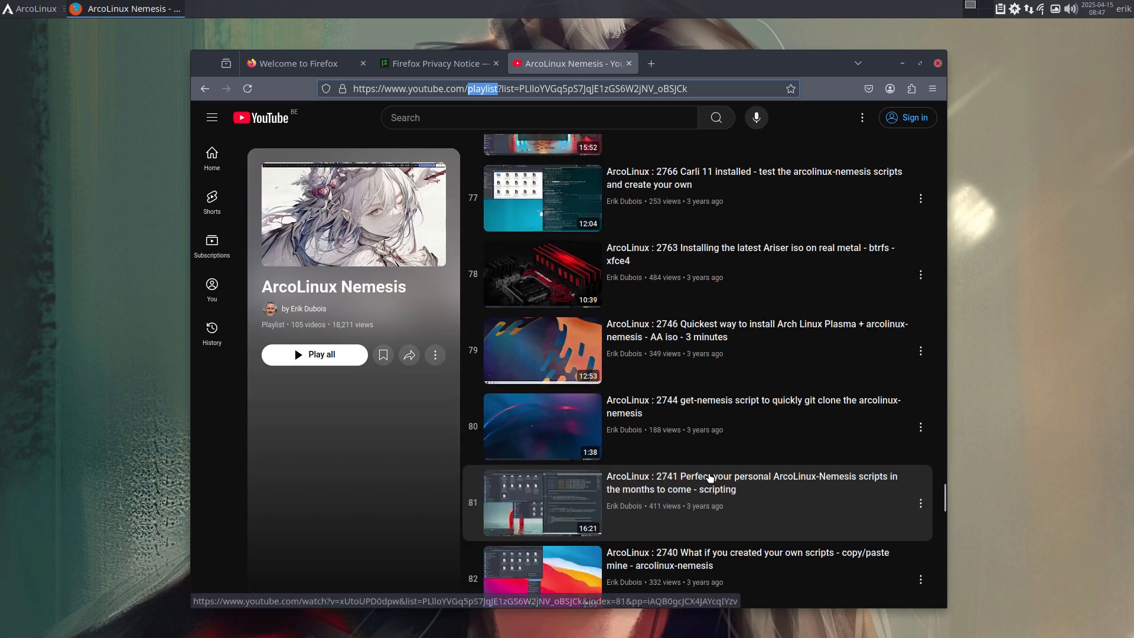
scroll("down", 3)
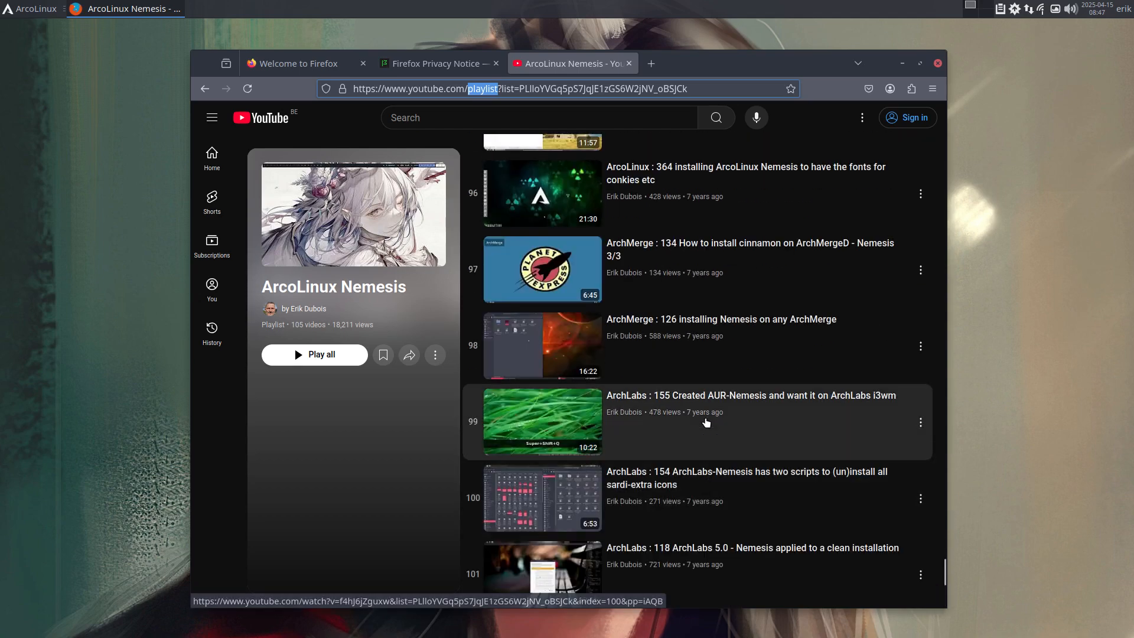
scroll("down", 3)
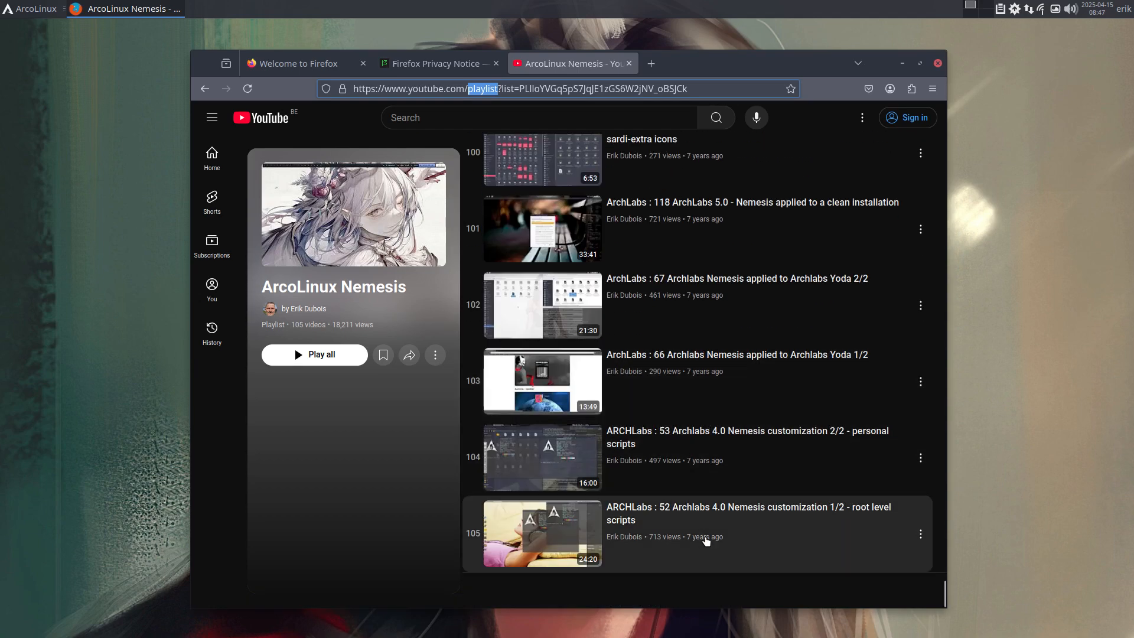